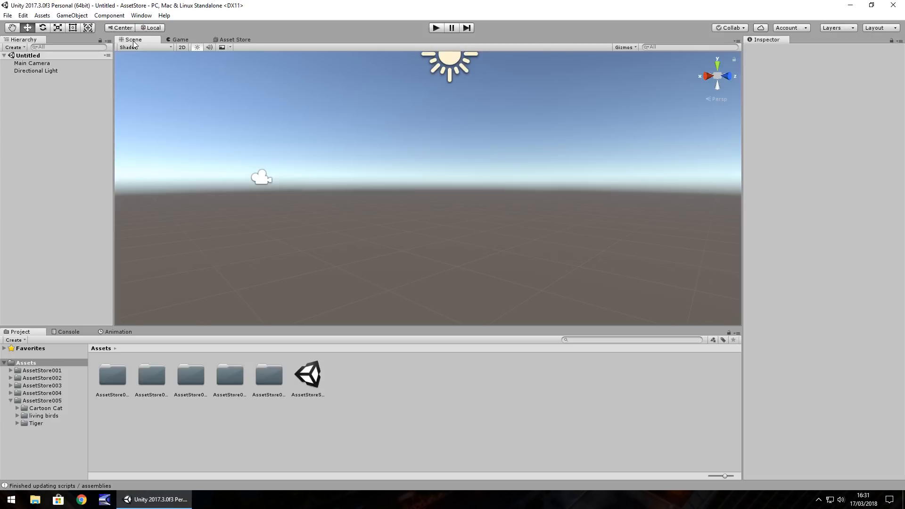
{"action": "mouse_move", "coordinate": [160, 46]}
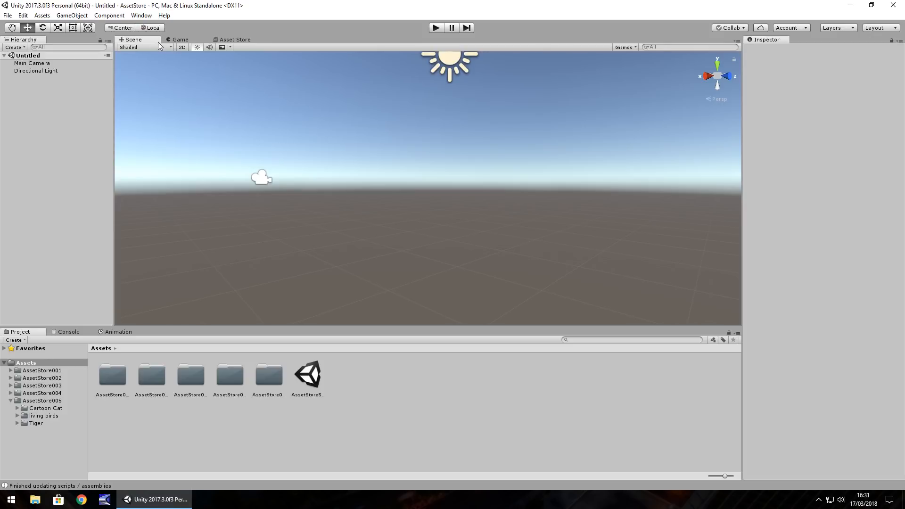
{"action": "mouse_move", "coordinate": [164, 59]}
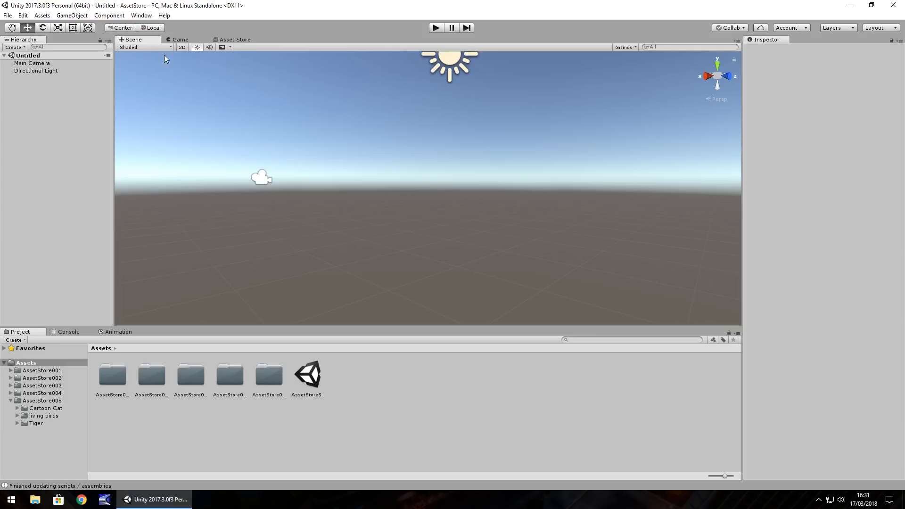
Open the in-editor Asset Store and browse its featured home page banners.
{"action": "left_click", "coordinate": [234, 40]}
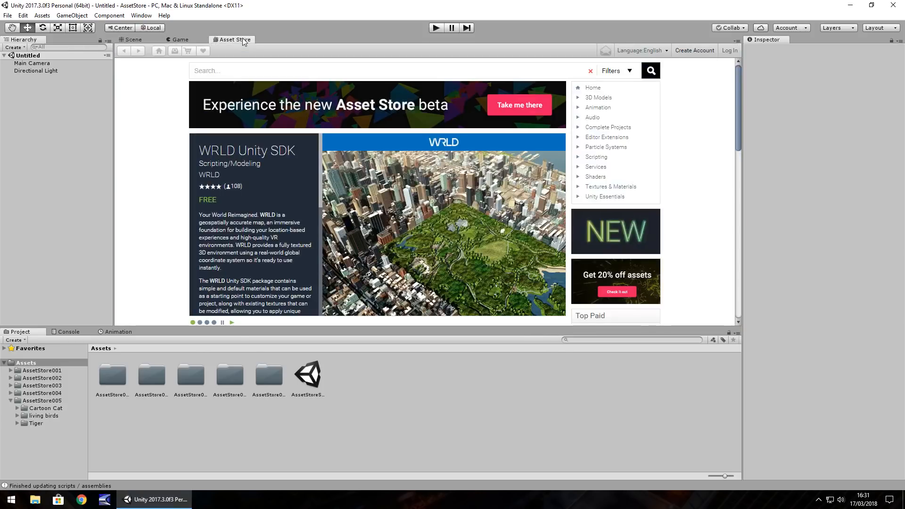
{"action": "mouse_move", "coordinate": [162, 121]}
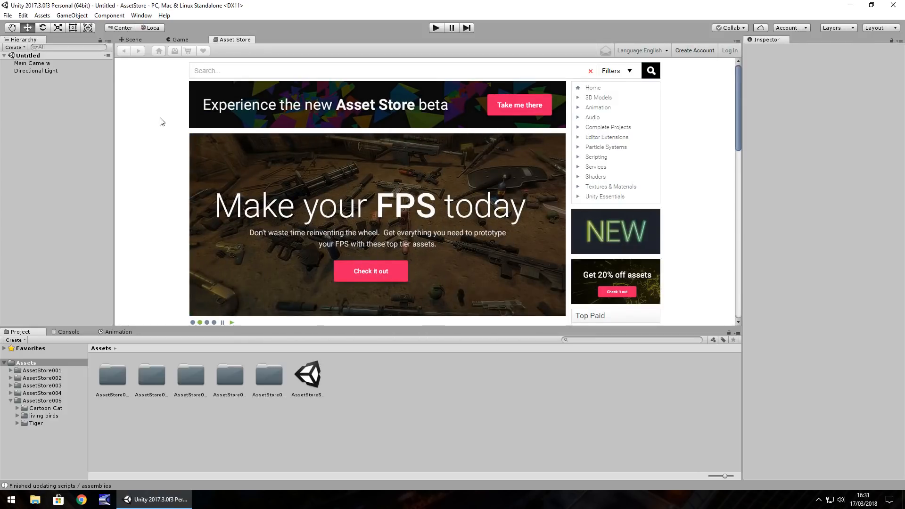
{"action": "mouse_move", "coordinate": [175, 93]}
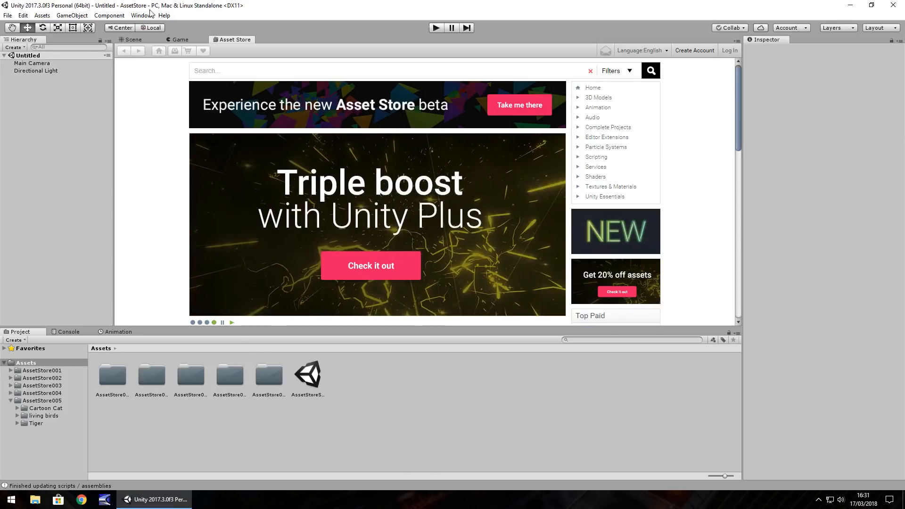
{"action": "left_click", "coordinate": [141, 15]}
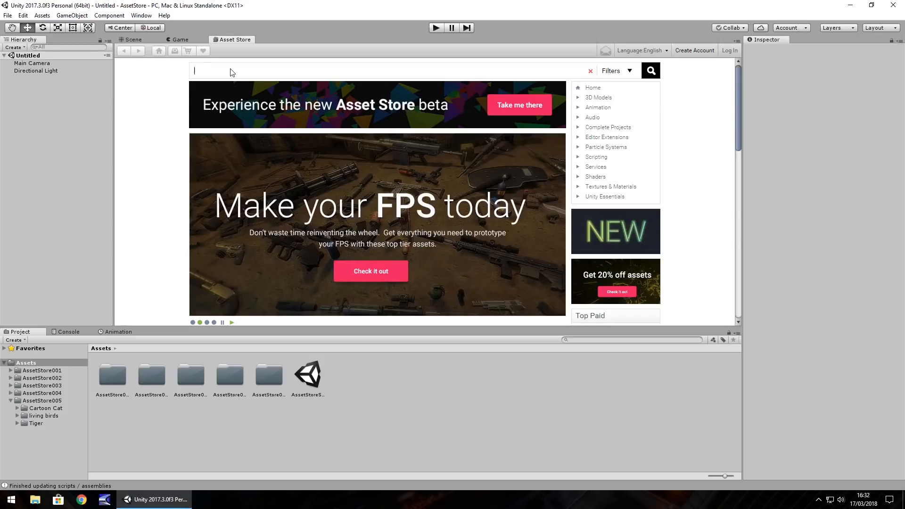
Search the Asset Store for 'cartoon cat'.
{"action": "type", "text": "cart"}
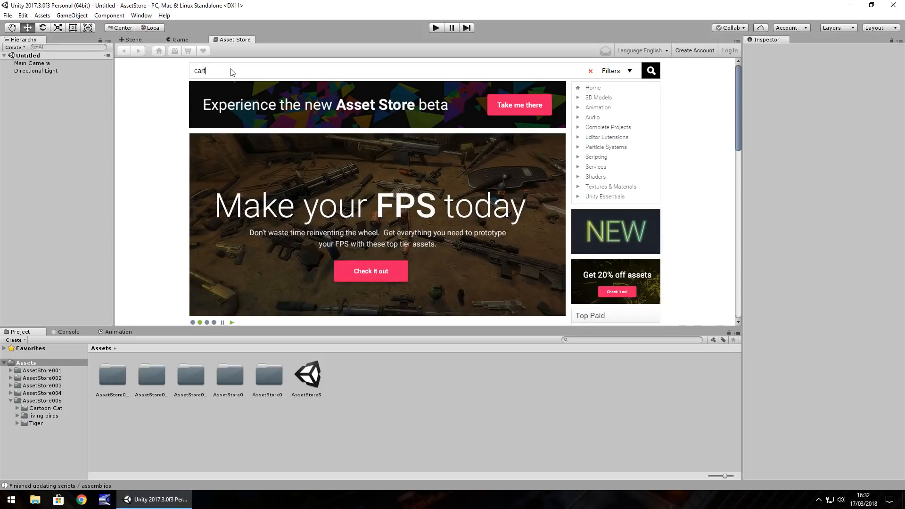
{"action": "type", "text": "oon cat"}
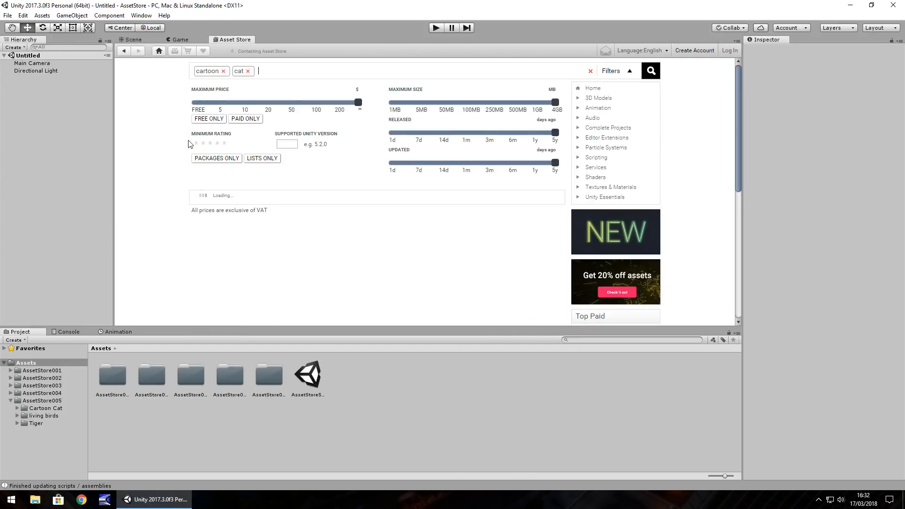
{"action": "left_click", "coordinate": [650, 70]}
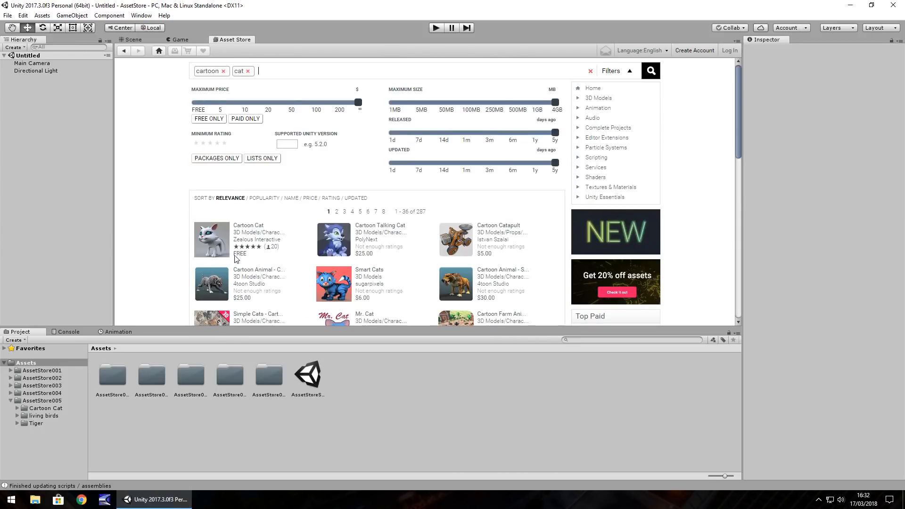
{"action": "mouse_move", "coordinate": [261, 258]}
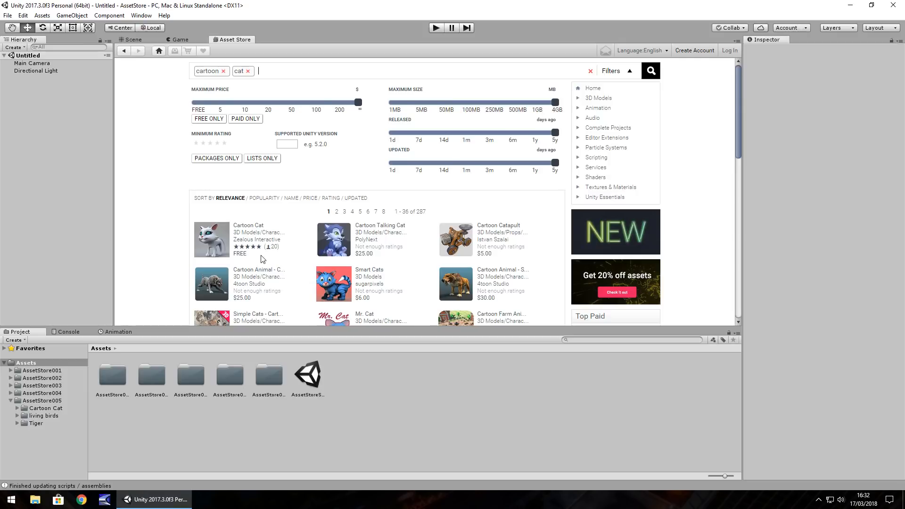
{"action": "mouse_move", "coordinate": [294, 272]}
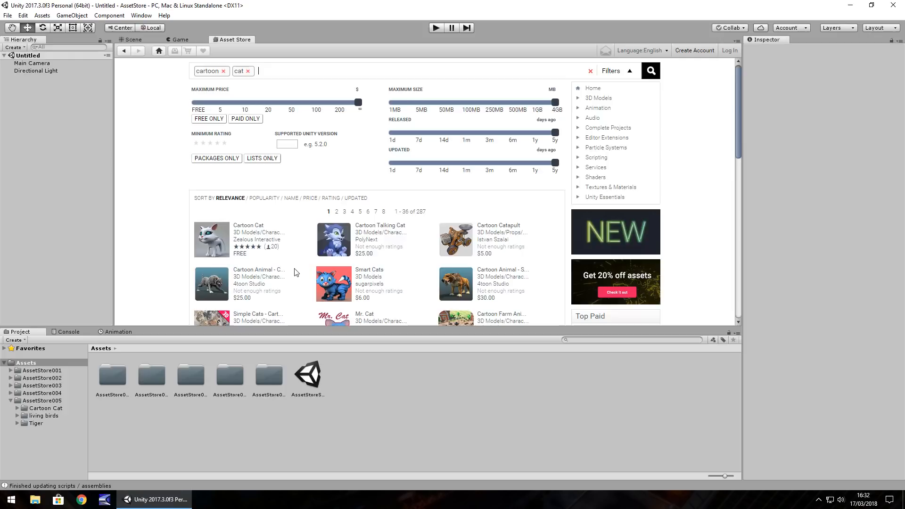
{"action": "mouse_move", "coordinate": [282, 258]}
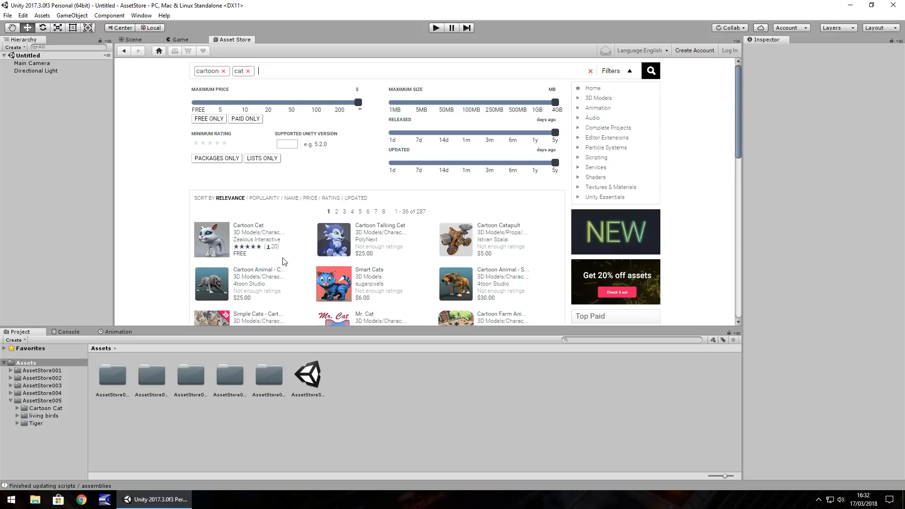
{"action": "mouse_move", "coordinate": [280, 254]}
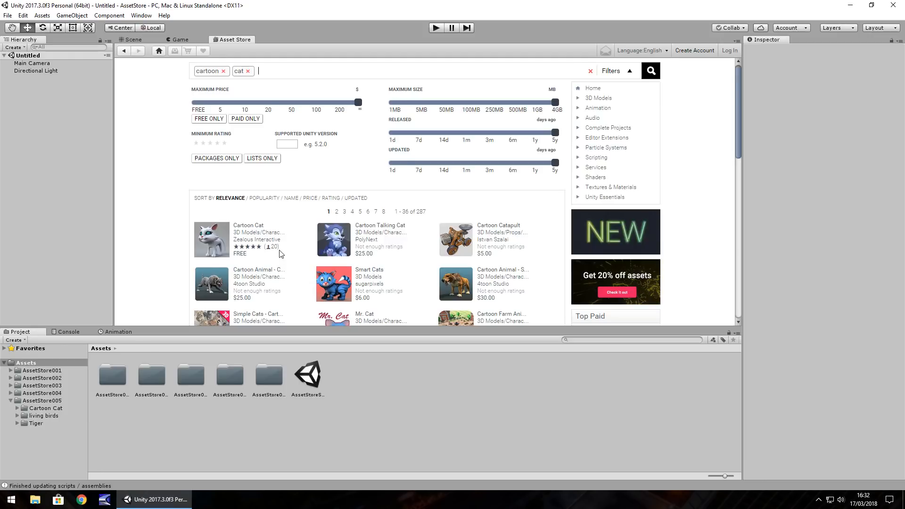
Open the free Cartoon Cat result to see its description, previews and import option.
{"action": "left_click", "coordinate": [212, 239]}
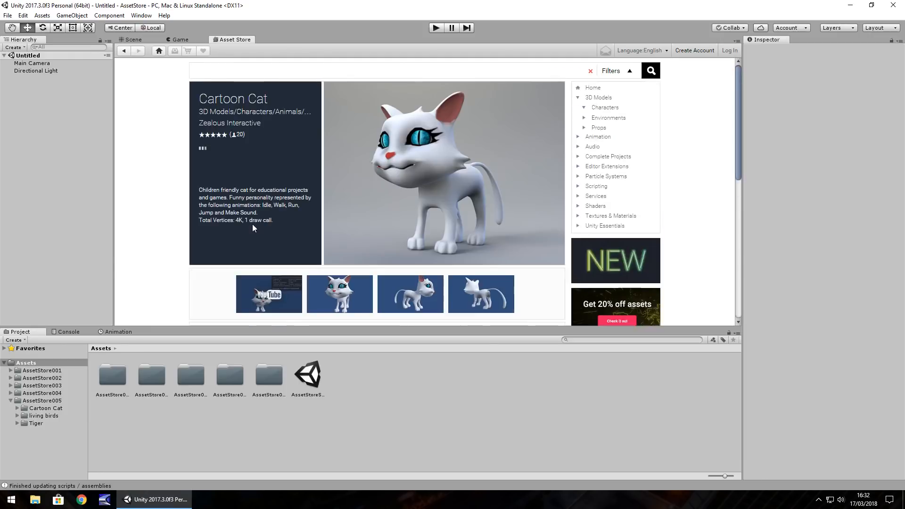
{"action": "left_click", "coordinate": [605, 107]}
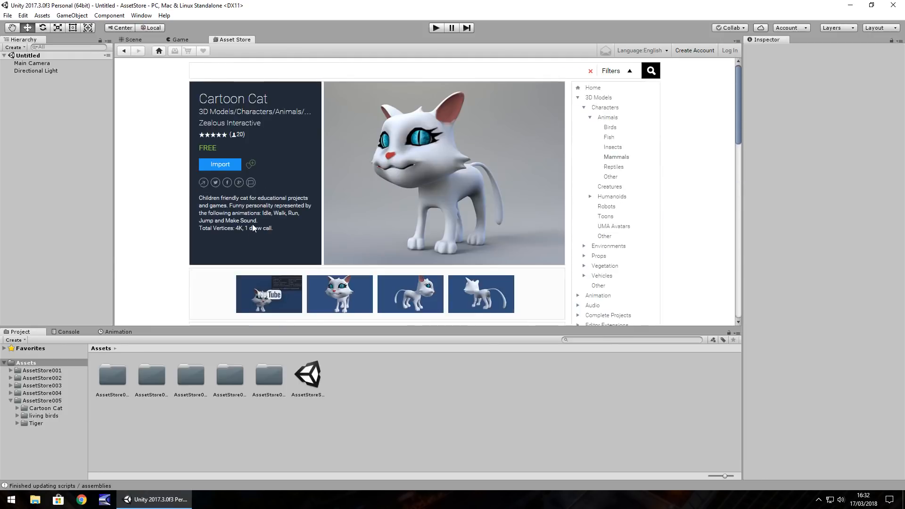
{"action": "mouse_move", "coordinate": [273, 126]}
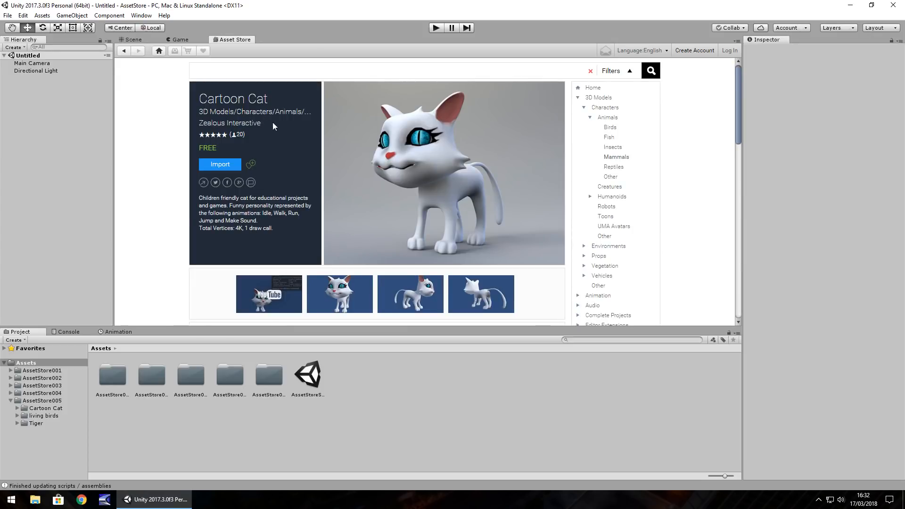
{"action": "mouse_move", "coordinate": [284, 181]}
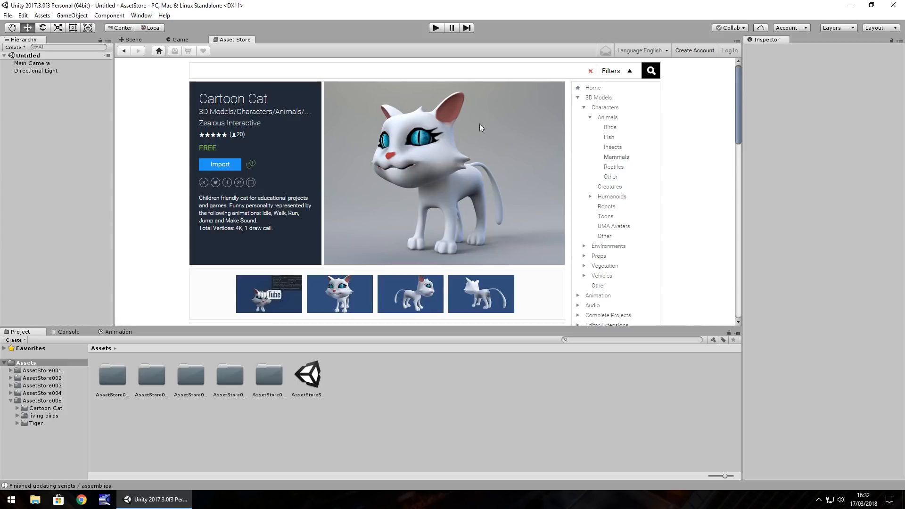
{"action": "mouse_move", "coordinate": [384, 211]}
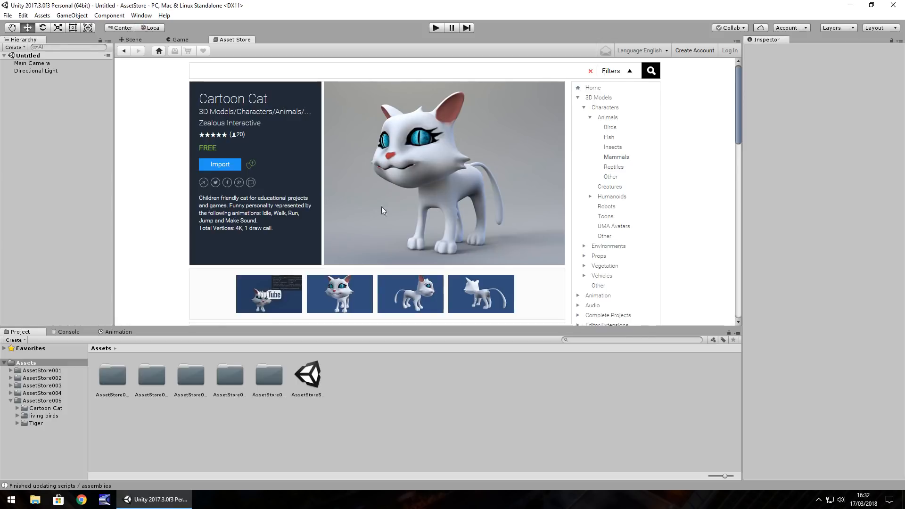
{"action": "mouse_move", "coordinate": [505, 150]}
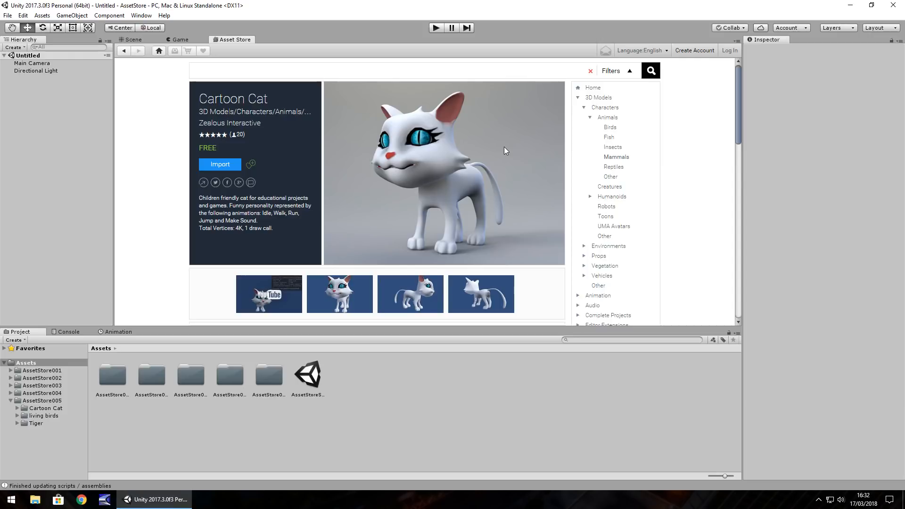
{"action": "mouse_move", "coordinate": [510, 120]}
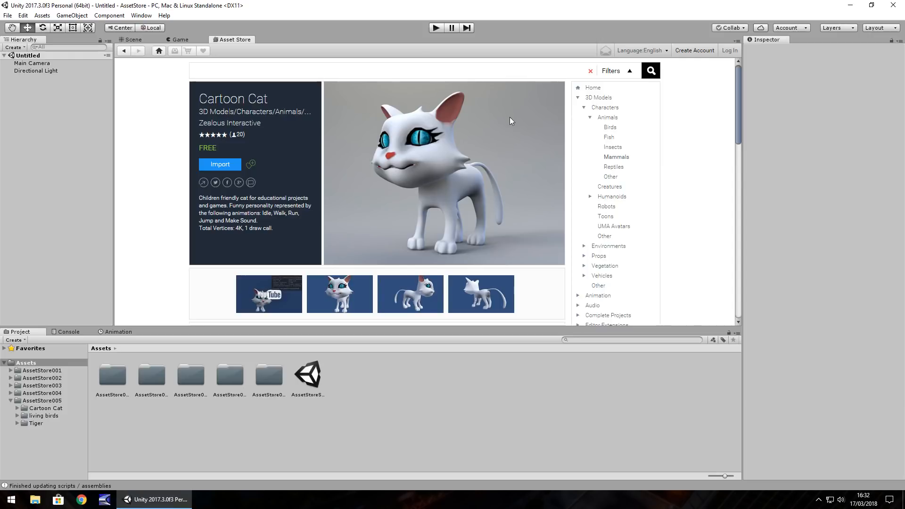
{"action": "mouse_move", "coordinate": [268, 143]}
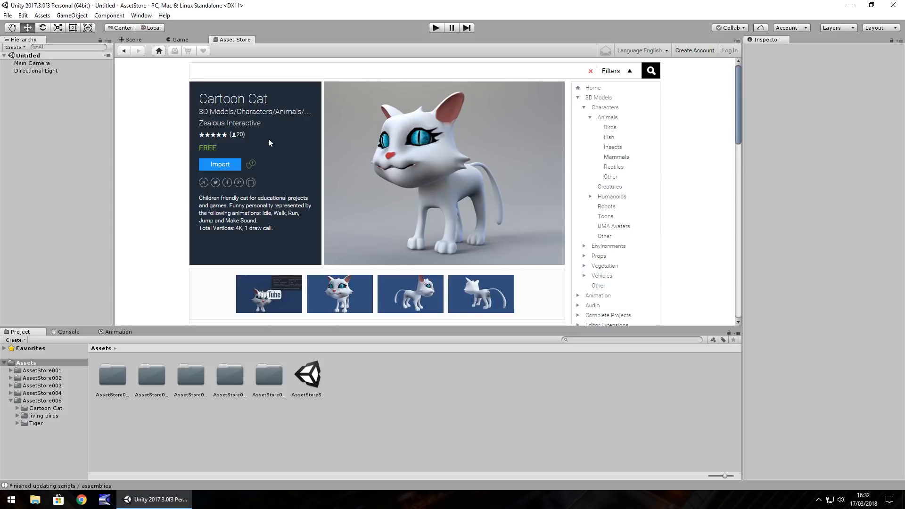
{"action": "mouse_move", "coordinate": [229, 123]}
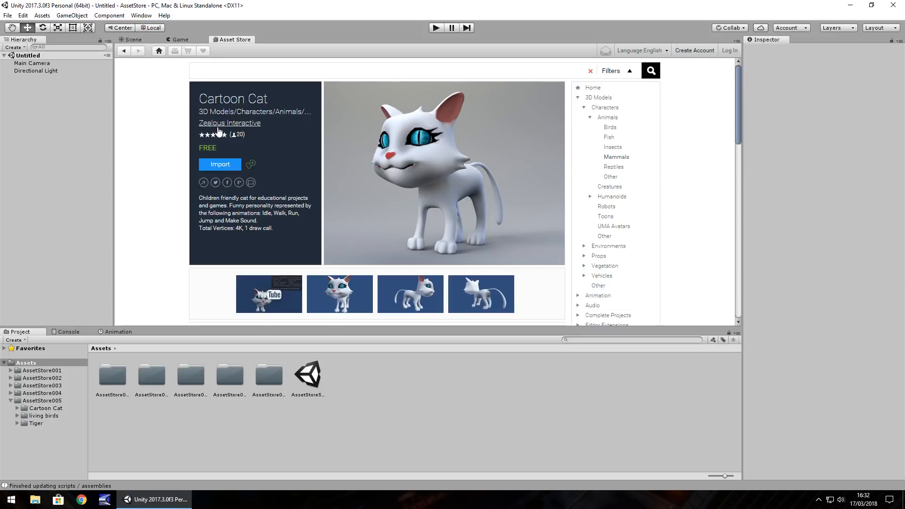
{"action": "left_click", "coordinate": [229, 123]}
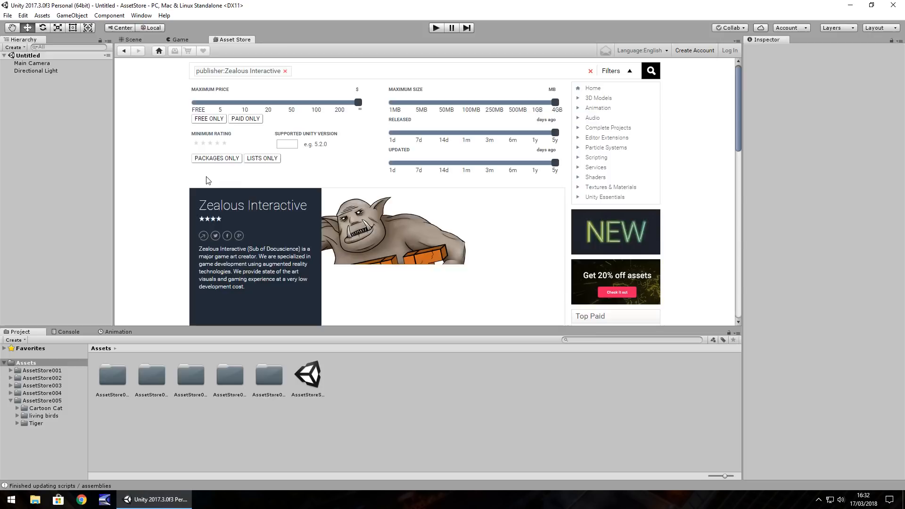
{"action": "left_click", "coordinate": [650, 70]}
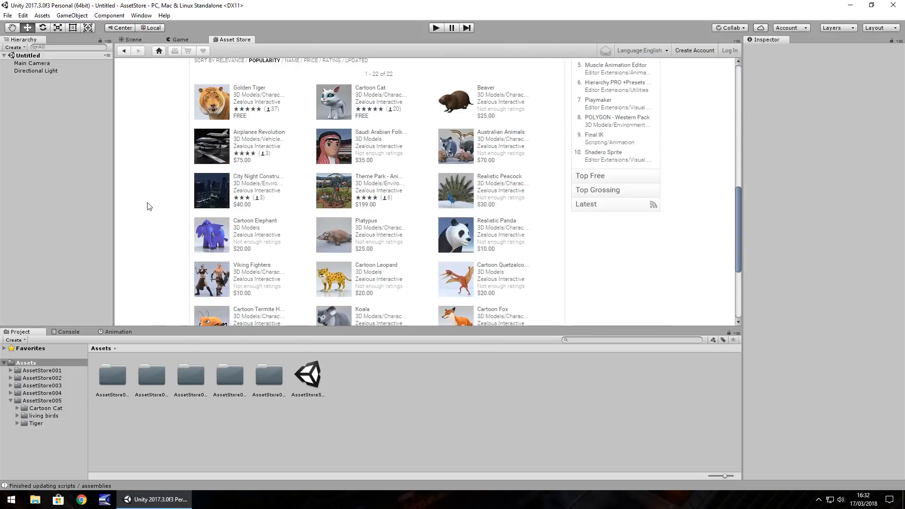
{"action": "mouse_move", "coordinate": [464, 240]}
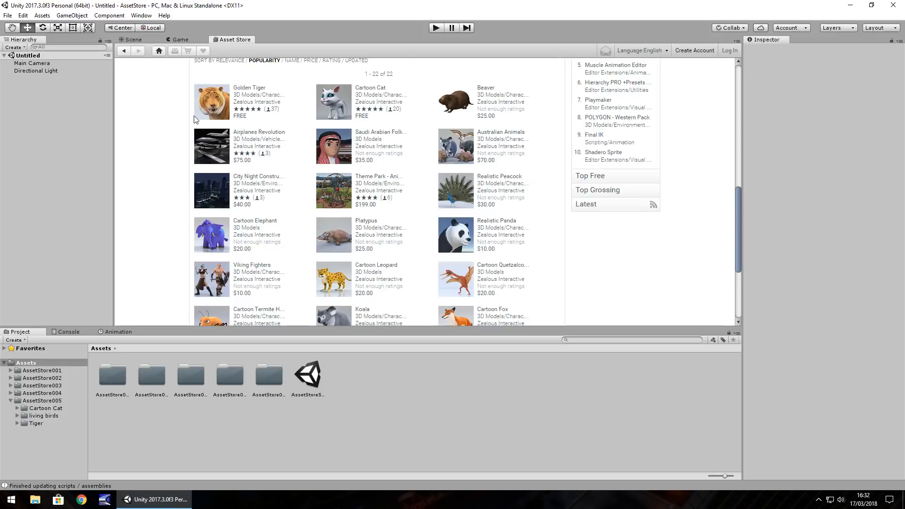
{"action": "scroll", "scroll_direction": "down", "scroll_amount": 3}
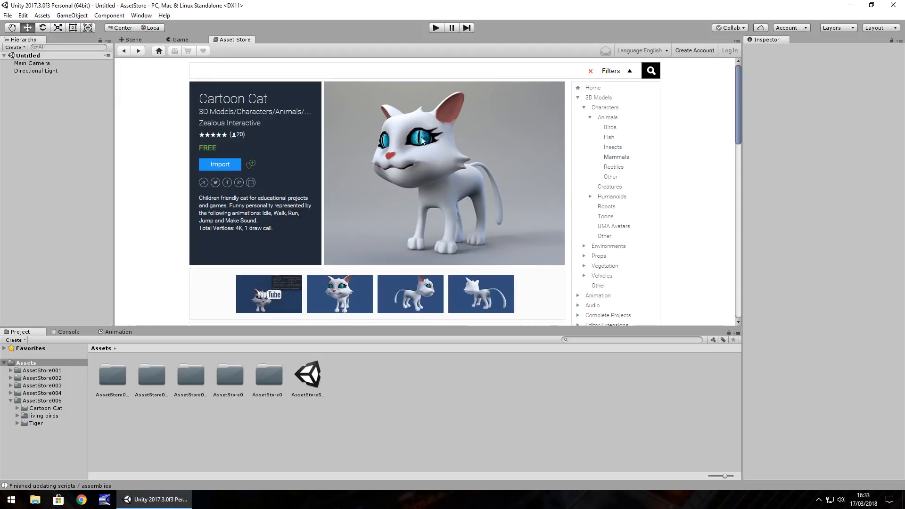
{"action": "mouse_move", "coordinate": [412, 123]}
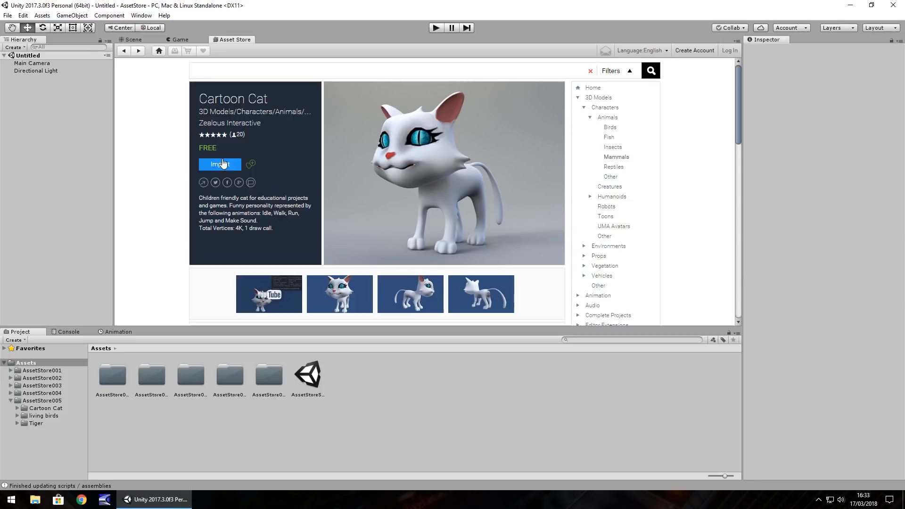
{"action": "mouse_move", "coordinate": [234, 296]}
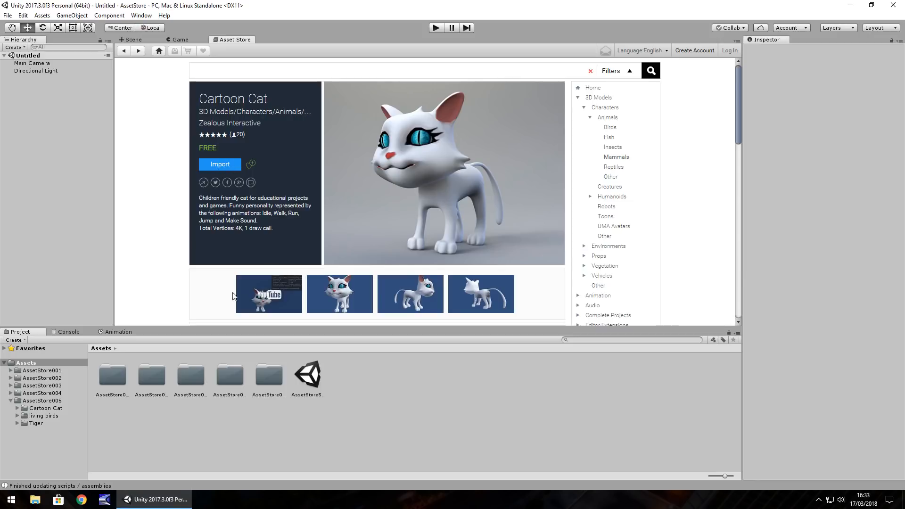
Bring up the Cartoon Cat demo scene with the white cat on the grid.
{"action": "left_click", "coordinate": [133, 39]}
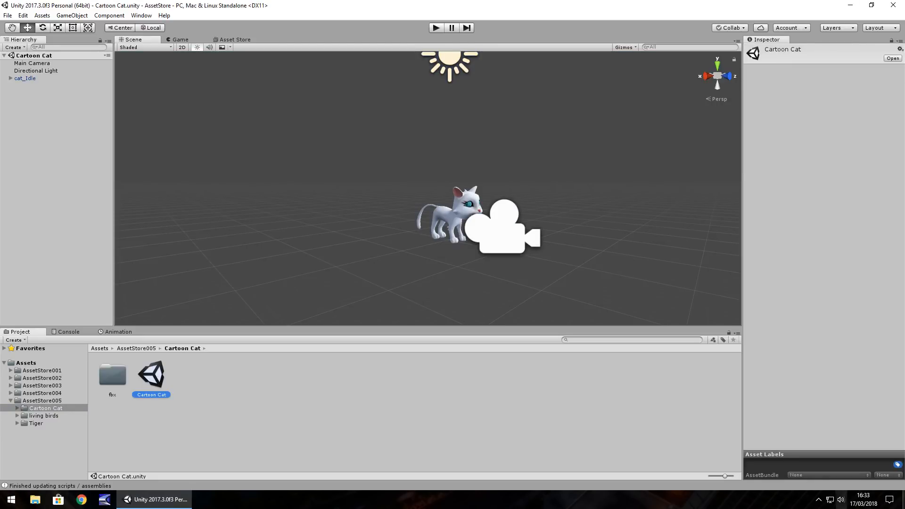
Play the Cartoon Cat scene, inspect cat_Idle's TSMG_Rig and mesh children, then stop.
{"action": "left_click", "coordinate": [435, 27]}
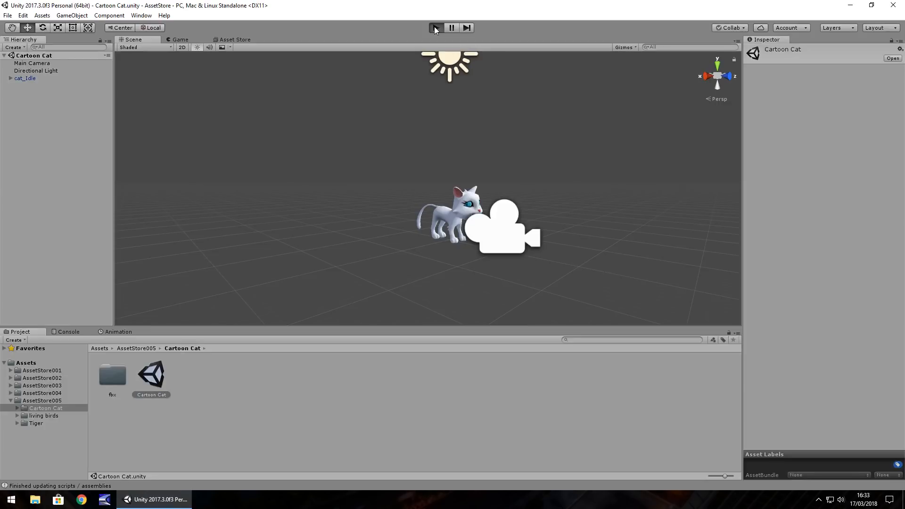
{"action": "left_click", "coordinate": [436, 27]}
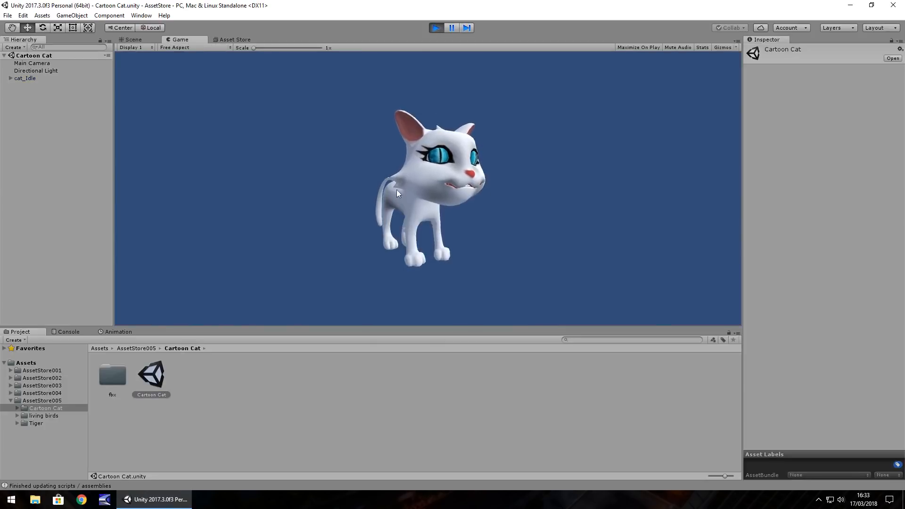
{"action": "left_click", "coordinate": [11, 78]}
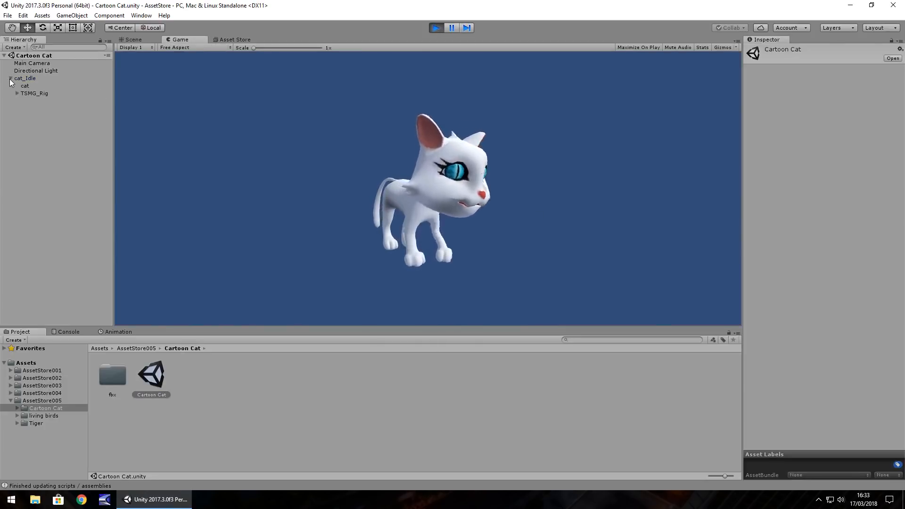
{"action": "left_click", "coordinate": [25, 85]}
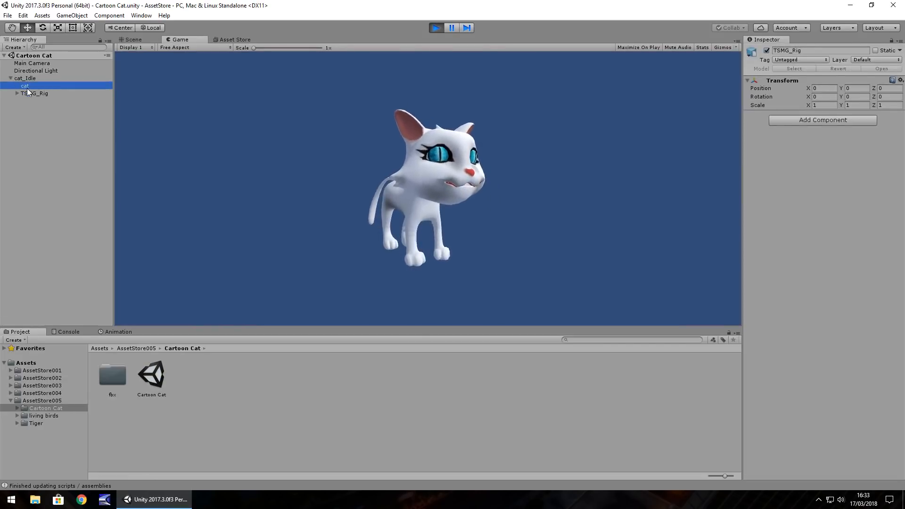
{"action": "left_click", "coordinate": [25, 86]}
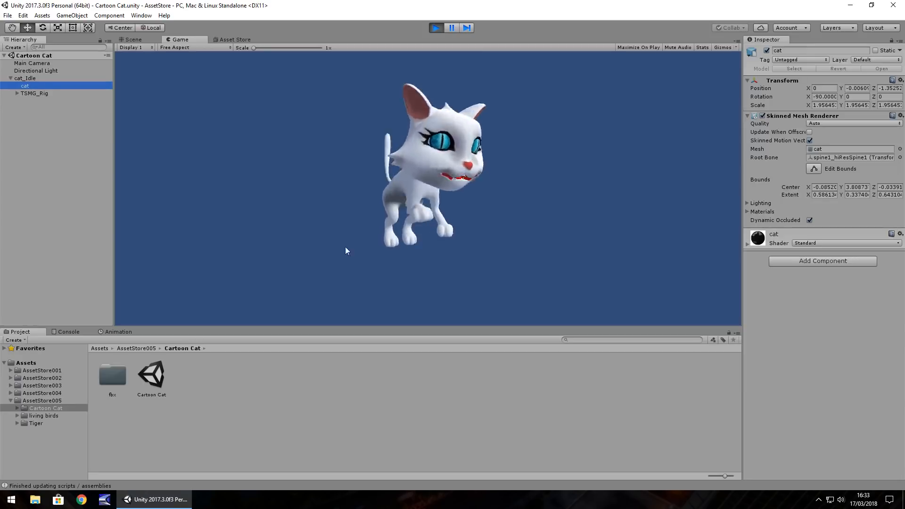
{"action": "left_click", "coordinate": [436, 28]}
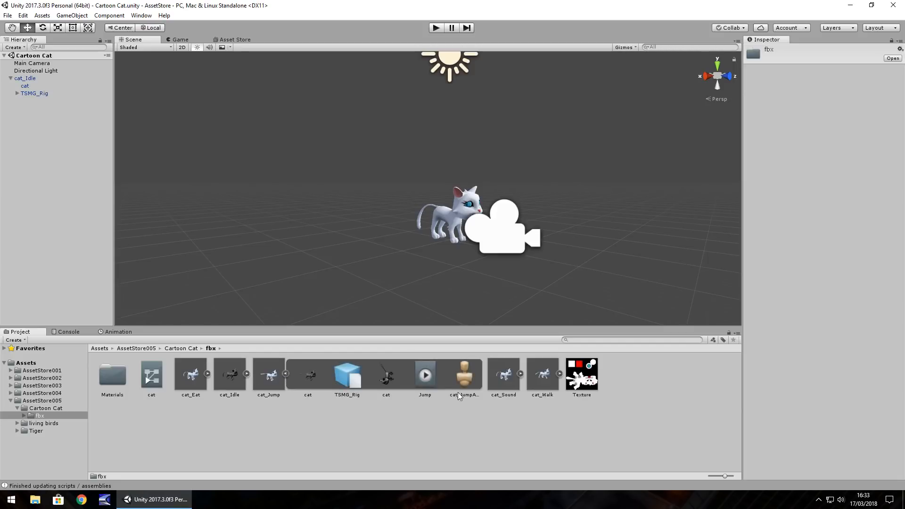
Select the Jump clip inside cat_Jump.fbx, then select cat_Idle to inspect its Animator.
{"action": "left_click", "coordinate": [425, 375]}
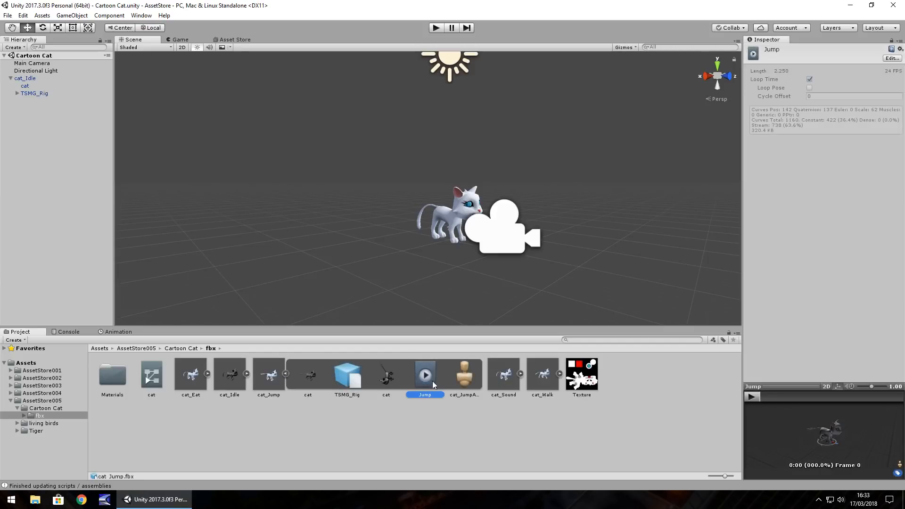
{"action": "left_click", "coordinate": [268, 374]}
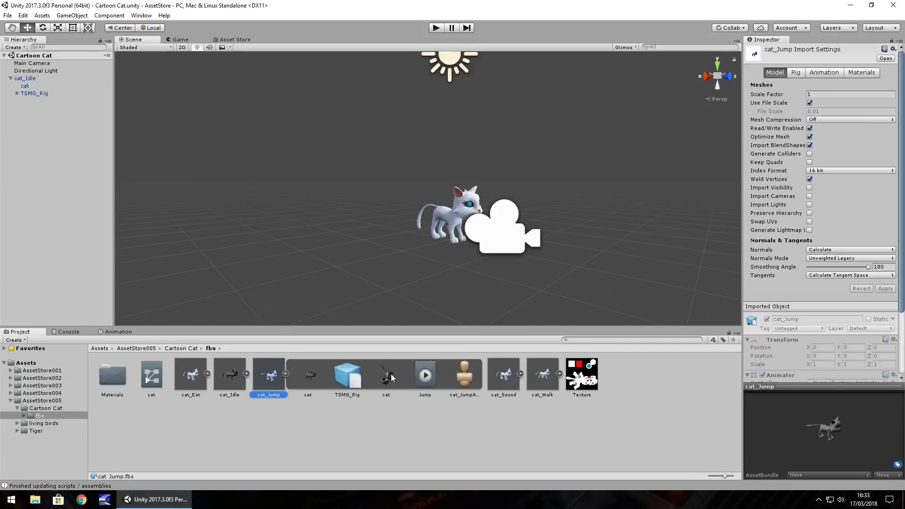
{"action": "left_click", "coordinate": [424, 375]}
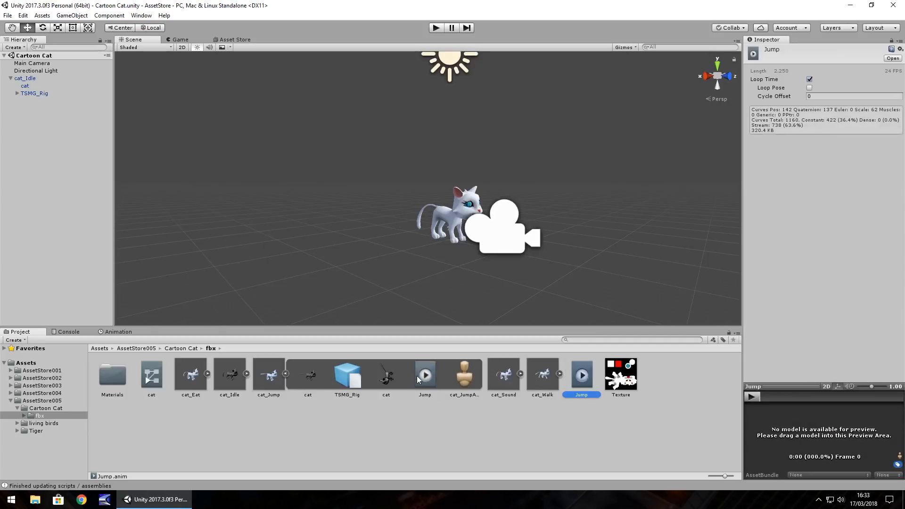
{"action": "mouse_move", "coordinate": [414, 417]}
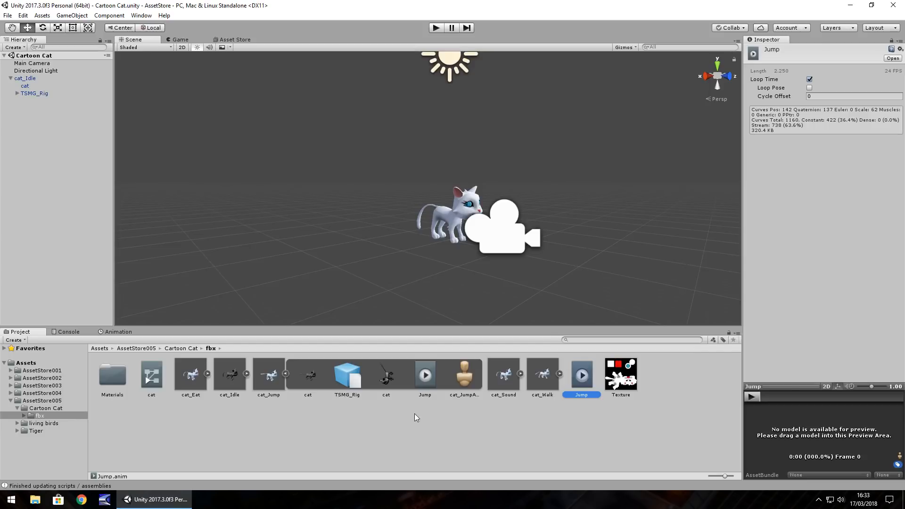
{"action": "left_click", "coordinate": [24, 78]}
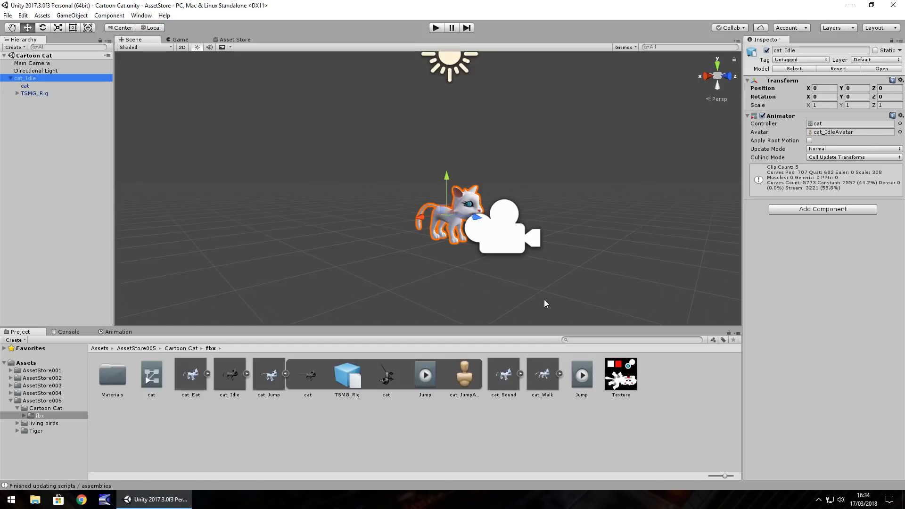
{"action": "mouse_move", "coordinate": [515, 373]}
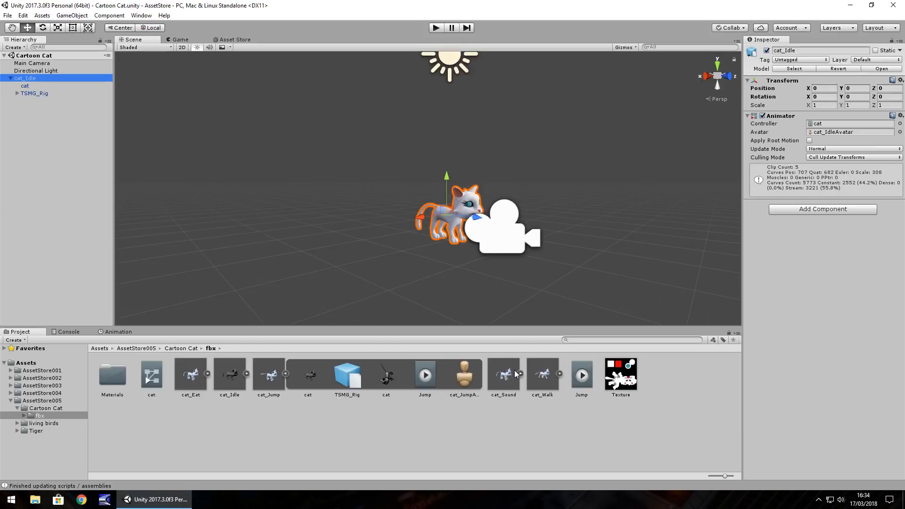
{"action": "mouse_move", "coordinate": [267, 394]}
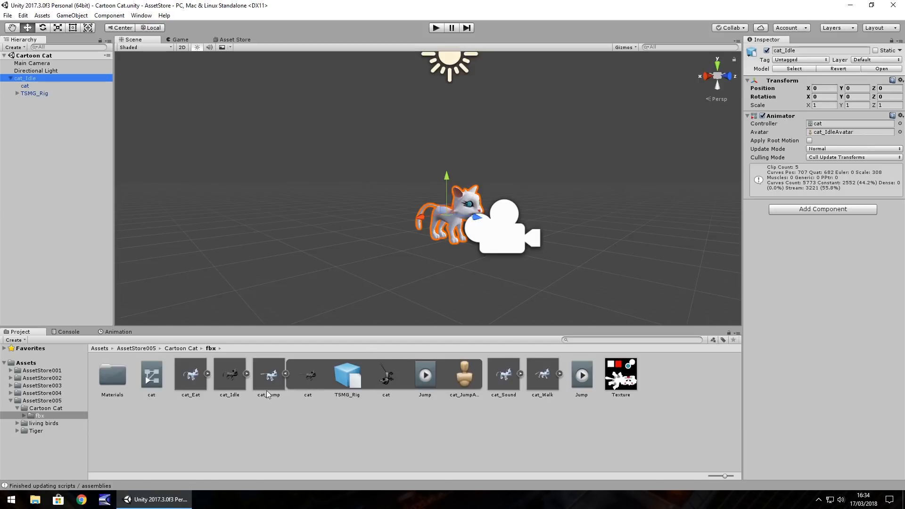
{"action": "mouse_move", "coordinate": [195, 394]}
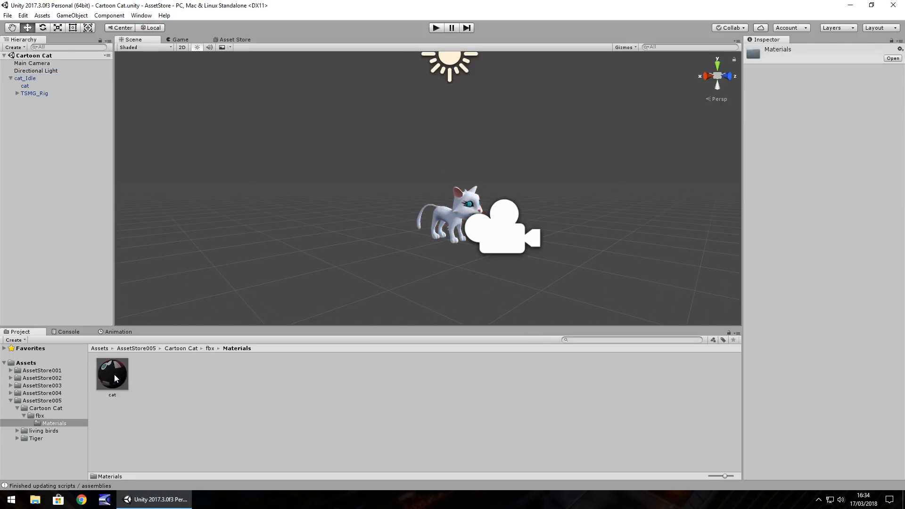
Set the cat material's albedo to blue-grey 696C9C so the cat looks lavender.
{"action": "left_click", "coordinate": [112, 372]}
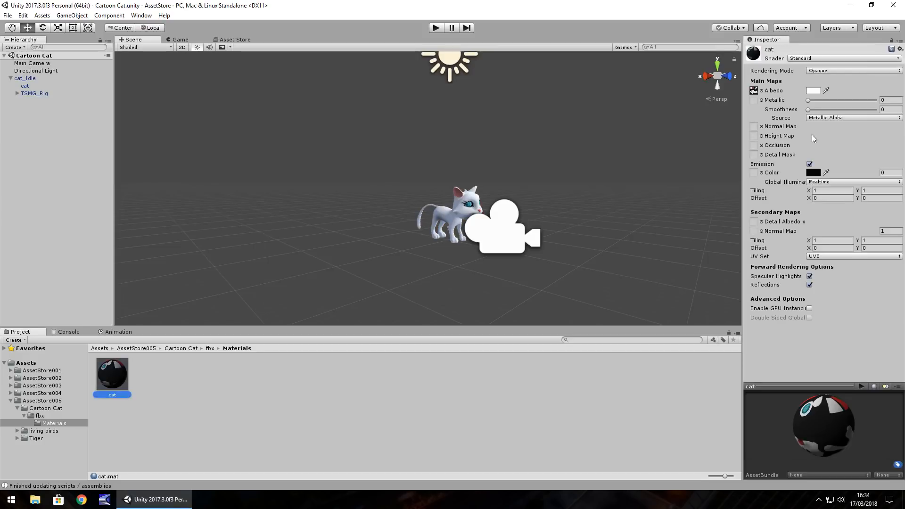
{"action": "mouse_move", "coordinate": [780, 78]}
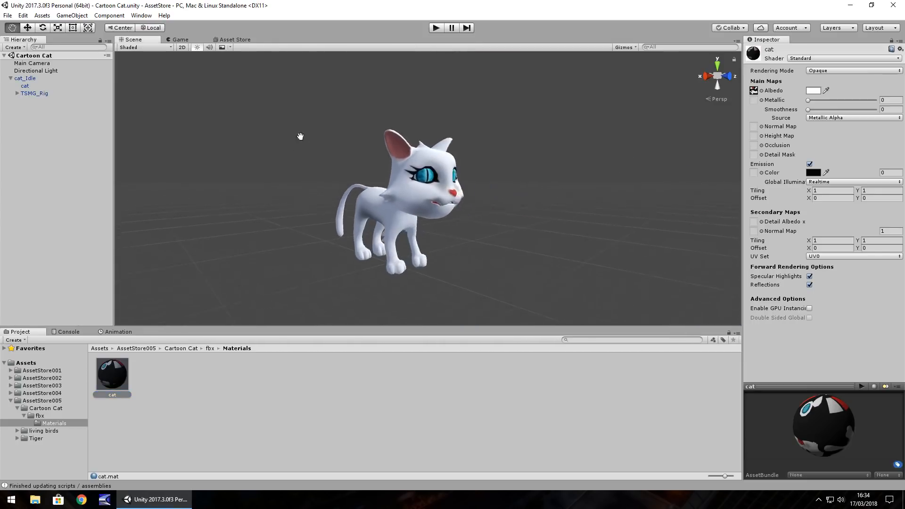
{"action": "left_click", "coordinate": [814, 90]}
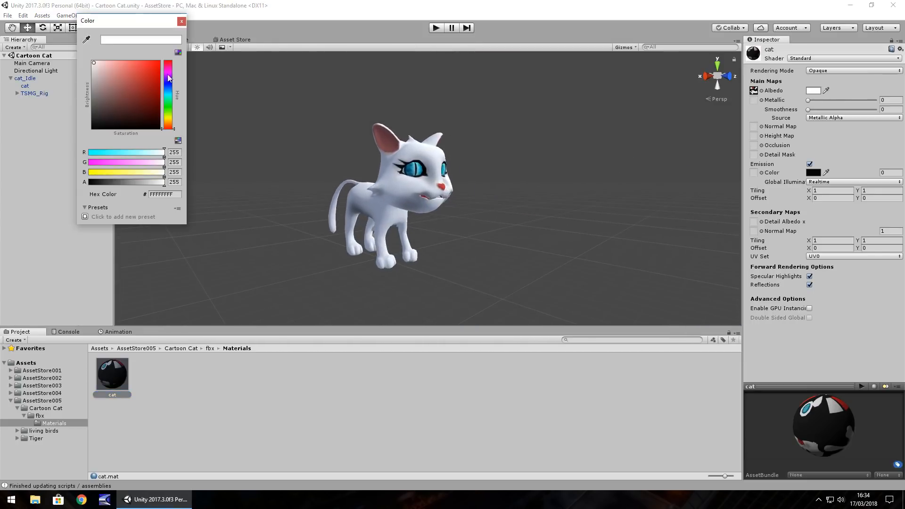
{"action": "left_click", "coordinate": [156, 84]}
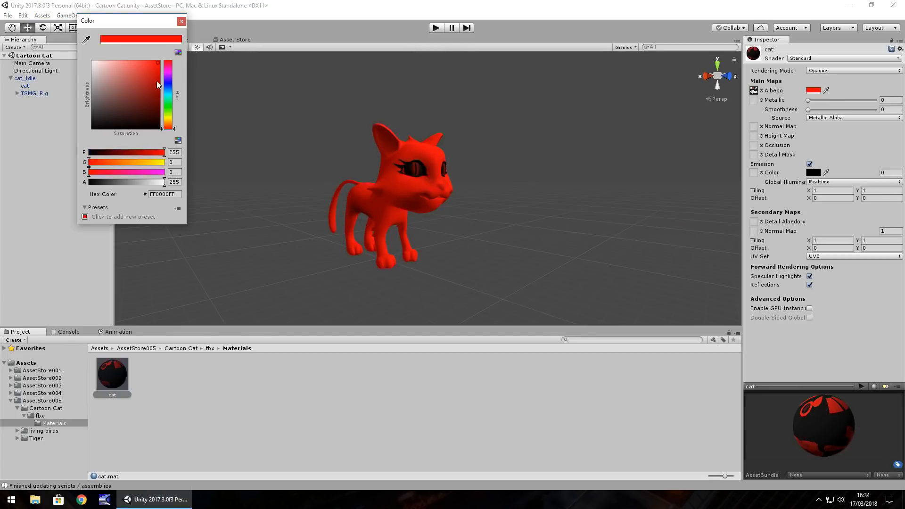
{"action": "left_click", "coordinate": [116, 93]}
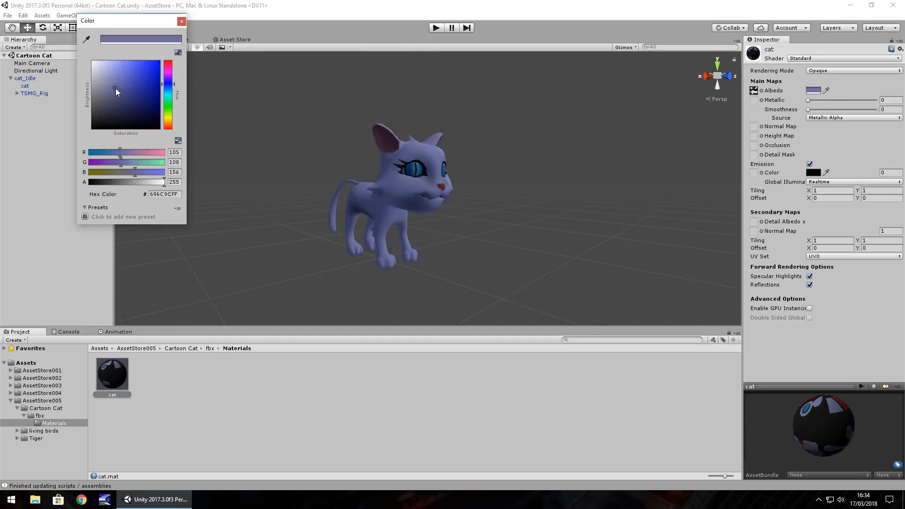
{"action": "left_click", "coordinate": [181, 21]}
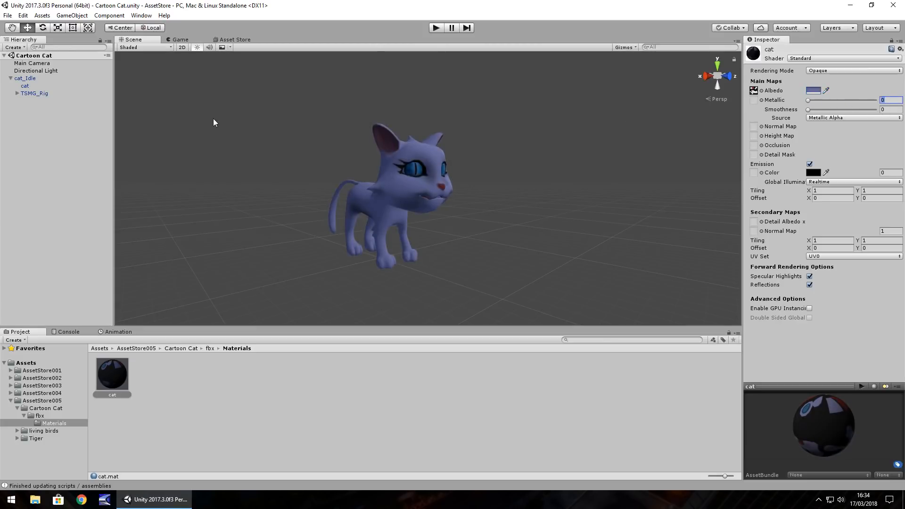
{"action": "mouse_move", "coordinate": [170, 215]}
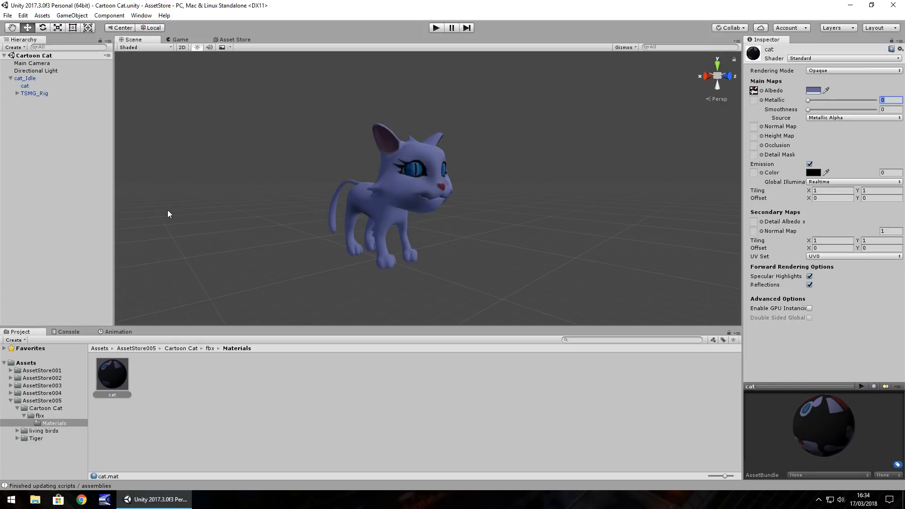
{"action": "mouse_move", "coordinate": [239, 40]}
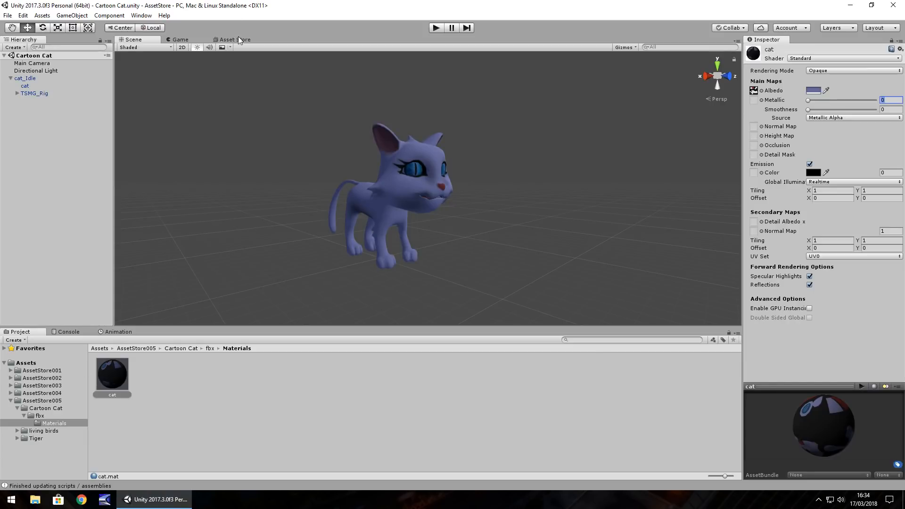
Search the Asset Store for 'living bird'.
{"action": "left_click", "coordinate": [234, 39]}
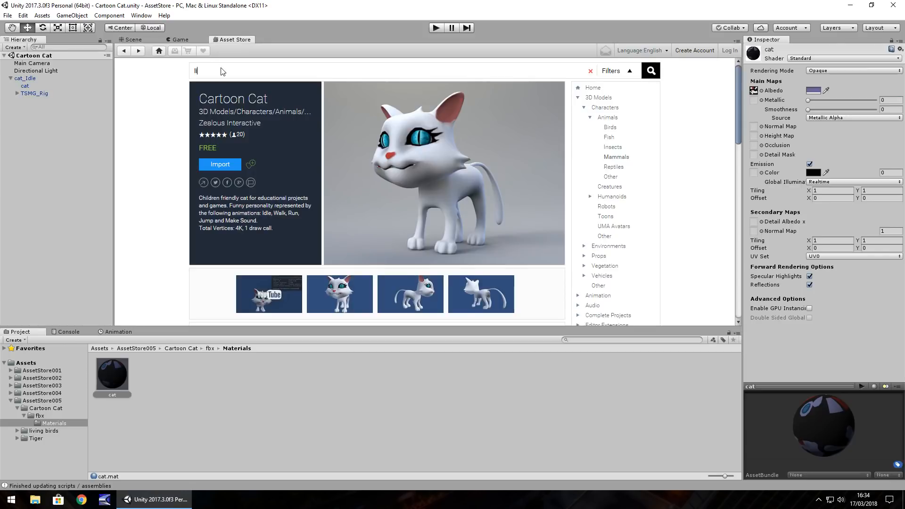
{"action": "type", "text": "living bird"}
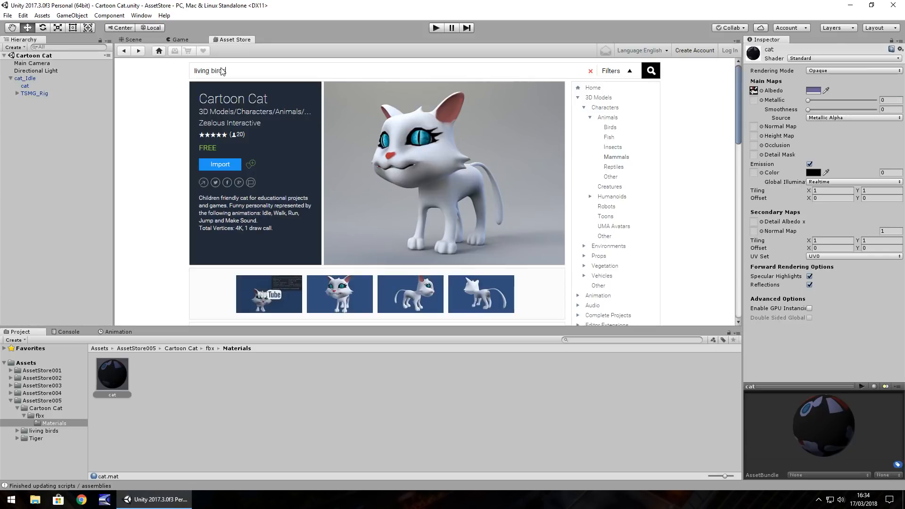
{"action": "left_click", "coordinate": [650, 70]}
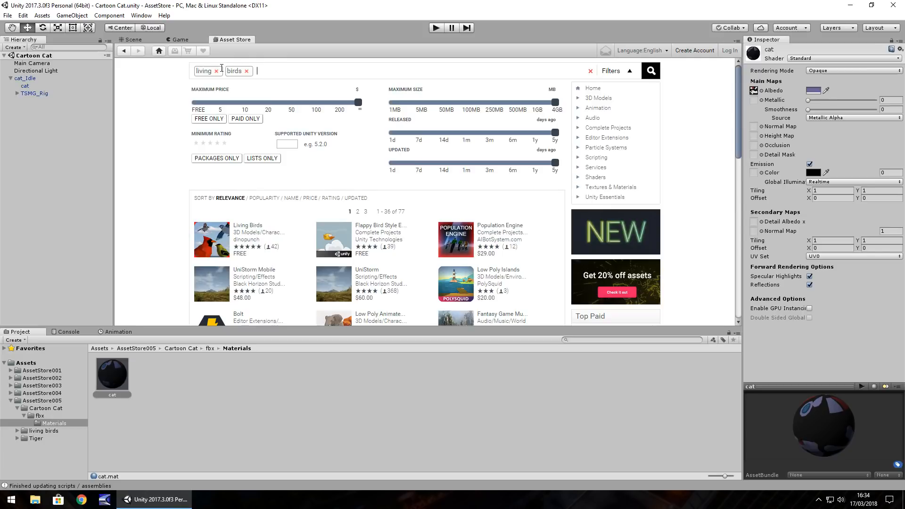
{"action": "mouse_move", "coordinate": [247, 229]}
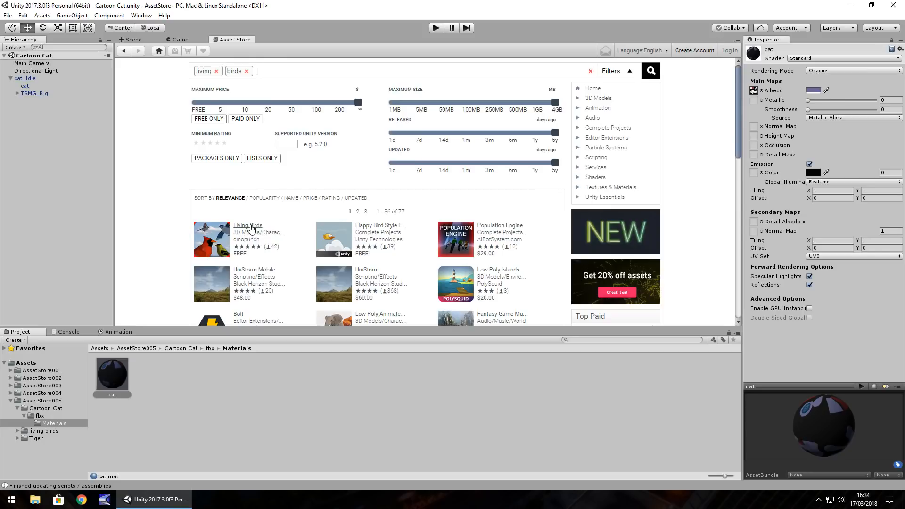
View the free Living Birds package page, then show the imported living birds folder.
{"action": "left_click", "coordinate": [248, 226]}
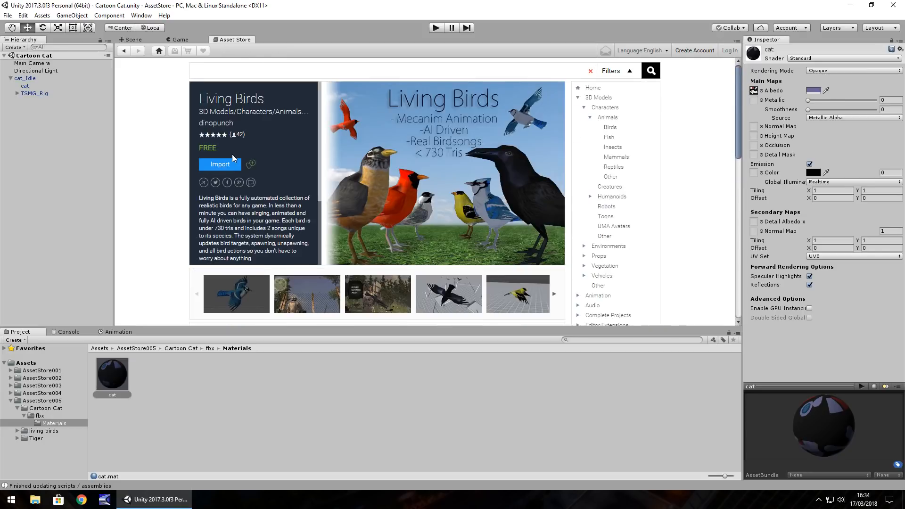
{"action": "mouse_move", "coordinate": [268, 168]}
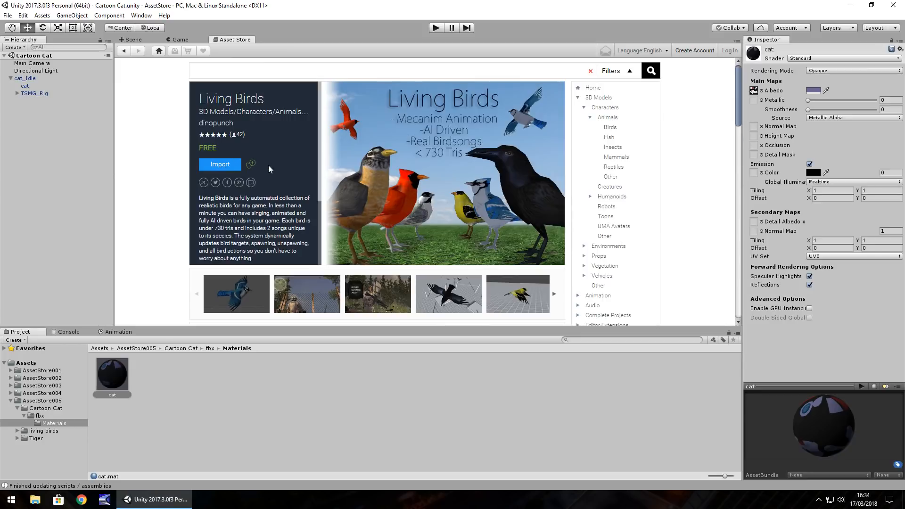
{"action": "mouse_move", "coordinate": [215, 123]}
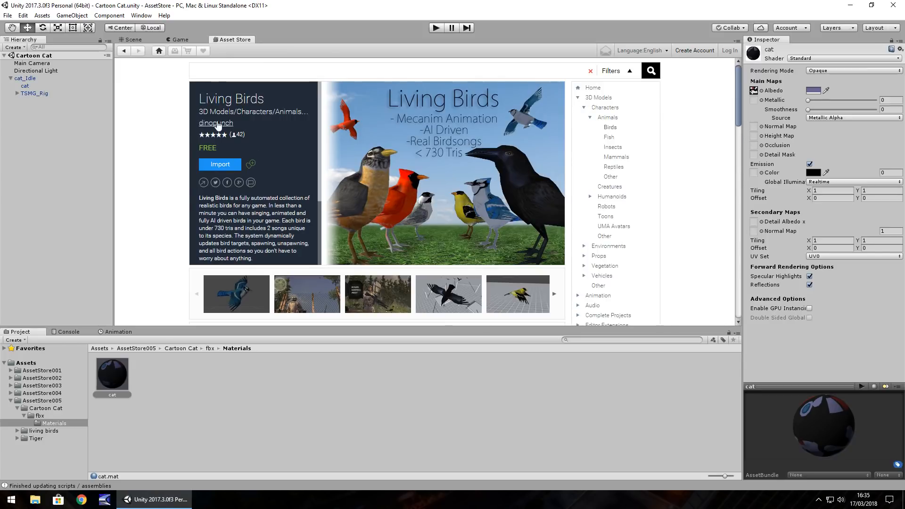
{"action": "left_click", "coordinate": [215, 123]}
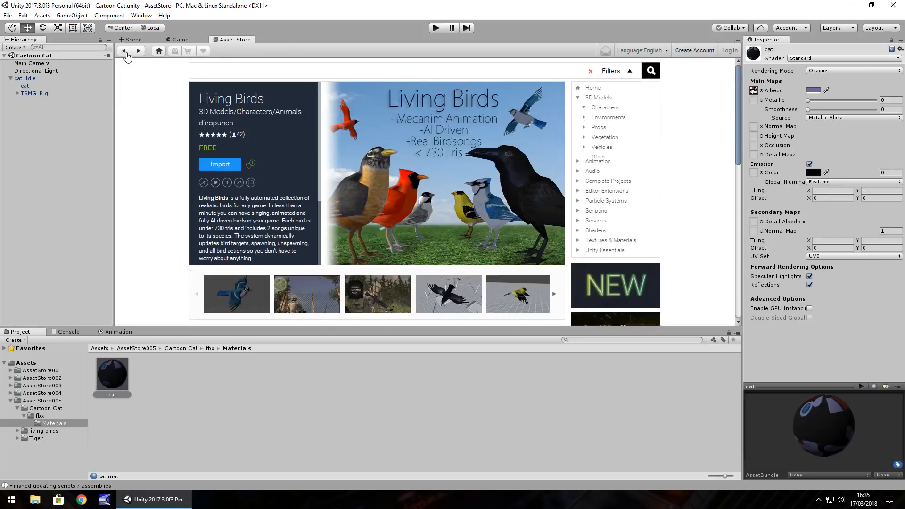
{"action": "left_click", "coordinate": [605, 108]}
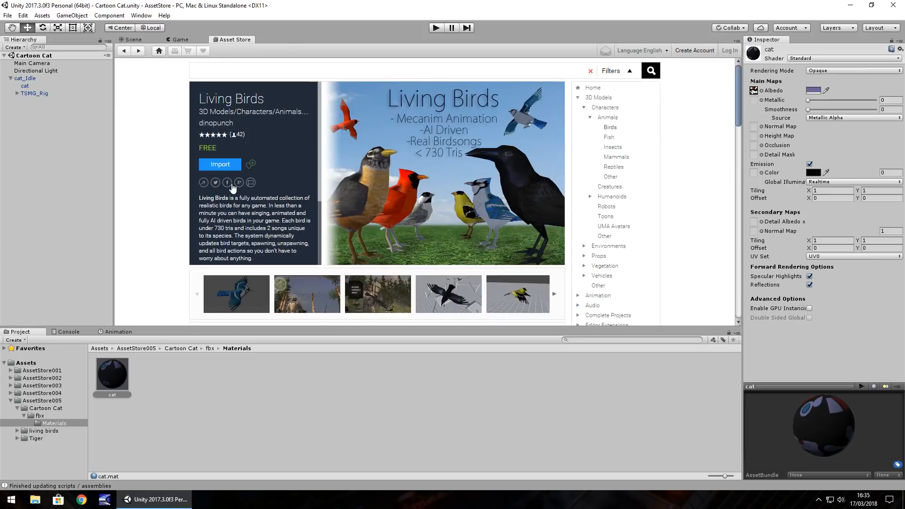
{"action": "mouse_move", "coordinate": [364, 155]}
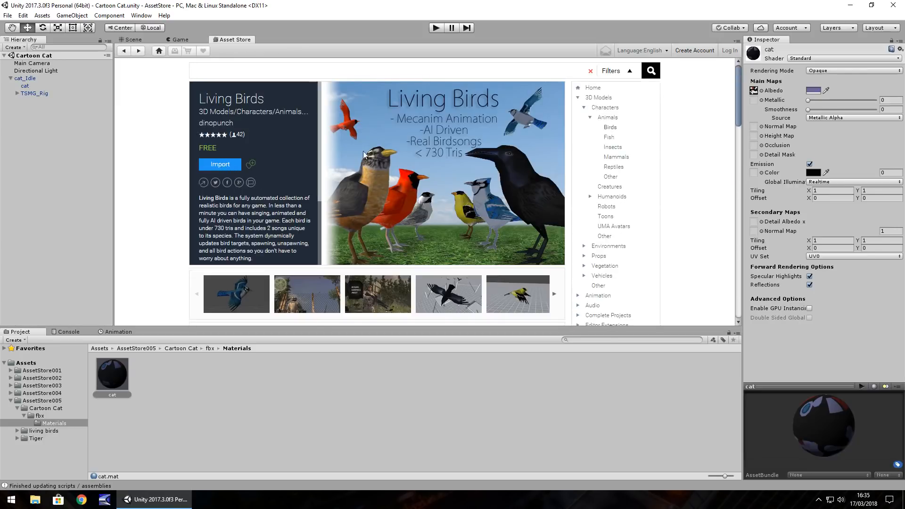
{"action": "left_click", "coordinate": [43, 430]}
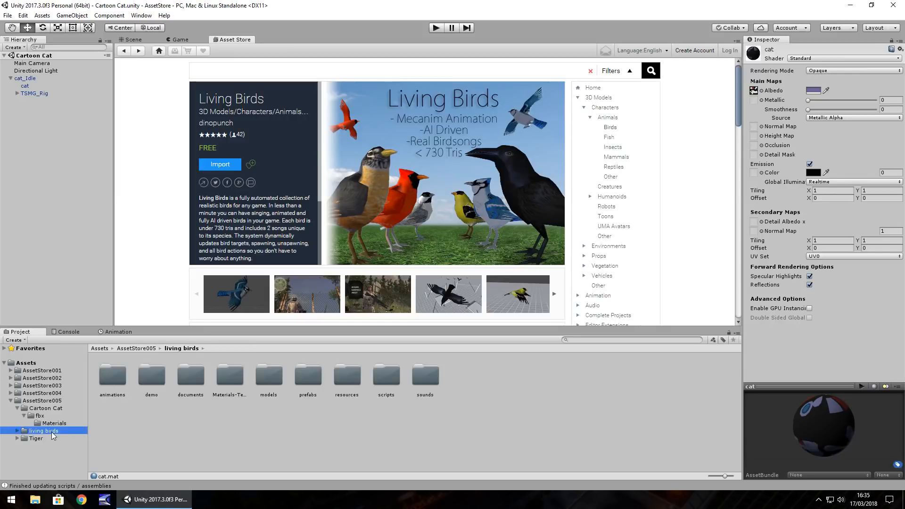
Load the living birds Demo scene, play it to watch birds perch, then stop.
{"action": "double_click", "coordinate": [152, 373]}
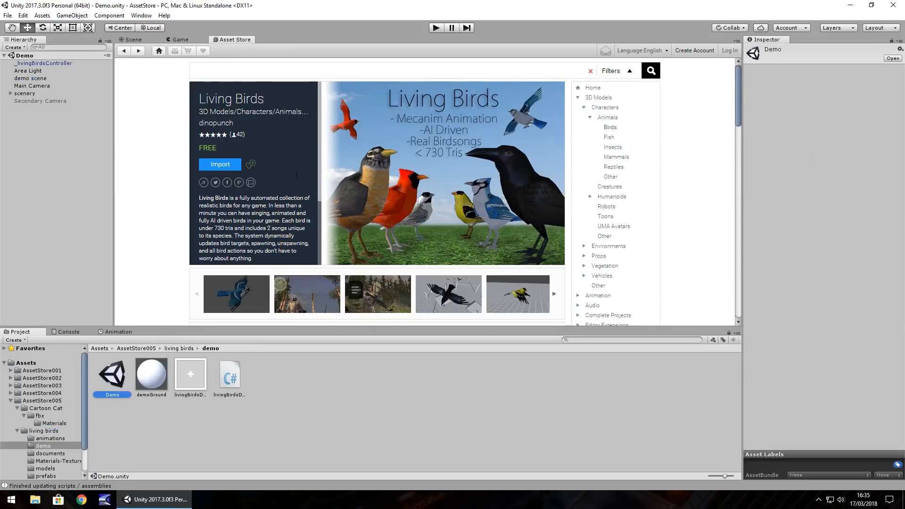
{"action": "left_click", "coordinate": [133, 39]}
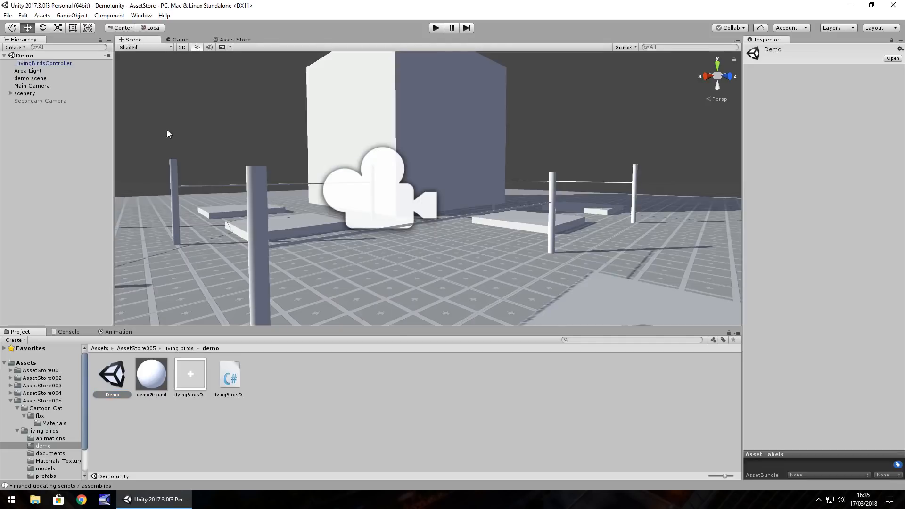
{"action": "mouse_move", "coordinate": [252, 193]}
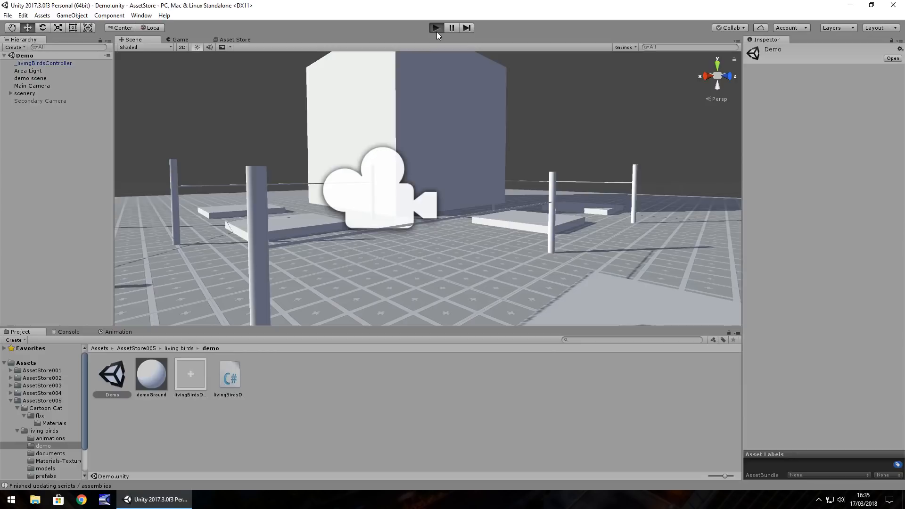
{"action": "left_click", "coordinate": [435, 27]}
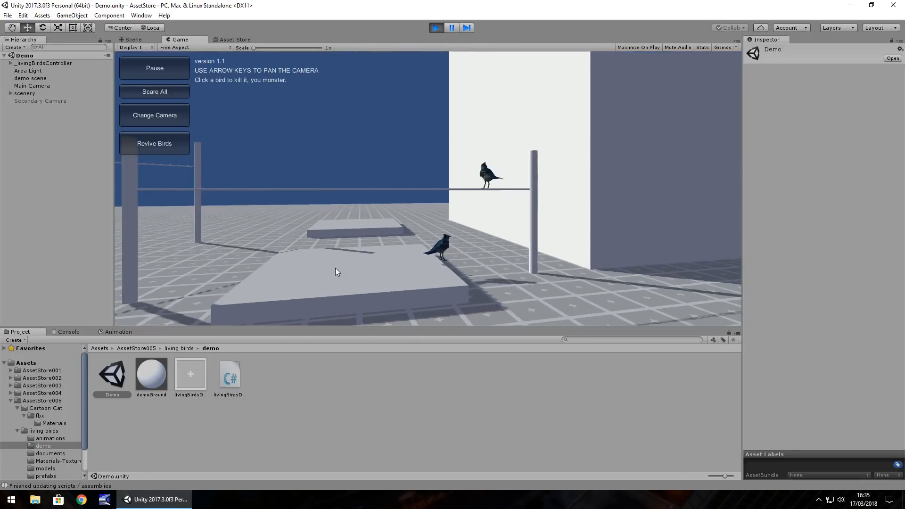
{"action": "left_click", "coordinate": [133, 39]}
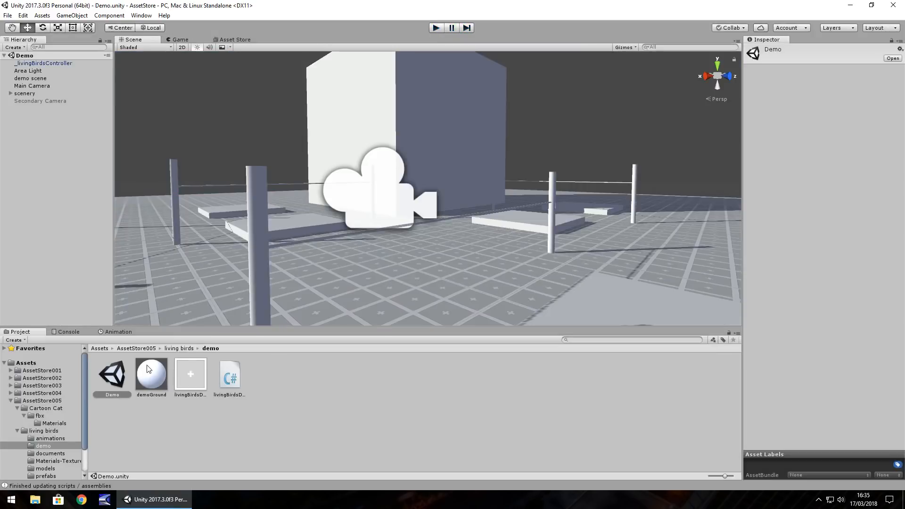
Browse the Materials-Textures, models, resources and sounds folders, ending on the birdsong clips.
{"action": "scroll", "scroll_direction": "down", "scroll_amount": 3}
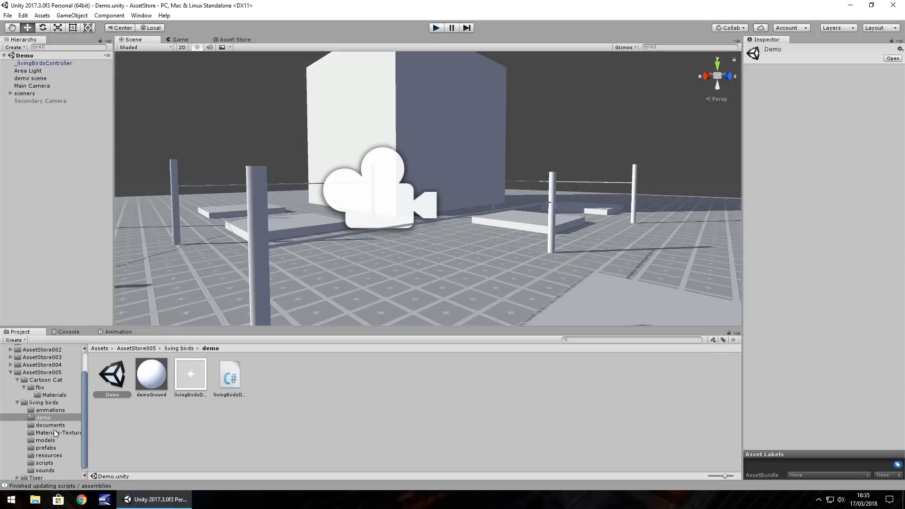
{"action": "left_click", "coordinate": [57, 433]}
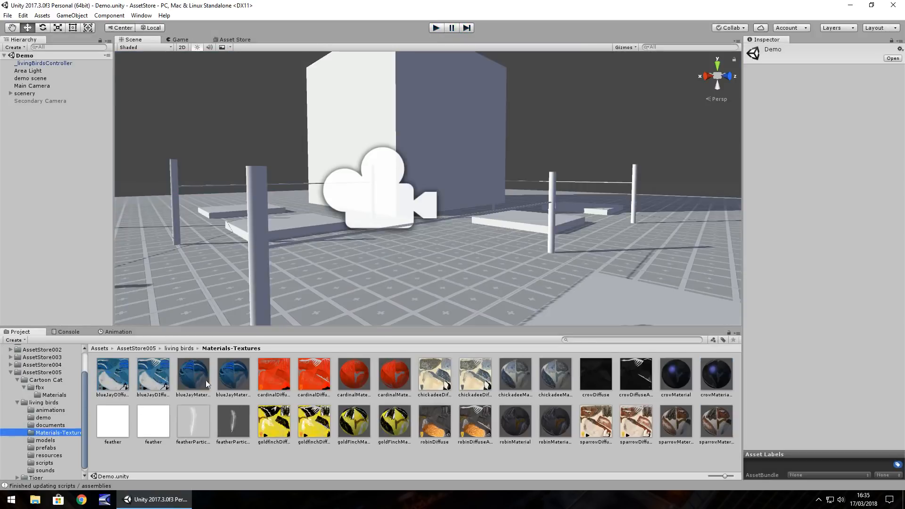
{"action": "mouse_move", "coordinate": [199, 399]}
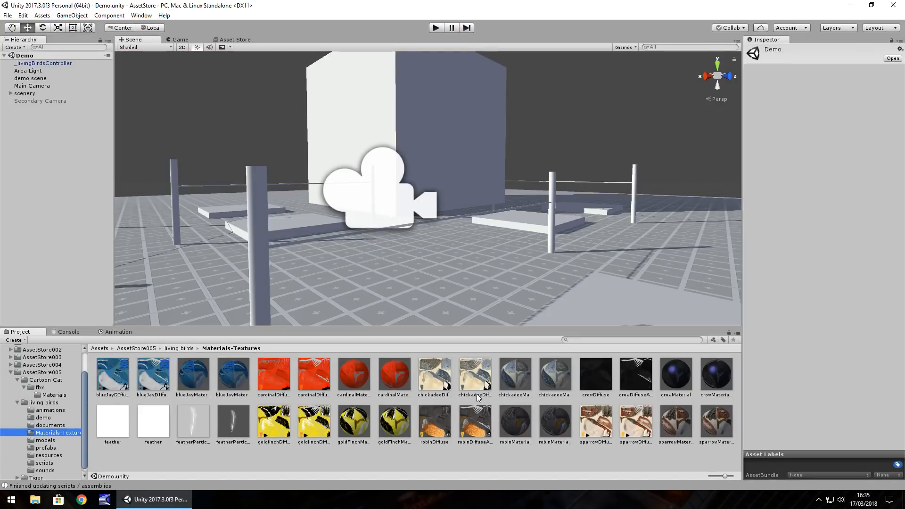
{"action": "left_click", "coordinate": [45, 440]}
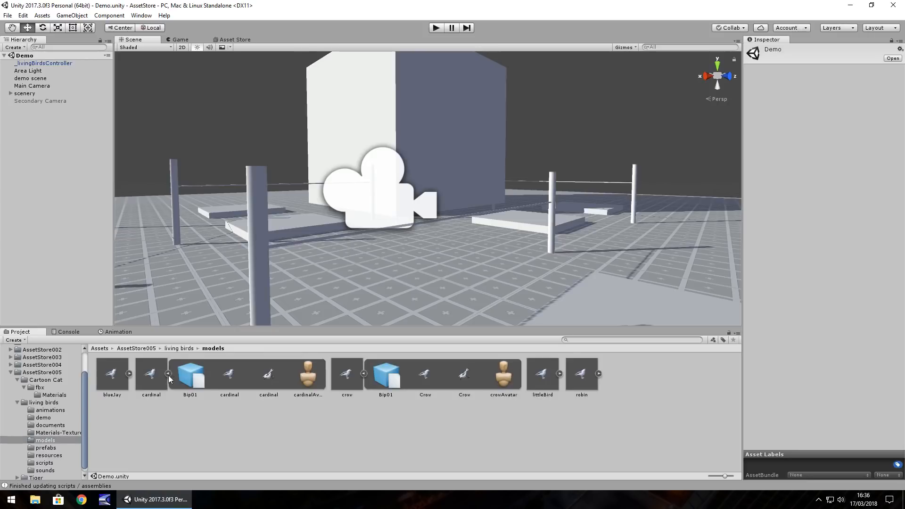
{"action": "left_click", "coordinate": [45, 440]}
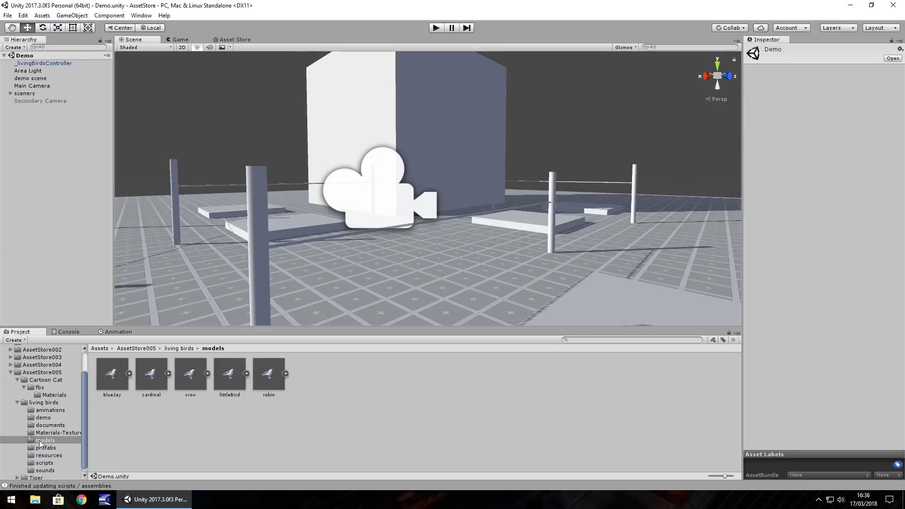
{"action": "left_click", "coordinate": [49, 455]}
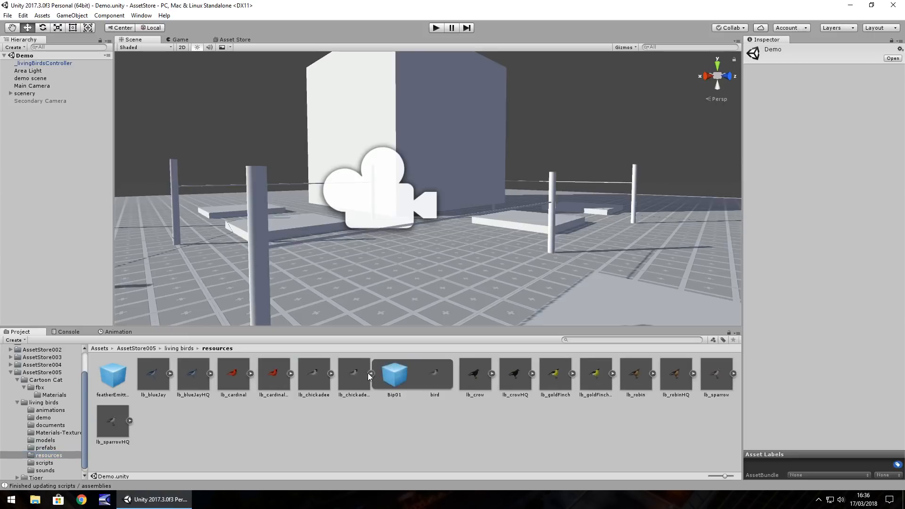
{"action": "left_click", "coordinate": [45, 470]}
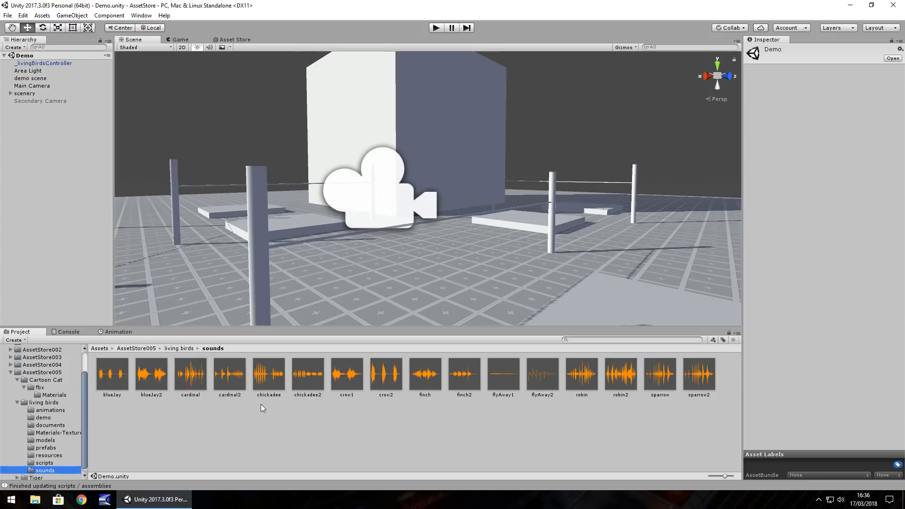
{"action": "mouse_move", "coordinate": [146, 417]}
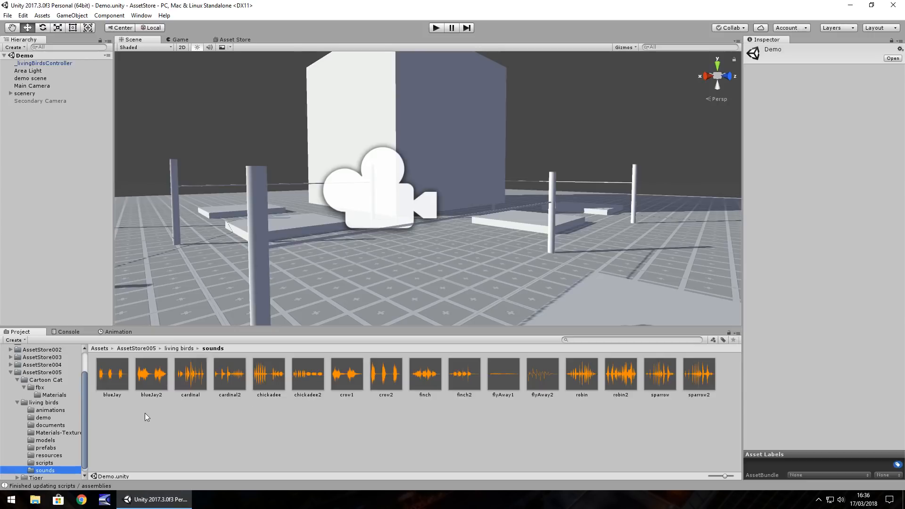
{"action": "mouse_move", "coordinate": [641, 154]}
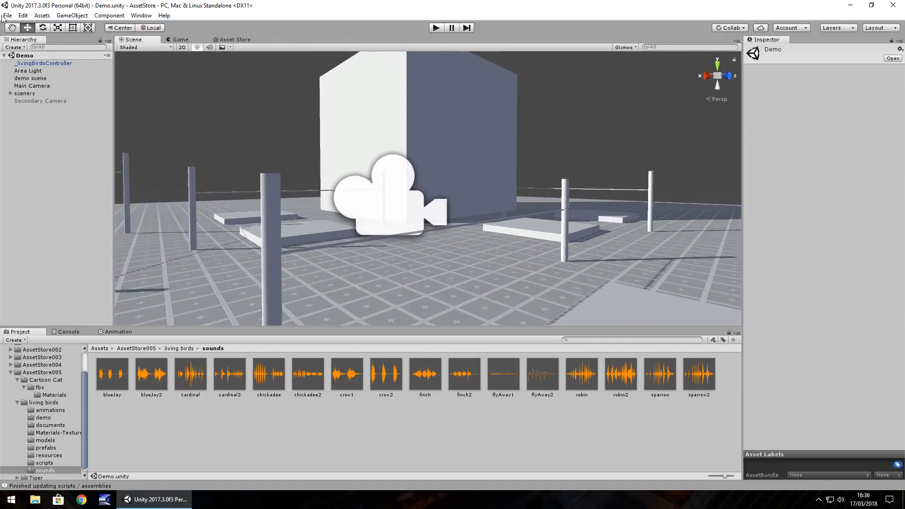
{"action": "left_click", "coordinate": [7, 15]}
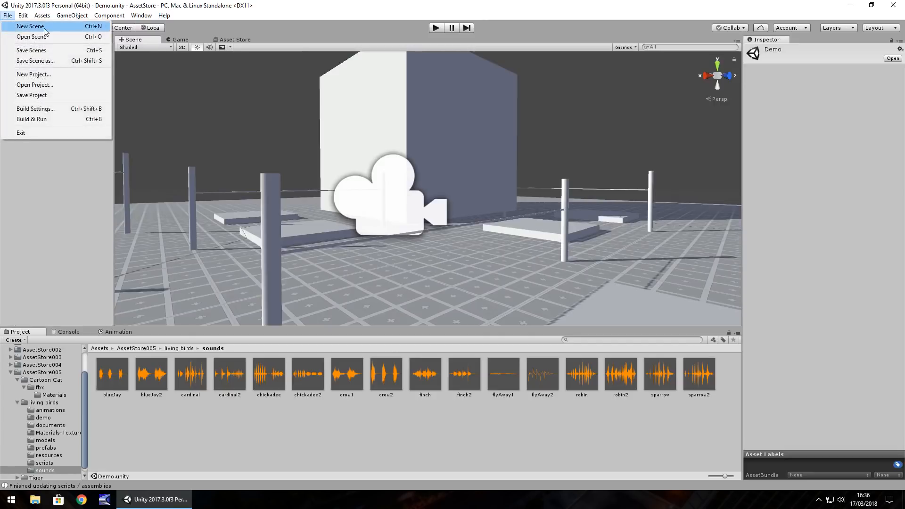
Create a new scene, add the blueJay model, and apply cardinalMaterial to it.
{"action": "left_click", "coordinate": [30, 26]}
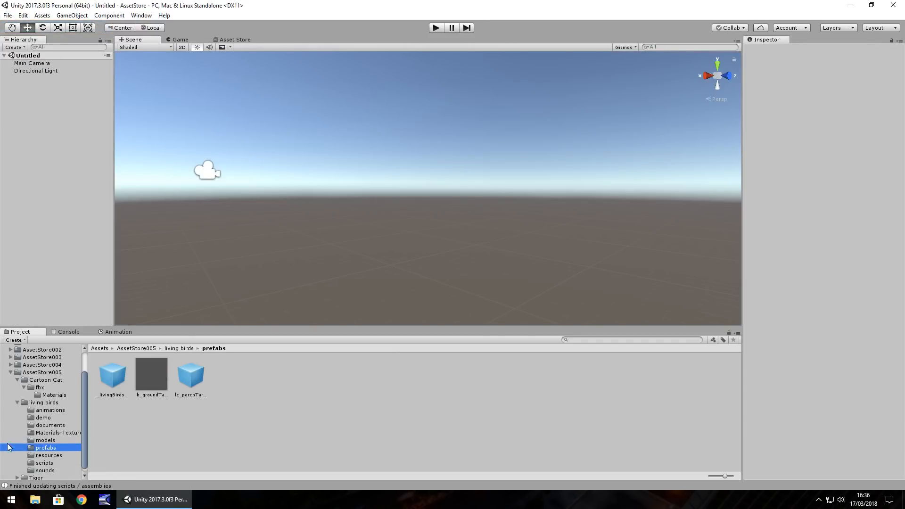
{"action": "left_click", "coordinate": [46, 440]}
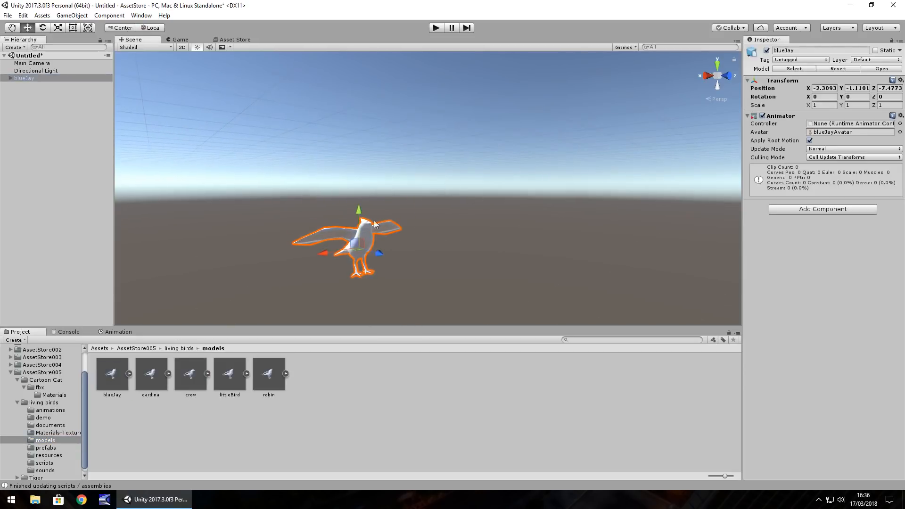
{"action": "mouse_move", "coordinate": [404, 279]}
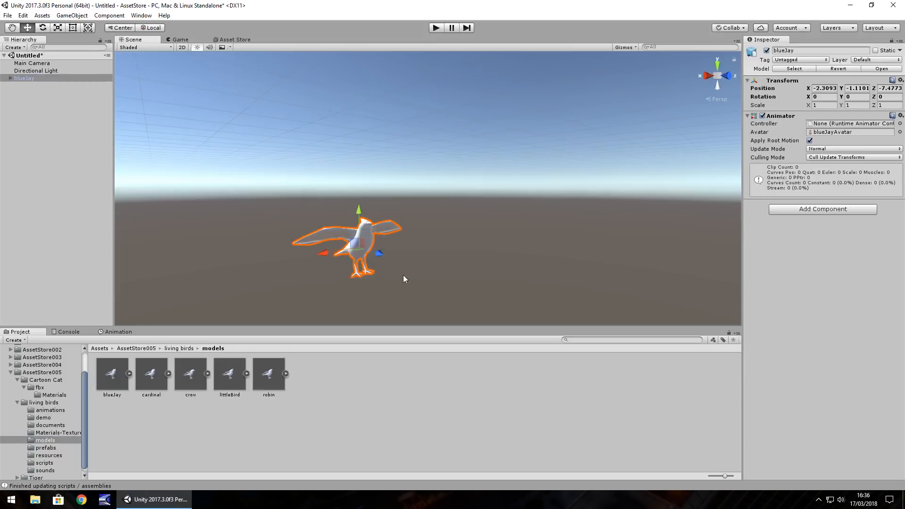
{"action": "mouse_move", "coordinate": [401, 198]}
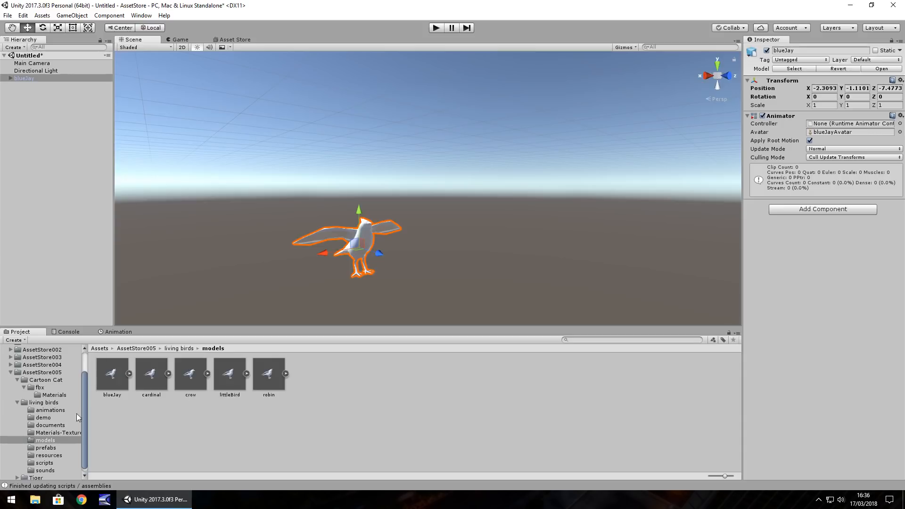
{"action": "left_click", "coordinate": [57, 433]}
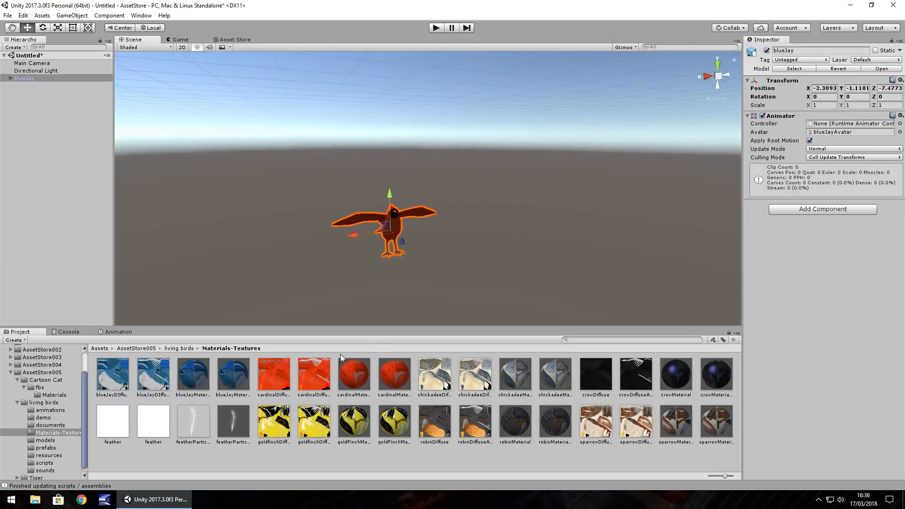
Set cardinalMaterial to the Standard shader with Metallic and Smoothness at 1.
{"action": "left_click", "coordinate": [354, 373]}
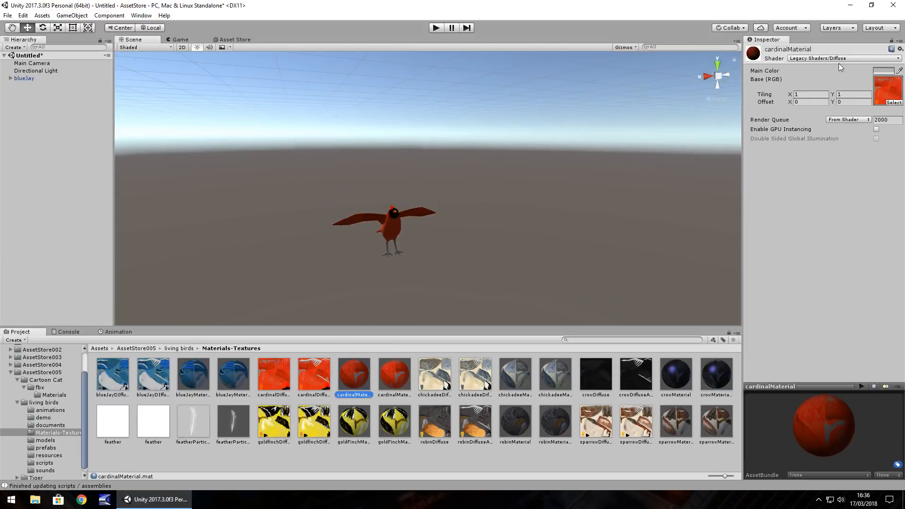
{"action": "left_click", "coordinate": [840, 58]}
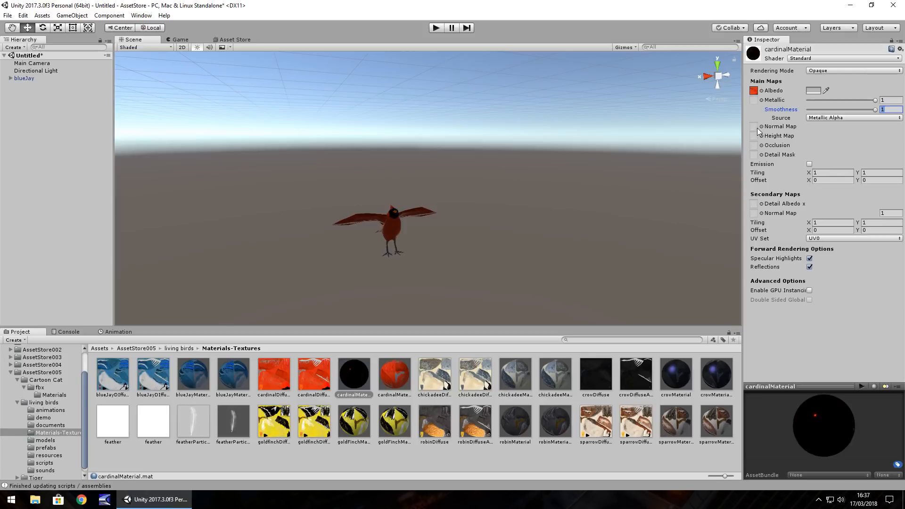
{"action": "mouse_move", "coordinate": [619, 205]}
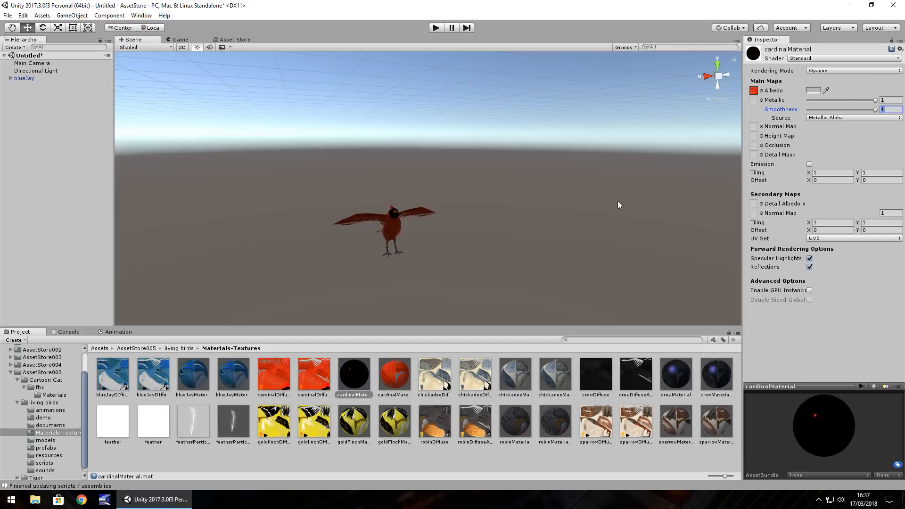
{"action": "mouse_move", "coordinate": [419, 261]}
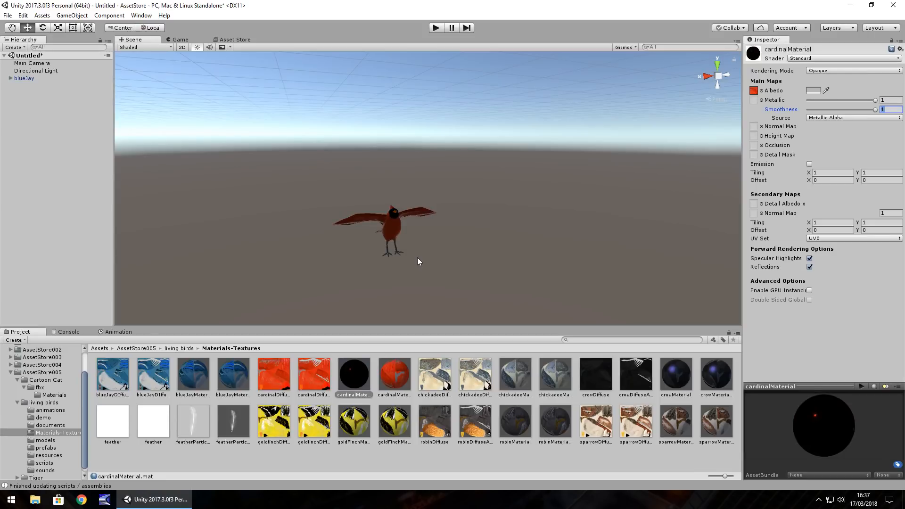
{"action": "mouse_move", "coordinate": [408, 268]}
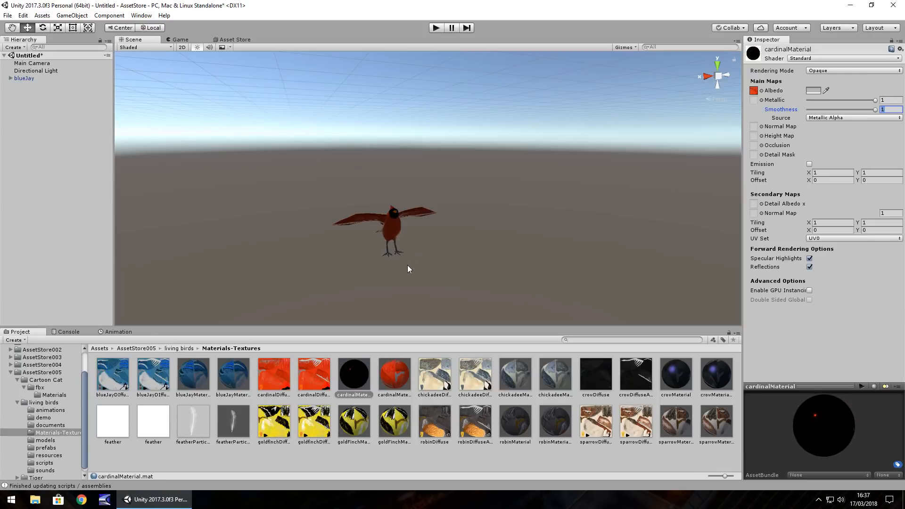
Add the robin model from living birds/models to the scene, then reopen living birds.
{"action": "left_click", "coordinate": [45, 440]}
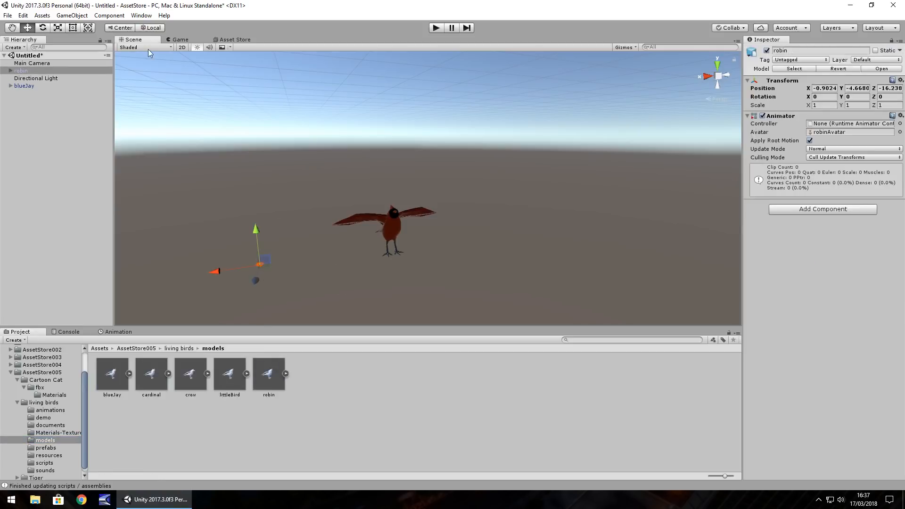
{"action": "mouse_move", "coordinate": [295, 410]}
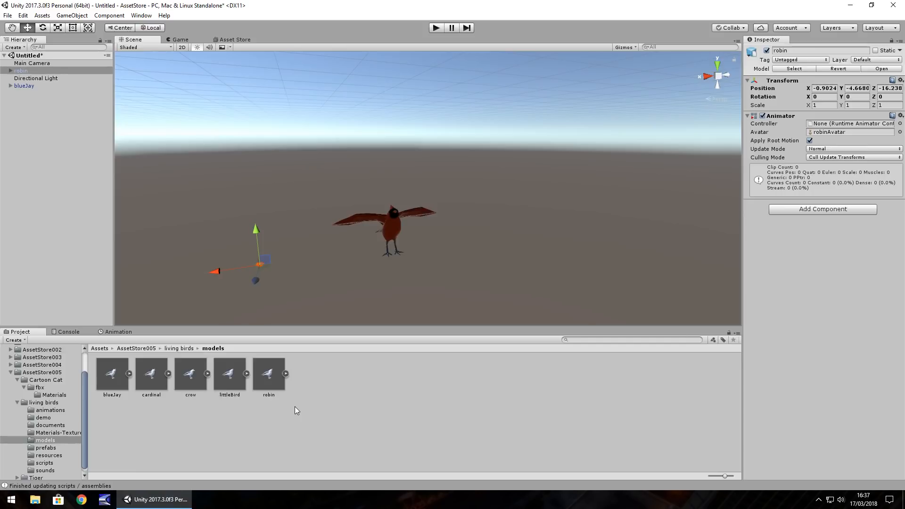
{"action": "left_click", "coordinate": [179, 348]}
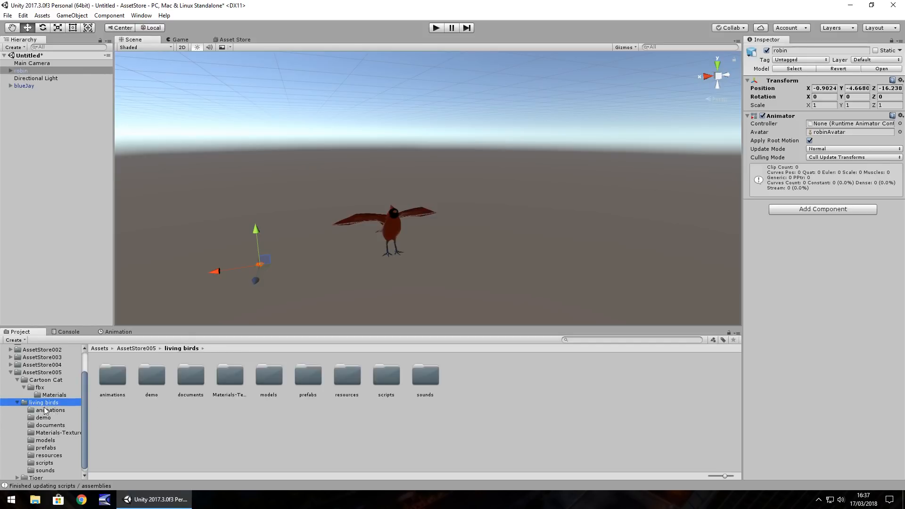
Select livingBirdsDemoScript in the demo folder and scroll through its code.
{"action": "left_click", "coordinate": [229, 373]}
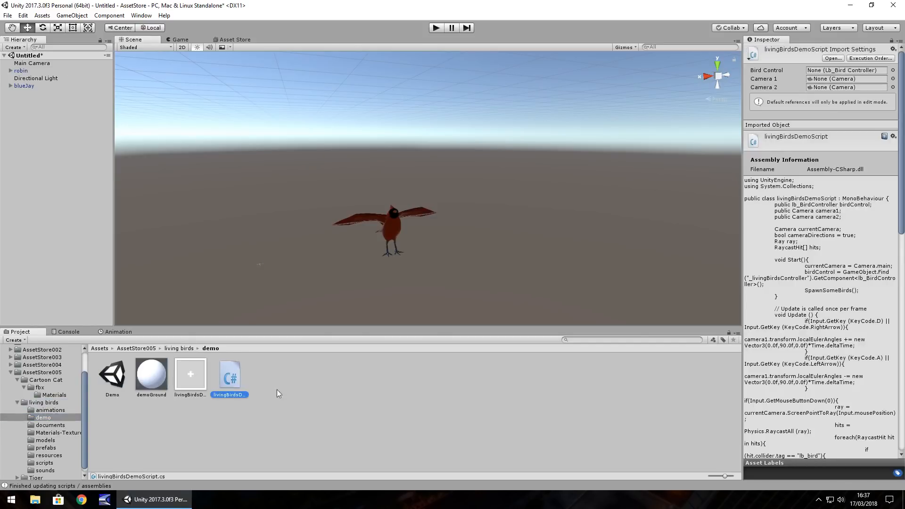
{"action": "scroll", "scroll_direction": "down", "scroll_amount": 3}
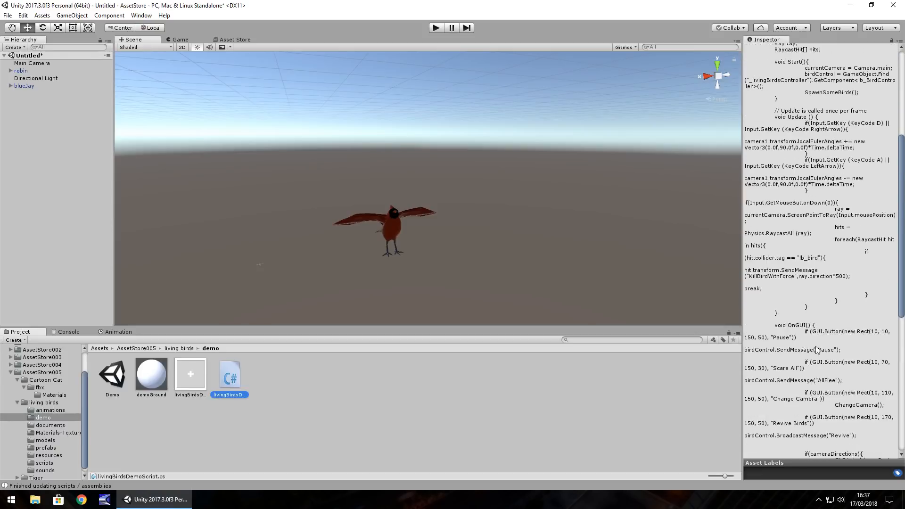
{"action": "left_click", "coordinate": [229, 374]}
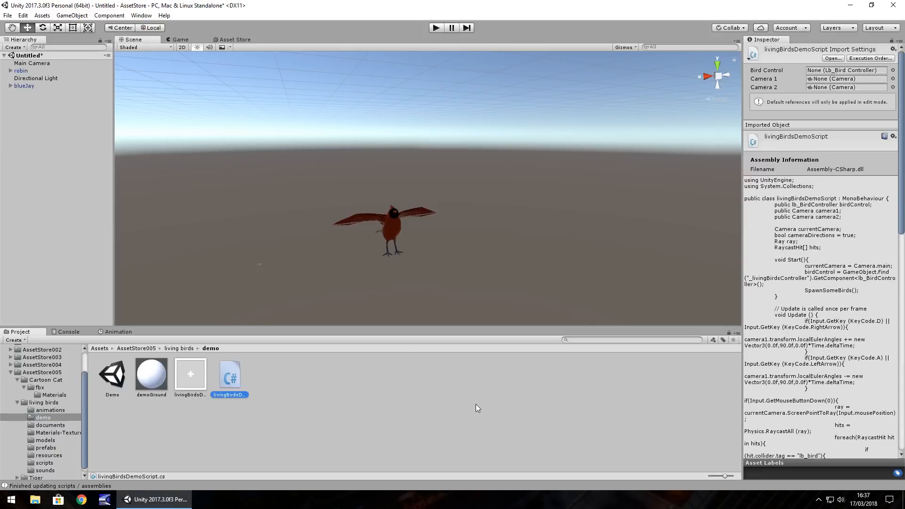
{"action": "mouse_move", "coordinate": [106, 417]}
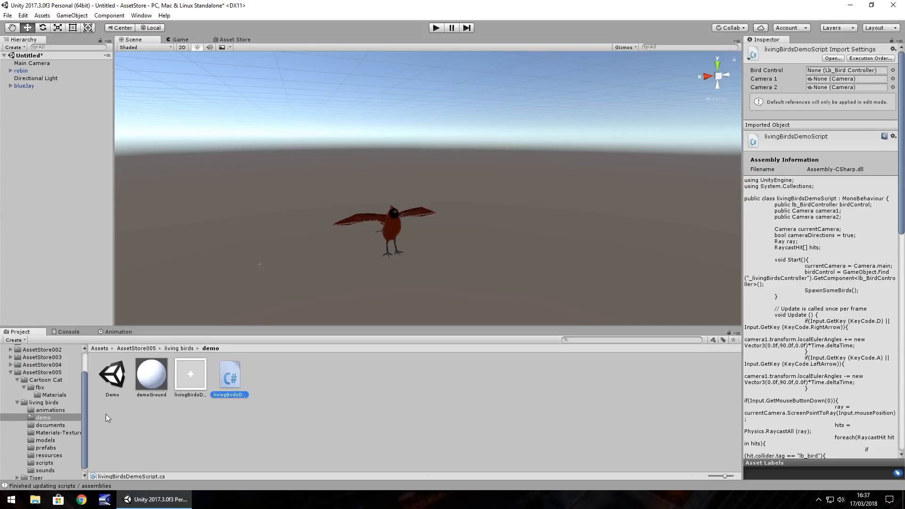
{"action": "mouse_move", "coordinate": [102, 422]}
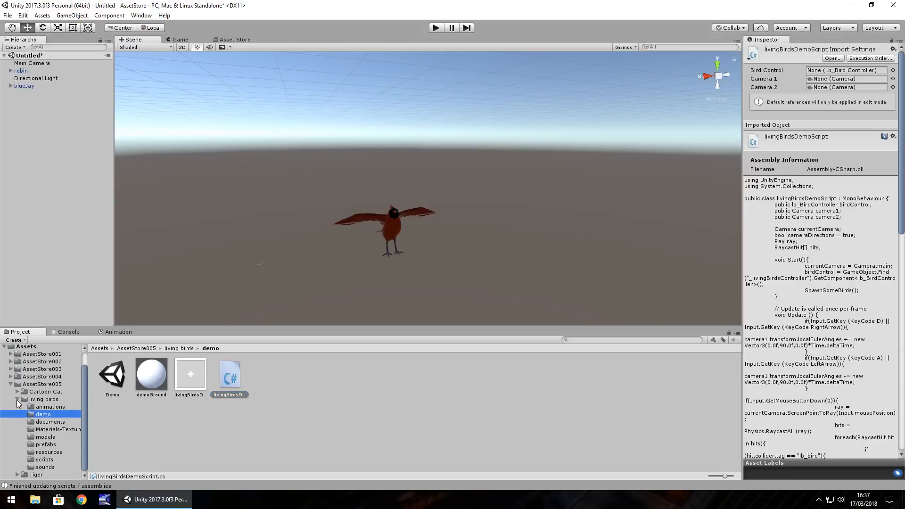
Search the Asset Store for 'golden' and open the Golden Tiger package page.
{"action": "left_click", "coordinate": [235, 39]}
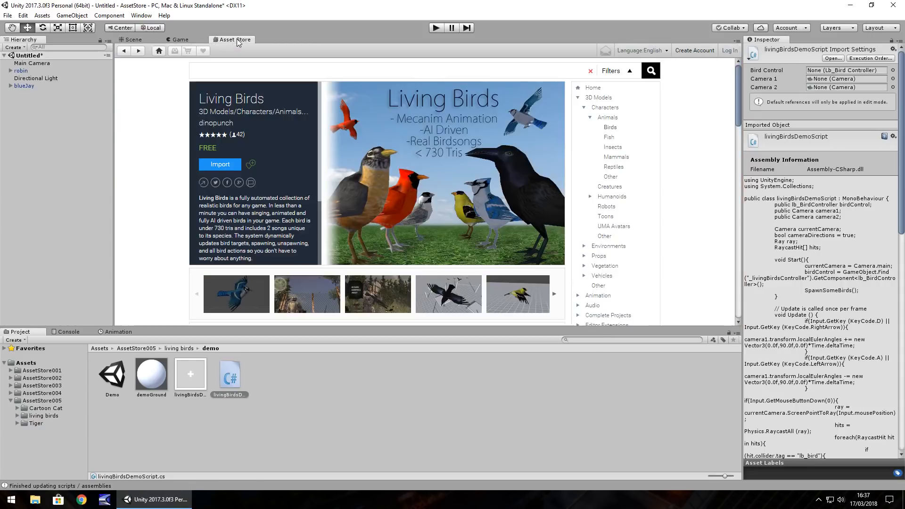
{"action": "mouse_move", "coordinate": [214, 75]}
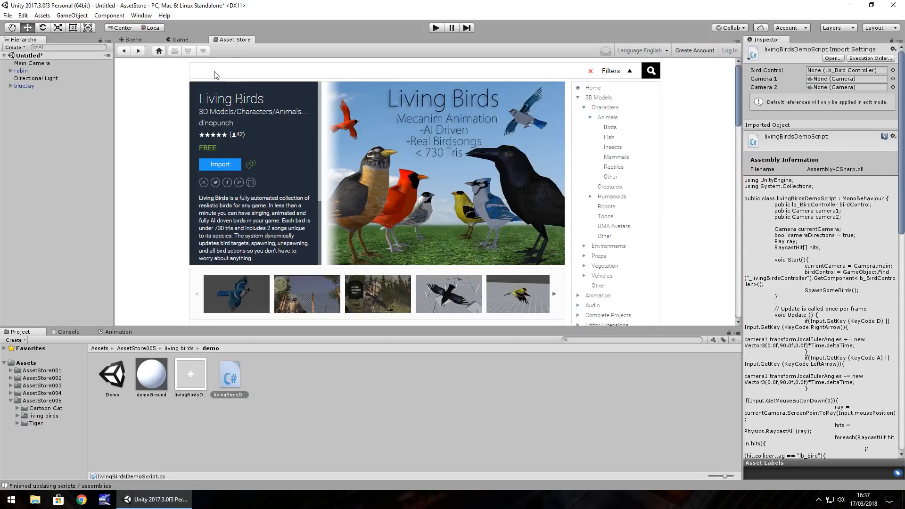
{"action": "type", "text": "golden"}
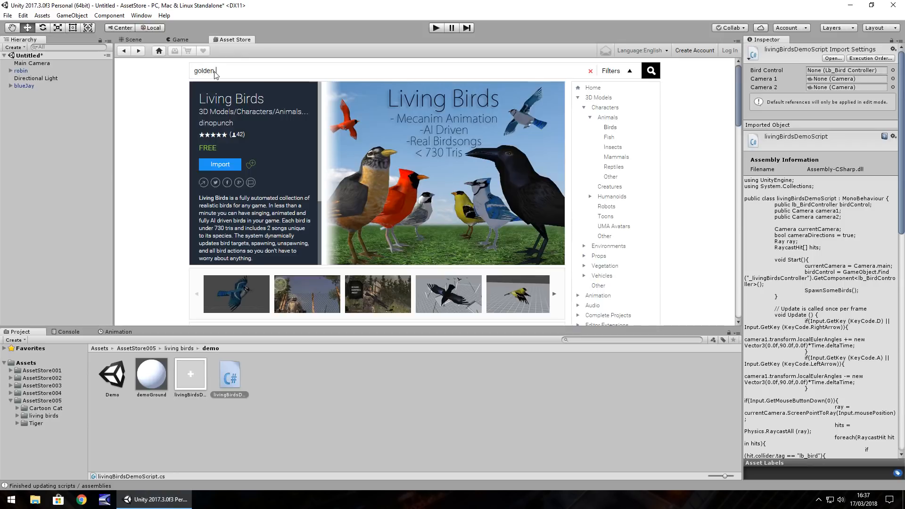
{"action": "left_click", "coordinate": [590, 71]}
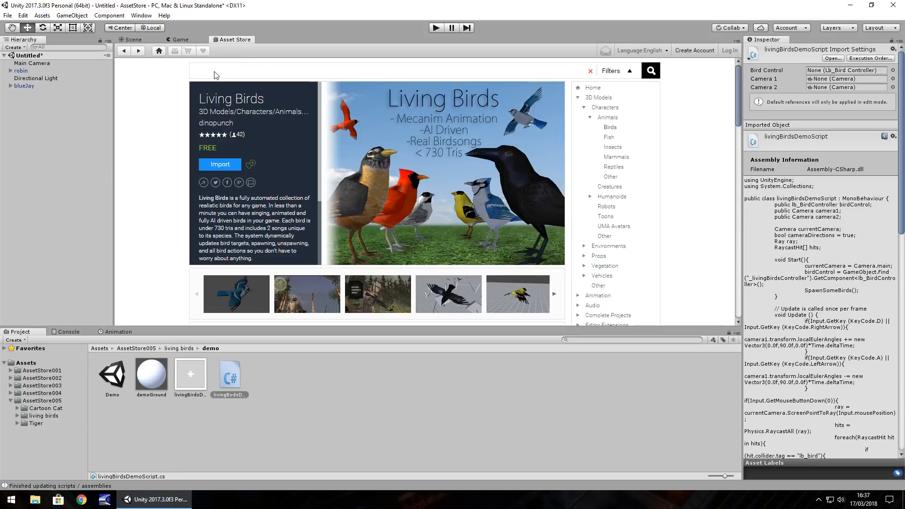
{"action": "left_click", "coordinate": [650, 71]}
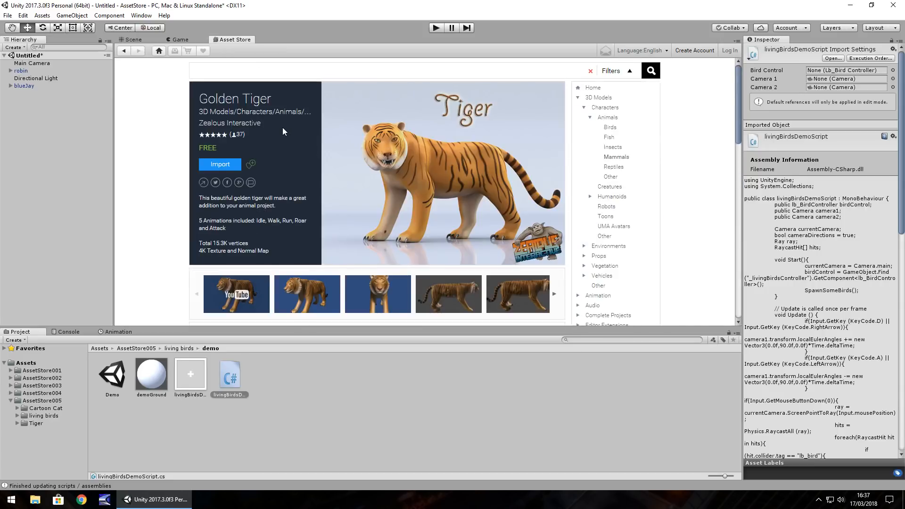
{"action": "mouse_move", "coordinate": [245, 135]}
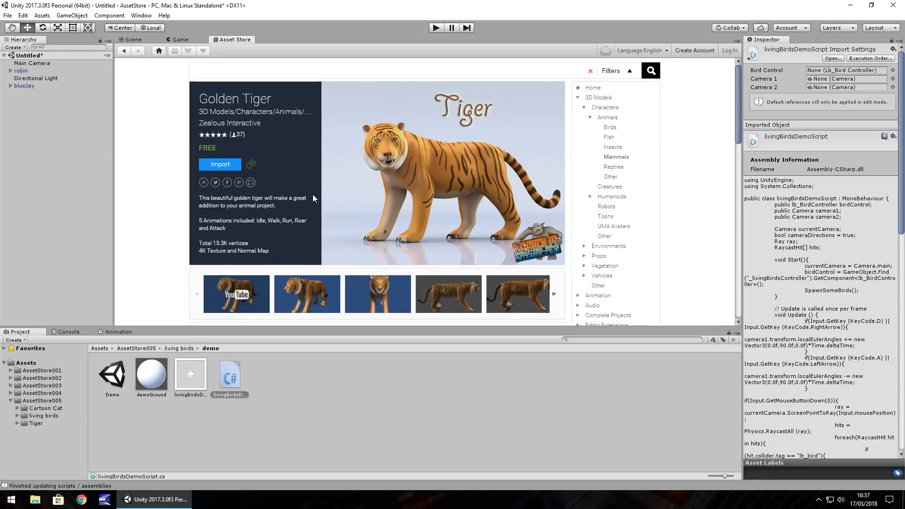
Scroll down to the Golden Tiger Package Contents and back up.
{"action": "scroll", "scroll_direction": "down", "scroll_amount": 3}
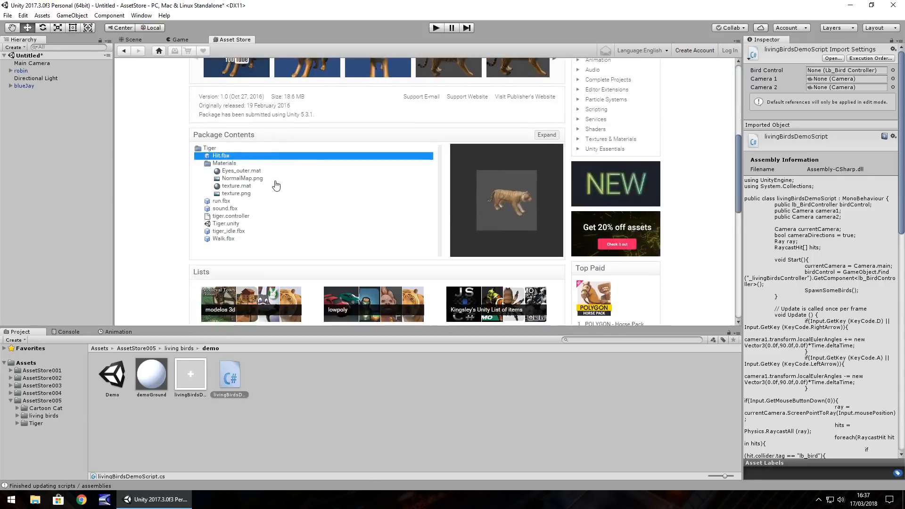
{"action": "scroll", "scroll_direction": "down", "scroll_amount": 3}
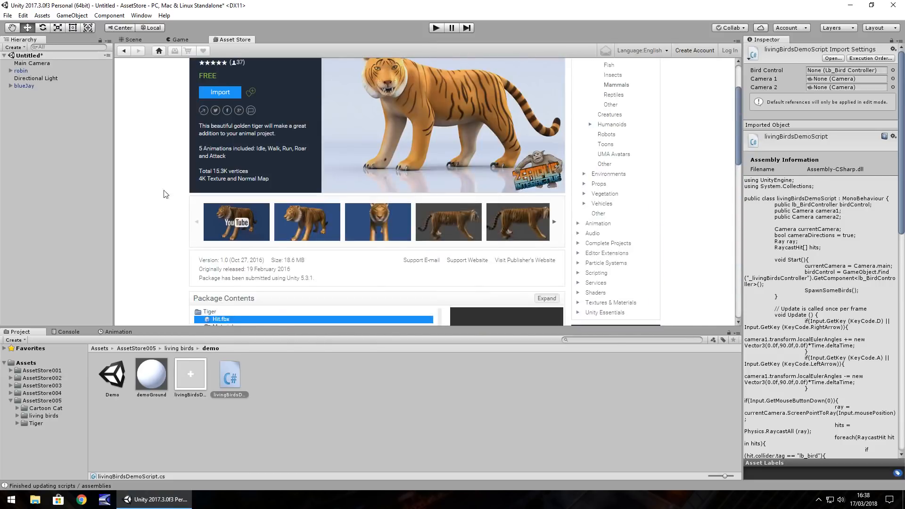
{"action": "scroll", "scroll_direction": "up", "scroll_amount": 3}
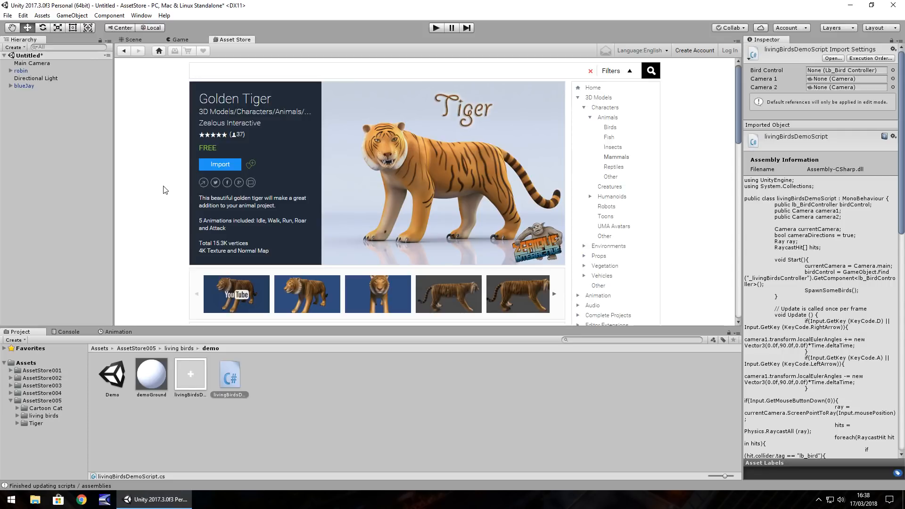
{"action": "mouse_move", "coordinate": [249, 234]}
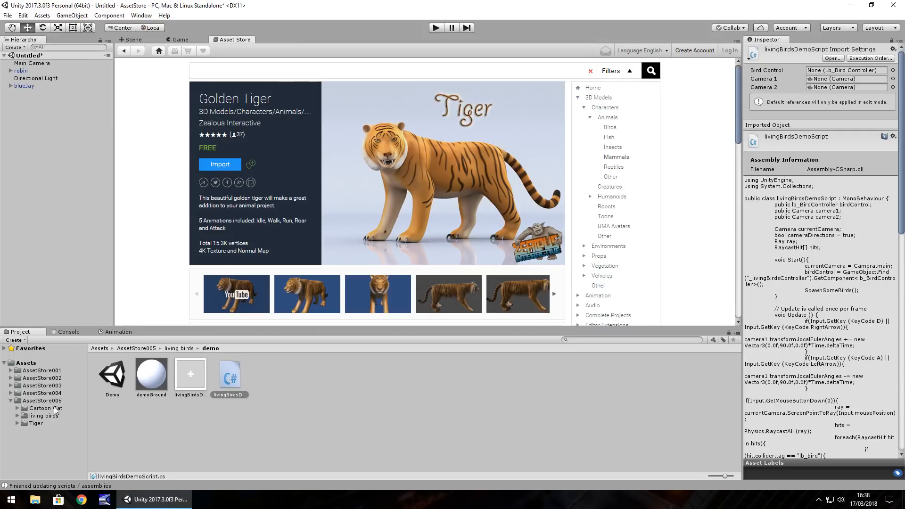
Open Tiger.unity from the Tiger folder without saving, and show the Scene view.
{"action": "left_click", "coordinate": [36, 424]}
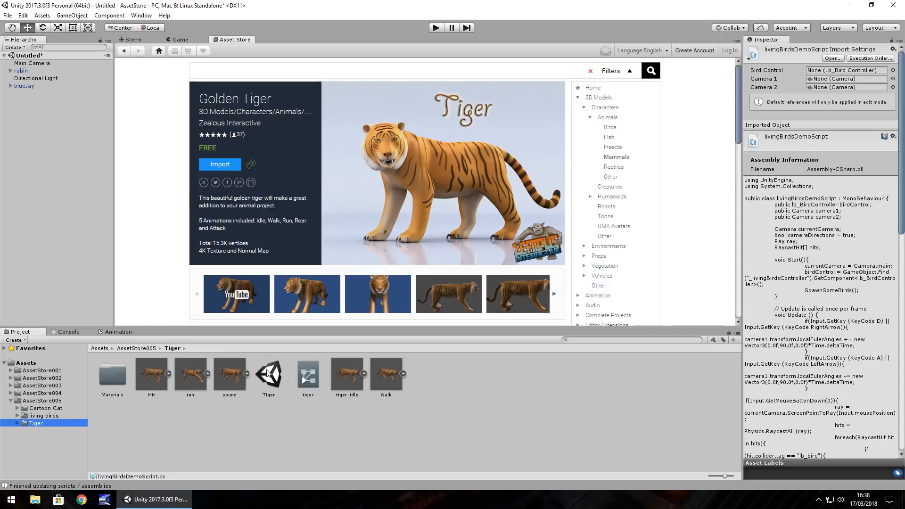
{"action": "left_click", "coordinate": [346, 375]}
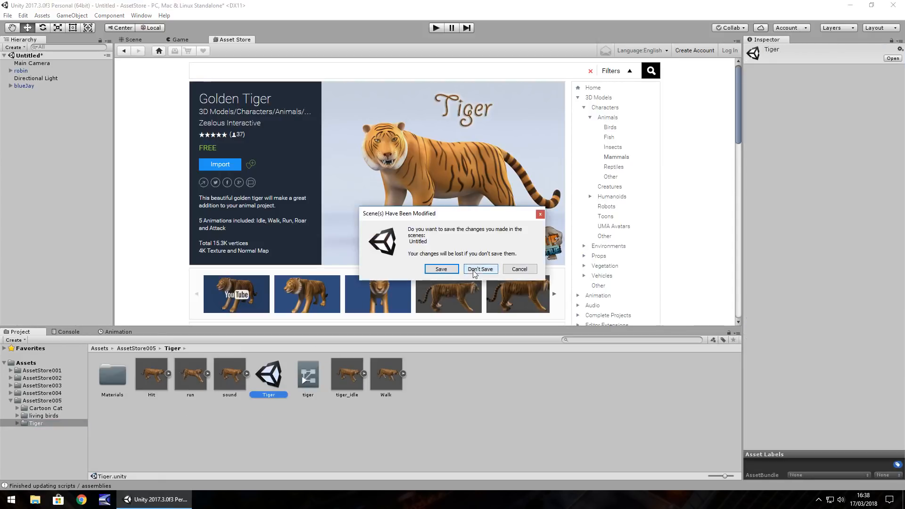
{"action": "left_click", "coordinate": [479, 269]}
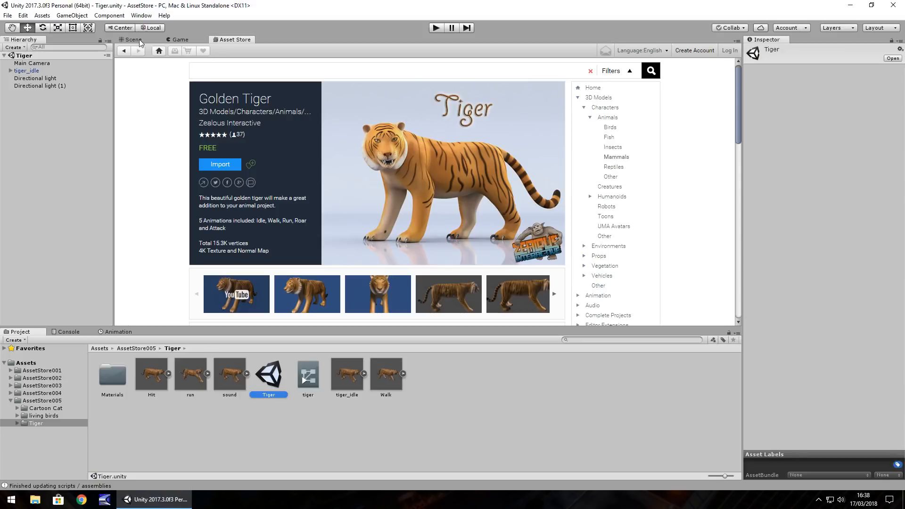
{"action": "left_click", "coordinate": [133, 39]}
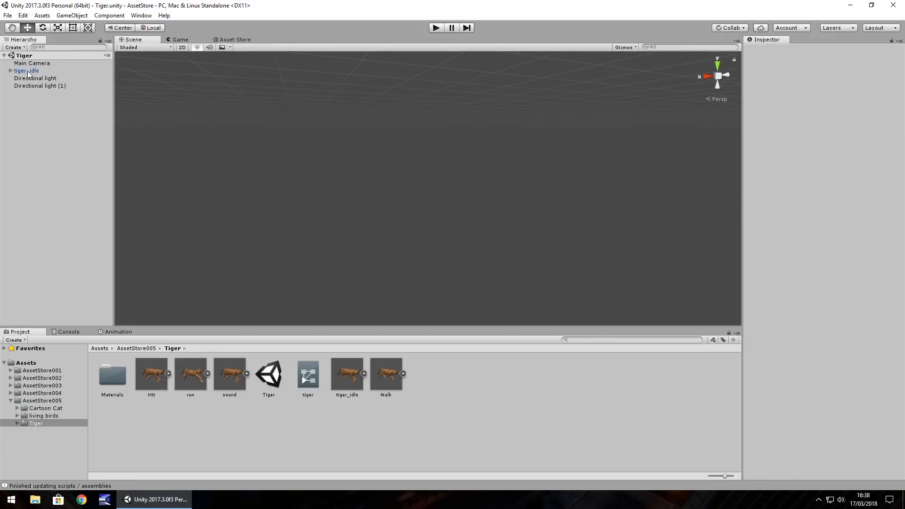
Preview tiger_idle in play mode, duplicate Walk.fbx's walk clip, and reselect the tiger.
{"action": "left_click", "coordinate": [26, 70]}
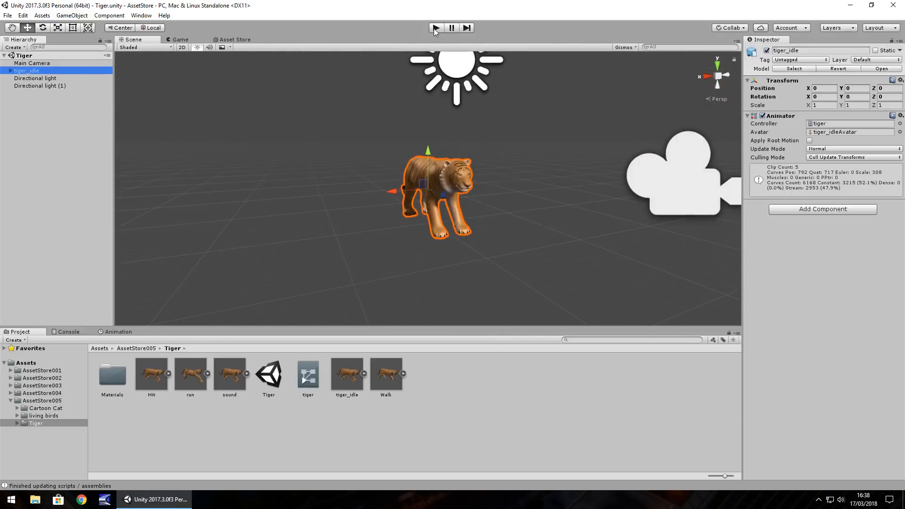
{"action": "left_click", "coordinate": [434, 27]}
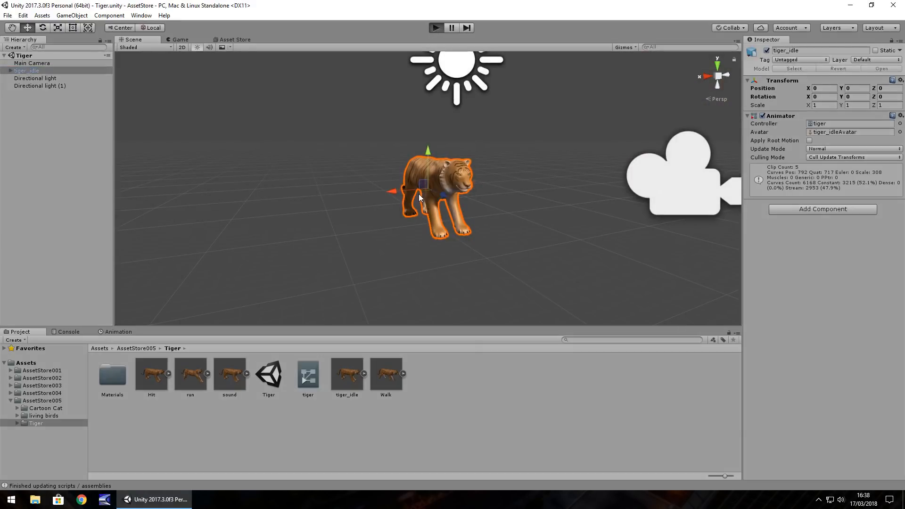
{"action": "left_click", "coordinate": [435, 27]}
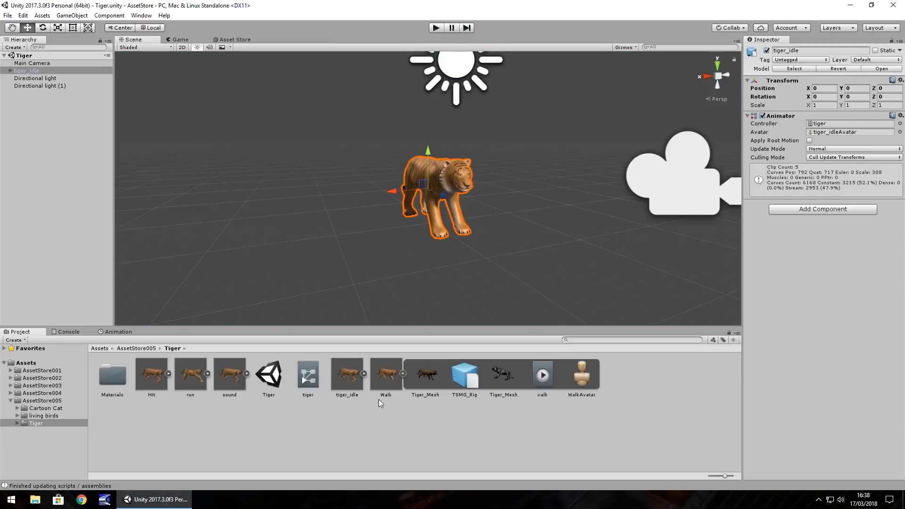
{"action": "left_click", "coordinate": [541, 374]}
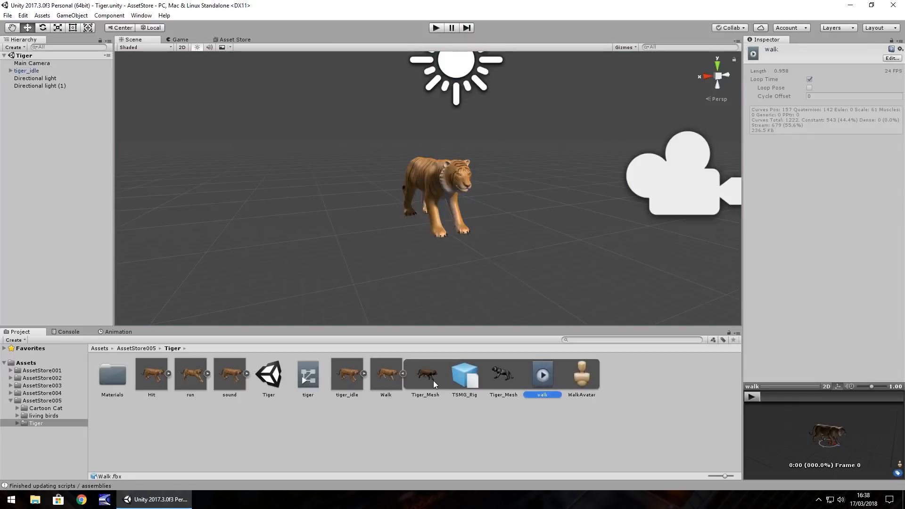
{"action": "mouse_move", "coordinate": [436, 378]}
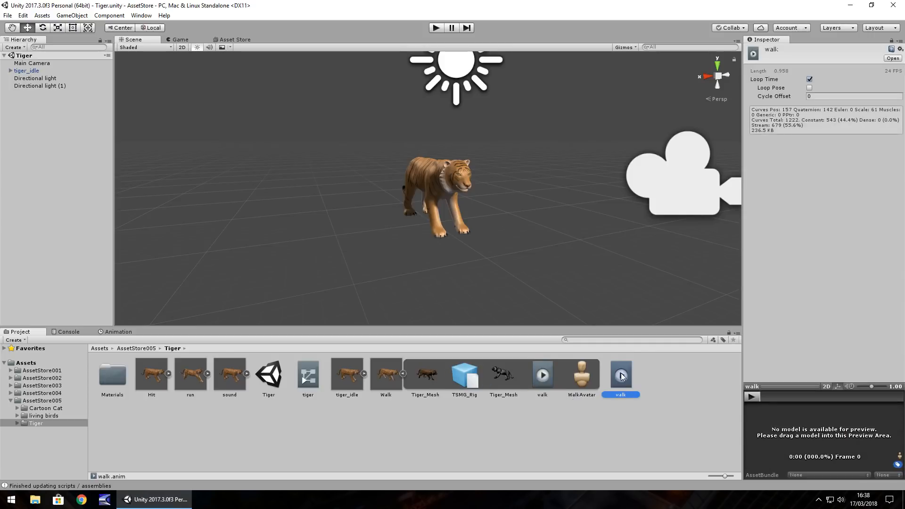
{"action": "left_click", "coordinate": [27, 70]}
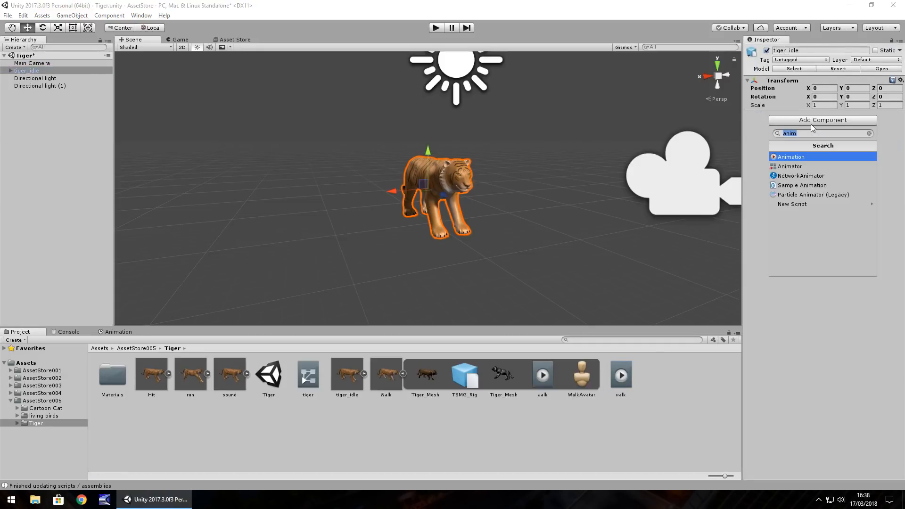
Add an Animation component, set the walk clip's Wrap Mode to Loop, and test in play mode.
{"action": "left_click", "coordinate": [791, 157]}
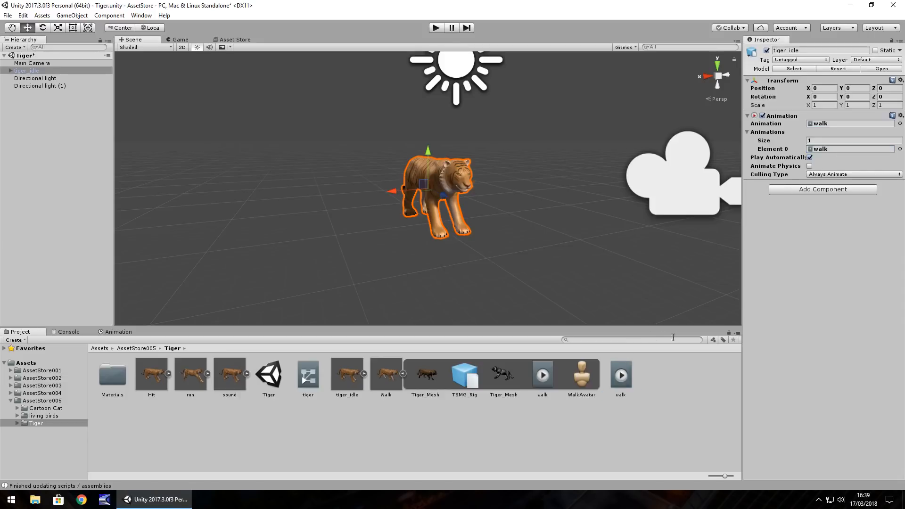
{"action": "left_click", "coordinate": [621, 374]}
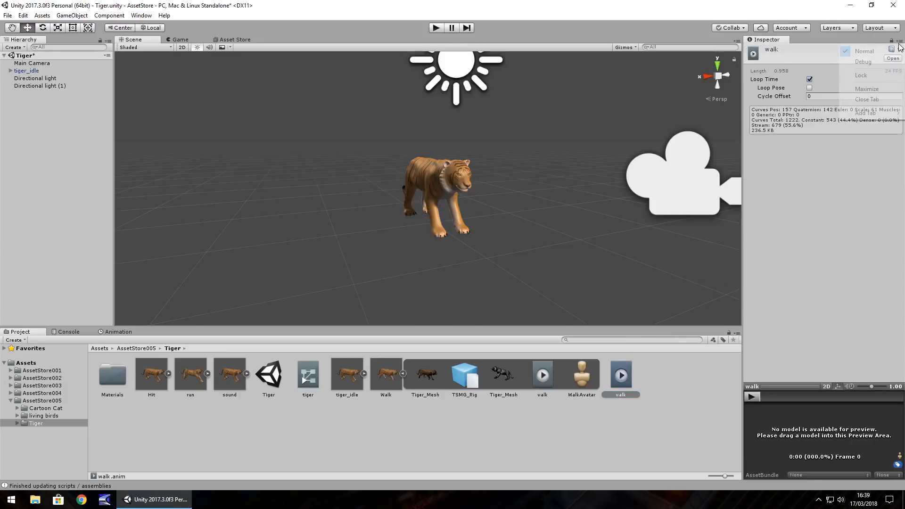
{"action": "left_click", "coordinate": [863, 62]}
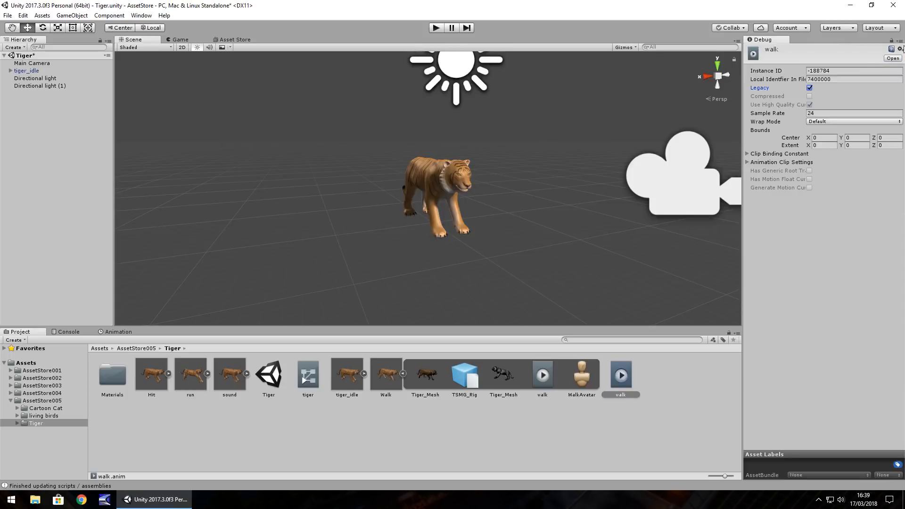
{"action": "left_click", "coordinate": [853, 121]}
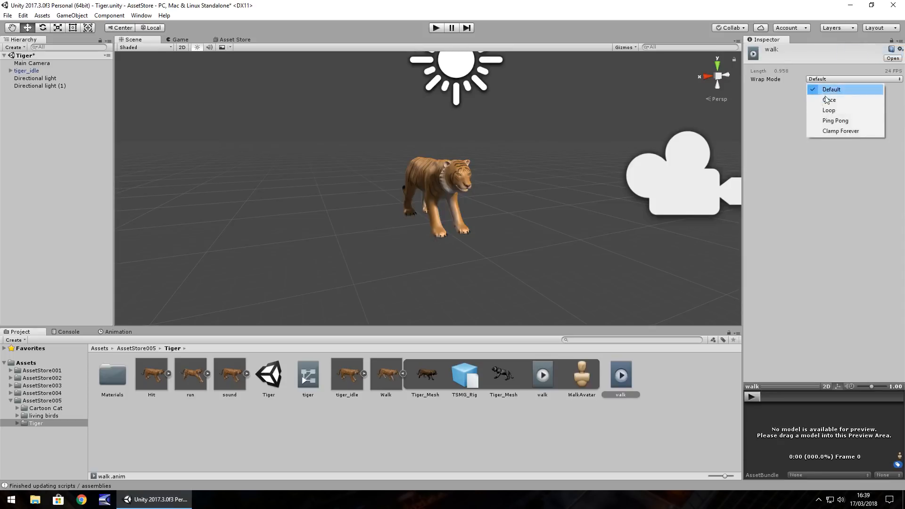
{"action": "left_click", "coordinate": [829, 111]}
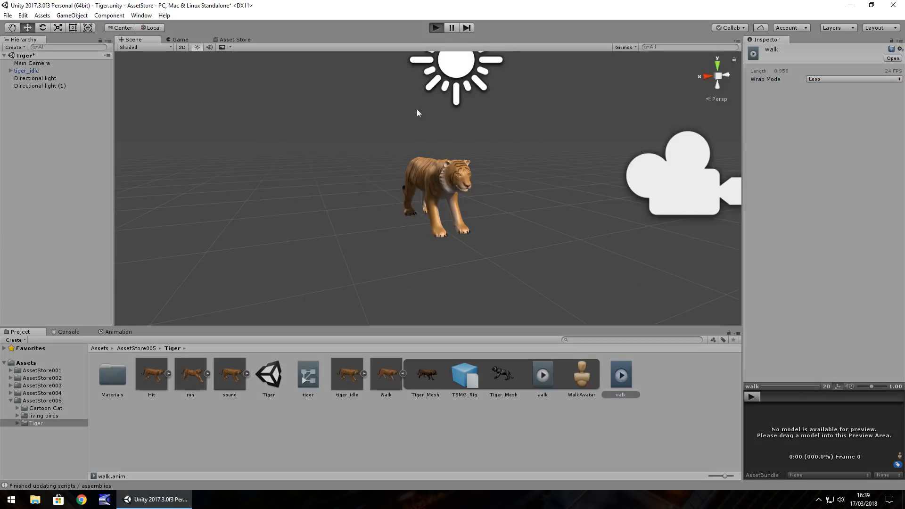
{"action": "left_click", "coordinate": [435, 27]}
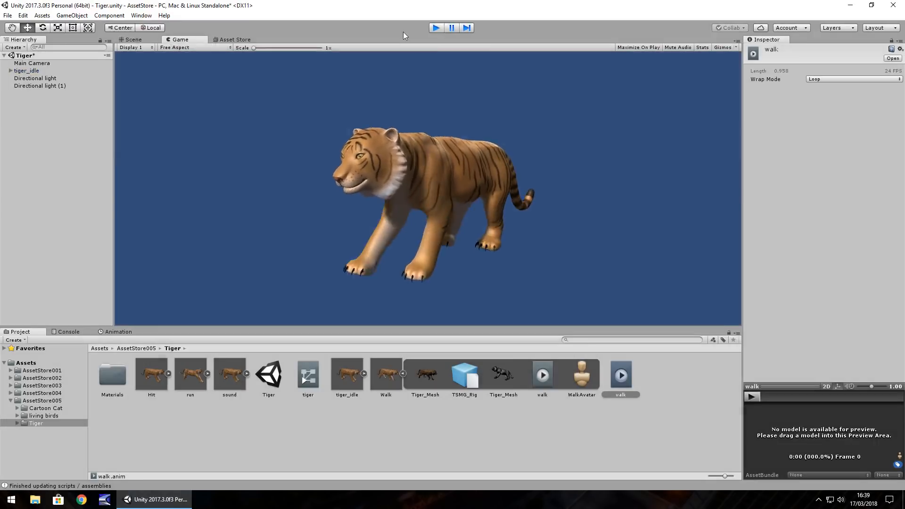
{"action": "left_click", "coordinate": [133, 39]}
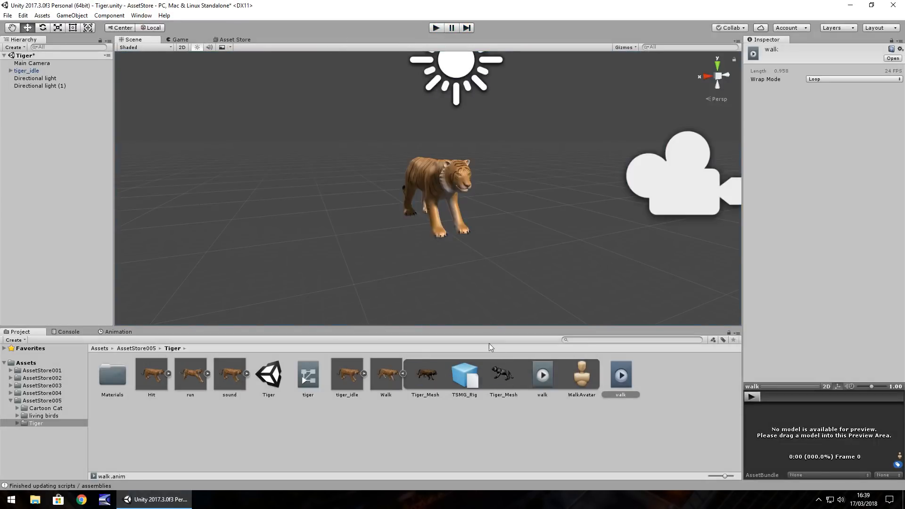
{"action": "mouse_move", "coordinate": [388, 191]}
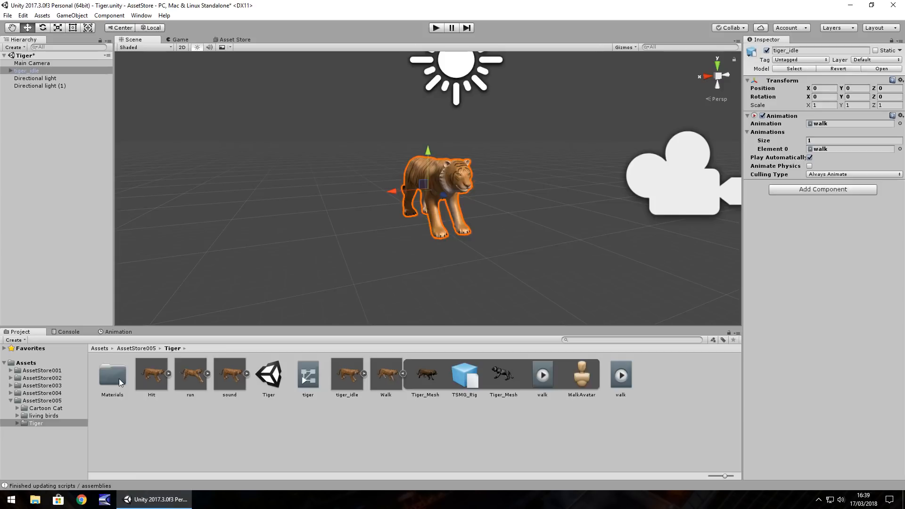
Enable Create from Grayscale on the tiger's NormalMap texture and apply.
{"action": "double_click", "coordinate": [112, 374]}
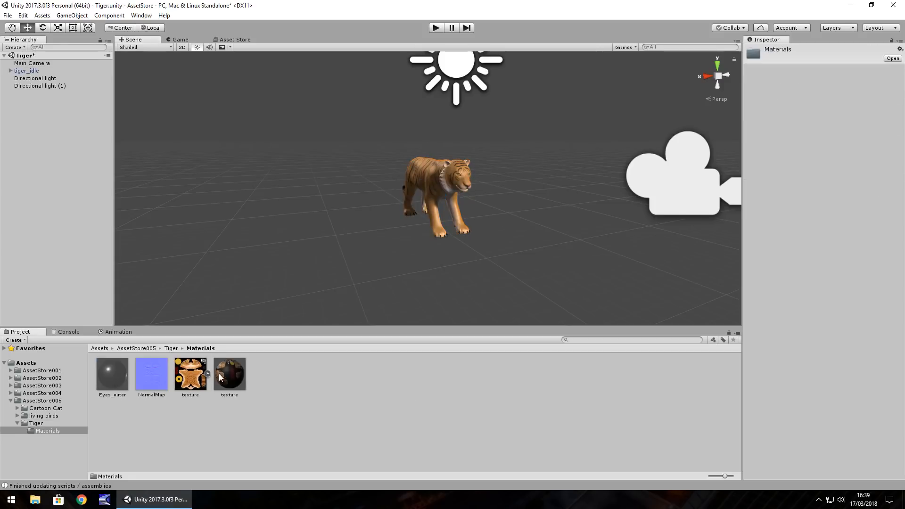
{"action": "mouse_move", "coordinate": [138, 386]}
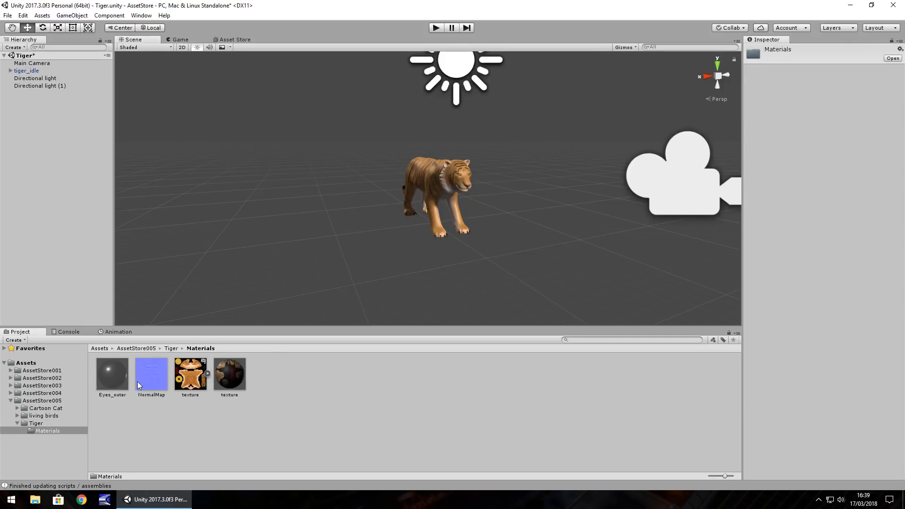
{"action": "left_click", "coordinate": [151, 374]}
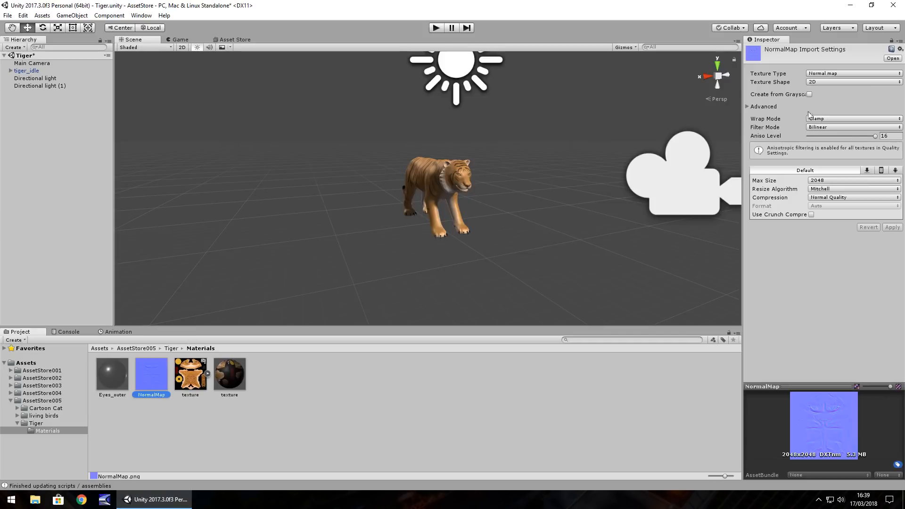
{"action": "left_click", "coordinate": [810, 94]}
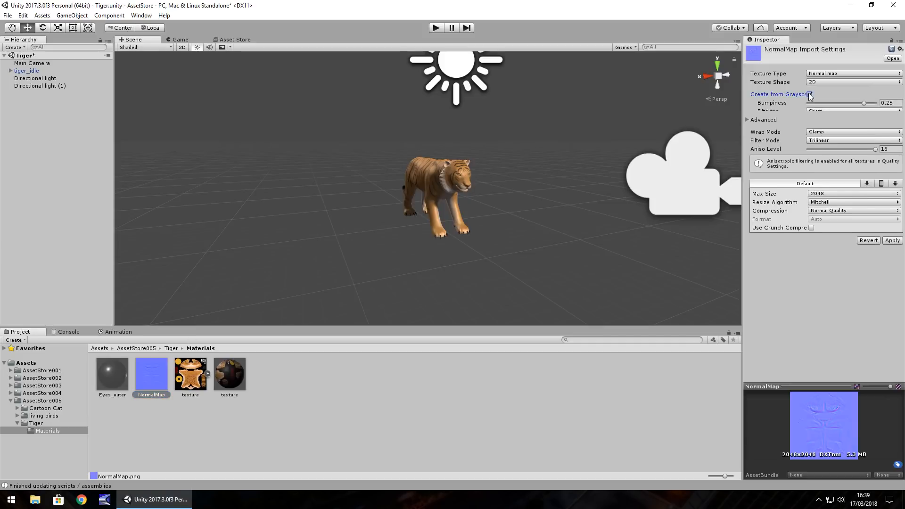
{"action": "left_click", "coordinate": [810, 95]}
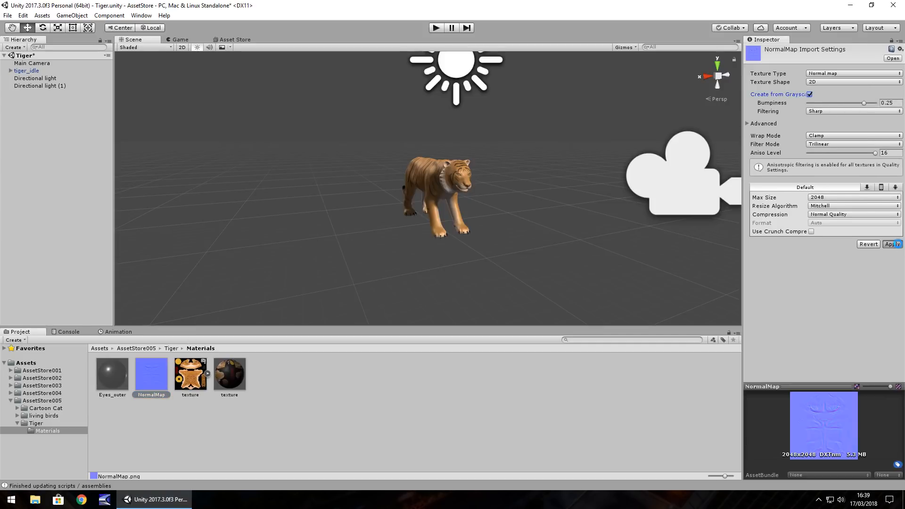
{"action": "left_click", "coordinate": [891, 243]}
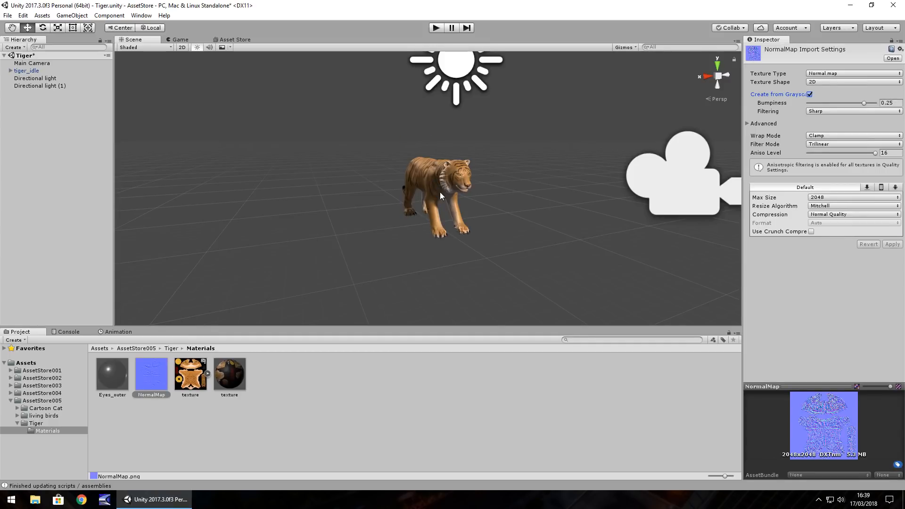
{"action": "scroll", "scroll_direction": "up", "scroll_amount": 3}
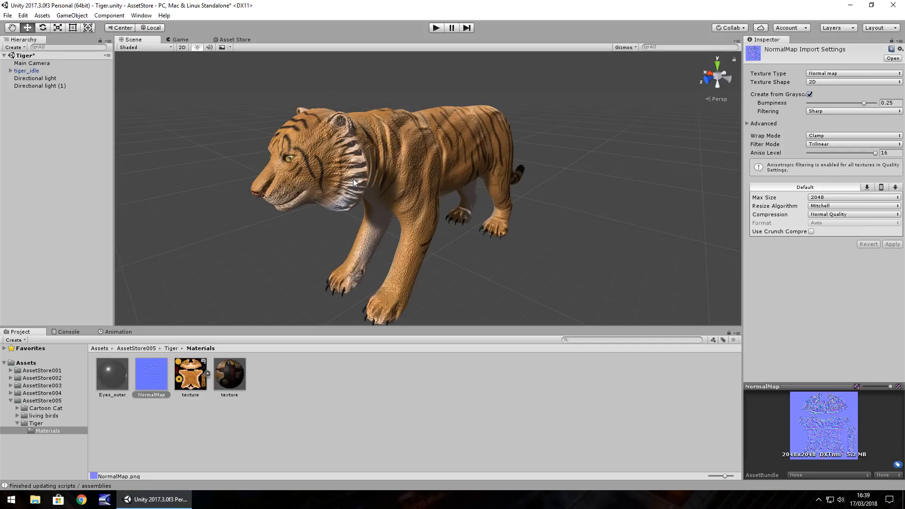
{"action": "mouse_move", "coordinate": [663, 20]}
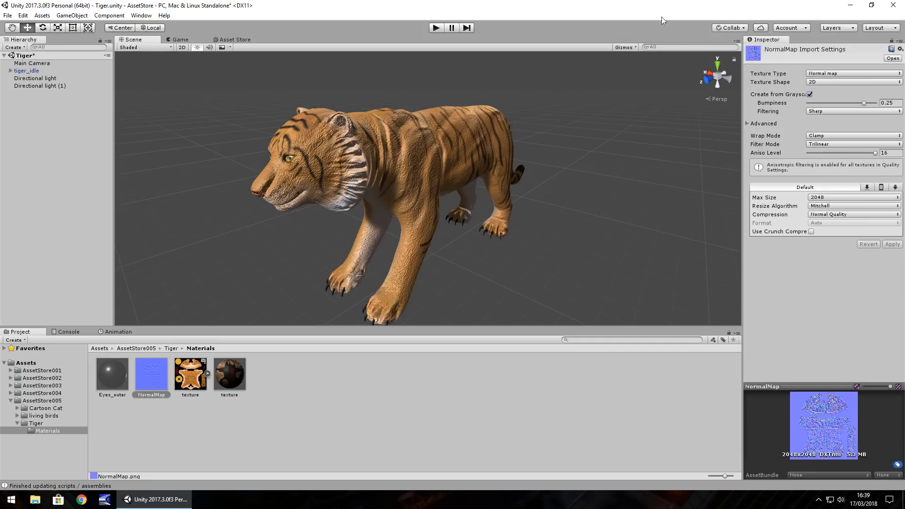
Turn Create from Grayscale back off, apply, and select the tiger texture material.
{"action": "left_click", "coordinate": [810, 94]}
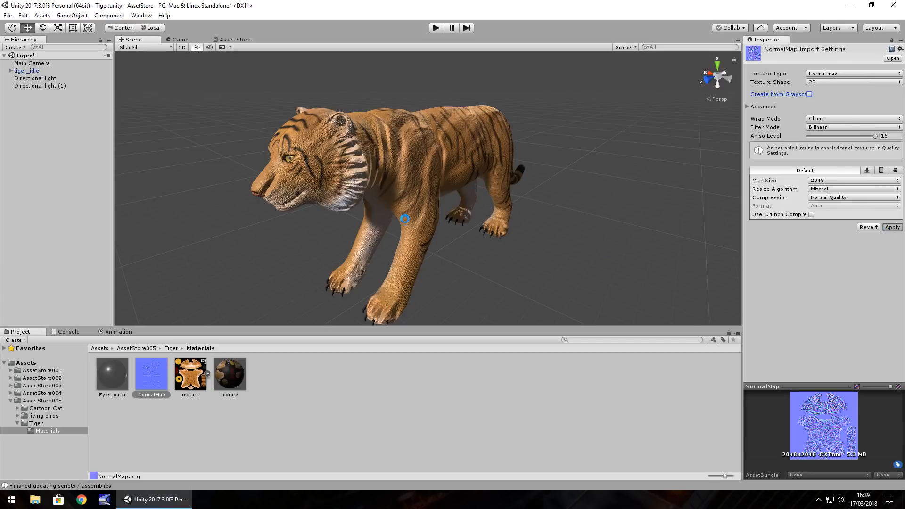
{"action": "left_click", "coordinate": [892, 227]}
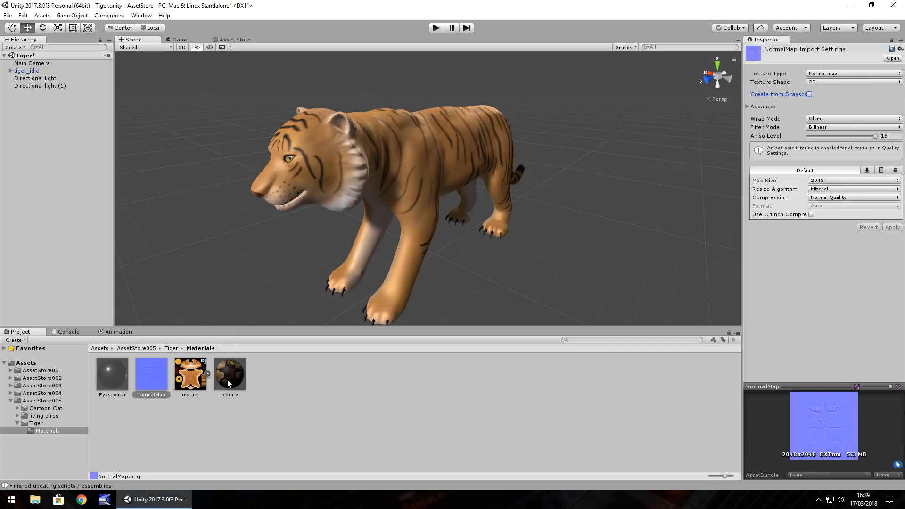
{"action": "left_click", "coordinate": [229, 375]}
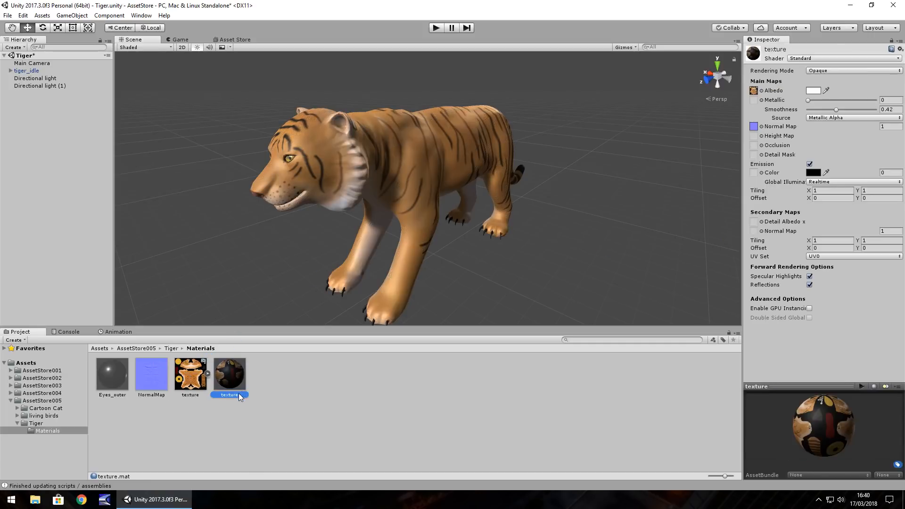
{"action": "left_click", "coordinate": [813, 90]}
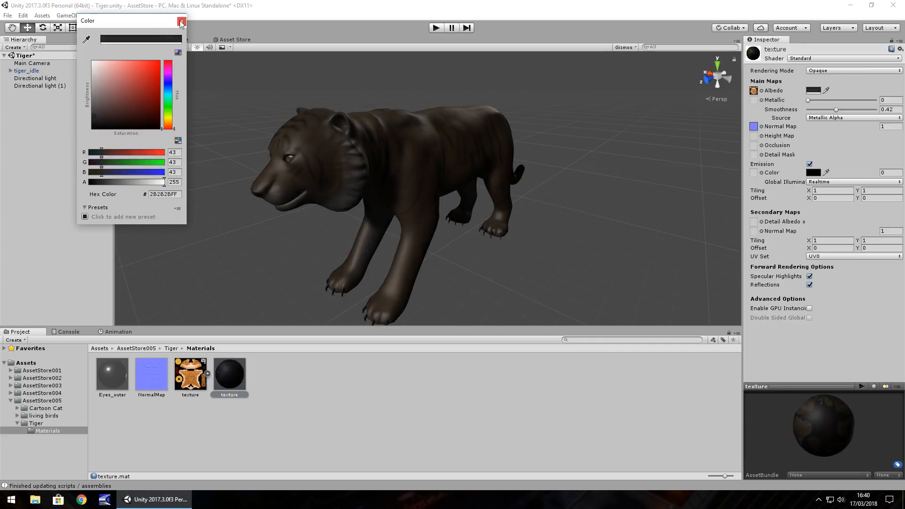
{"action": "mouse_move", "coordinate": [113, 98]}
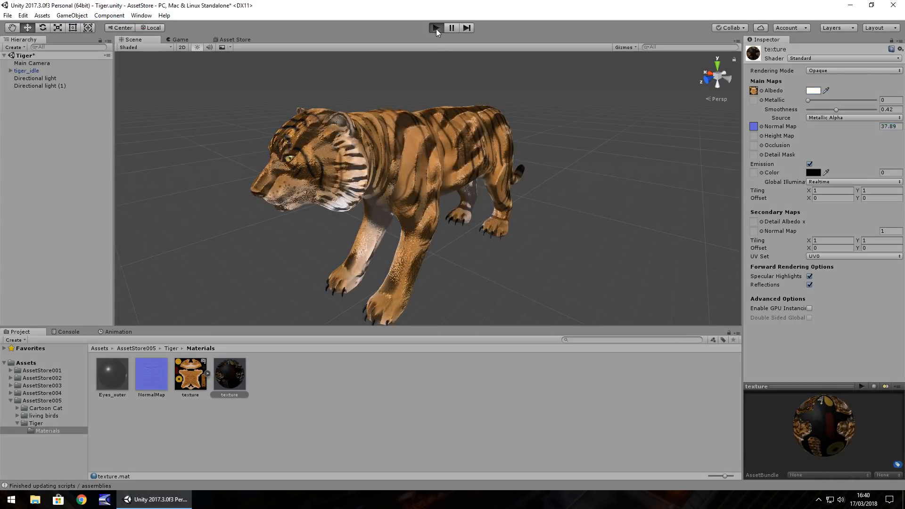
{"action": "left_click", "coordinate": [435, 27]}
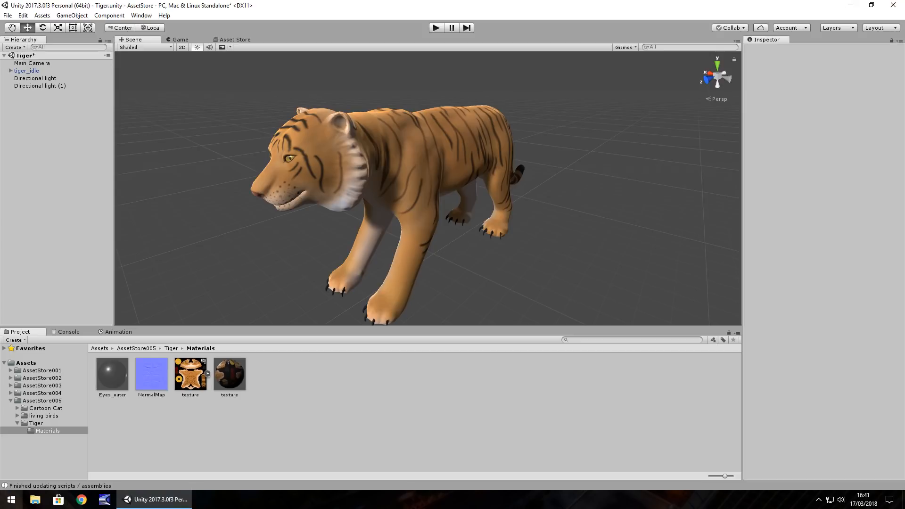
{"action": "mouse_move", "coordinate": [236, 40]}
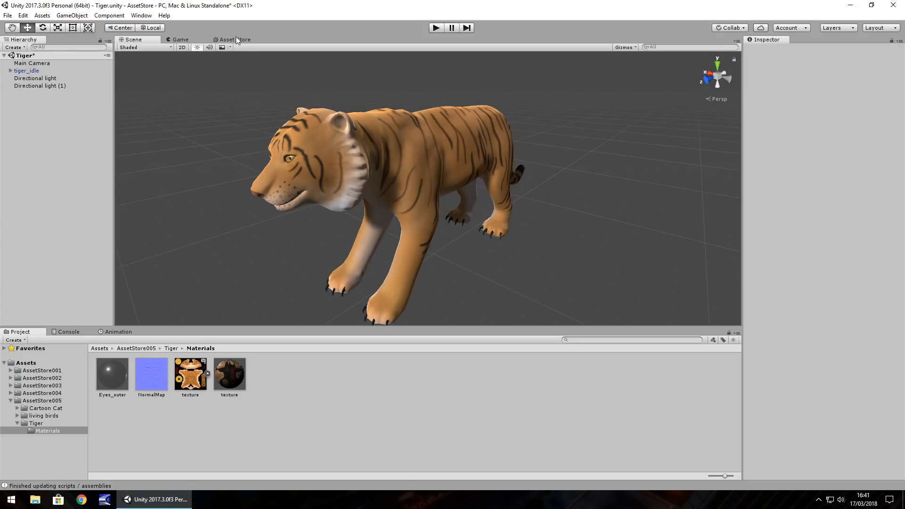
Return from the Golden Tiger page to the Asset Store home page.
{"action": "left_click", "coordinate": [235, 40]}
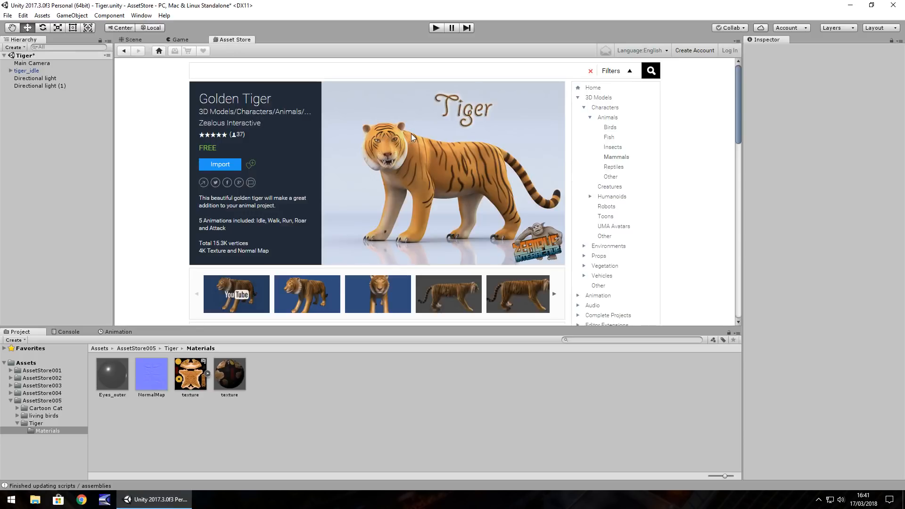
{"action": "mouse_move", "coordinate": [234, 114]}
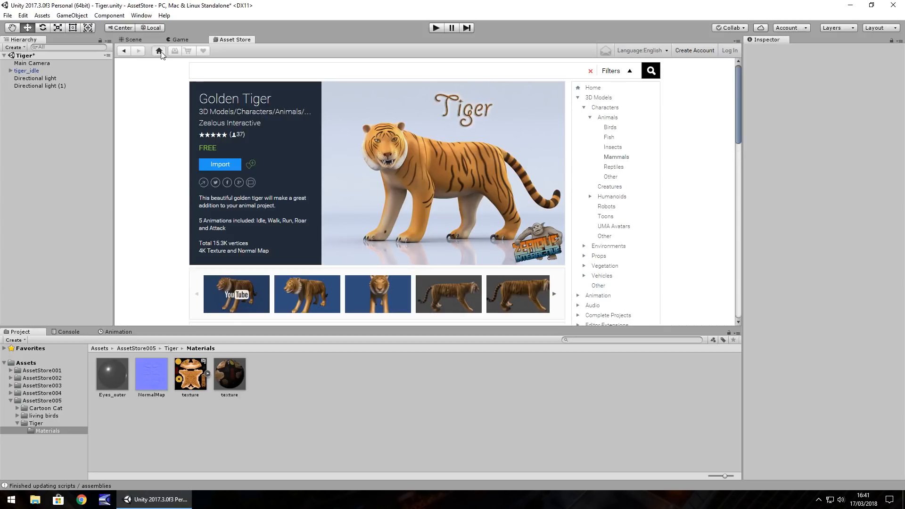
{"action": "left_click", "coordinate": [159, 51]}
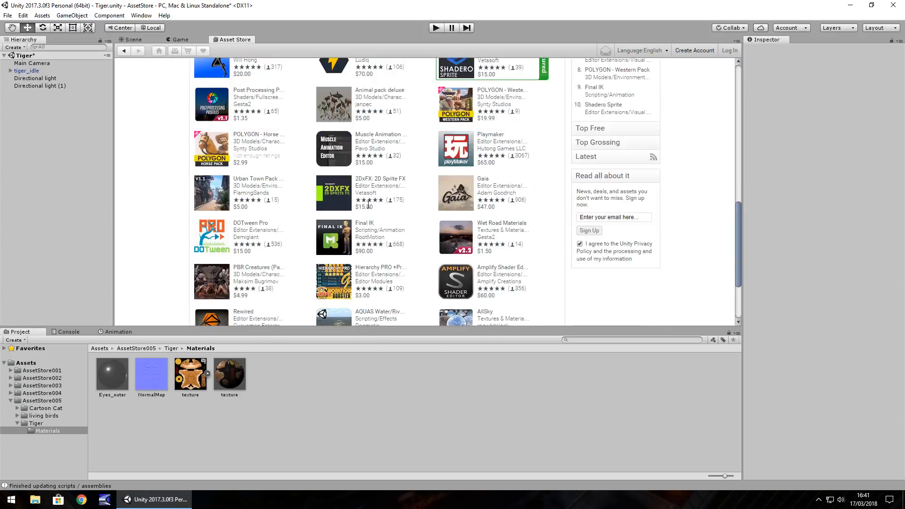
{"action": "left_click", "coordinate": [158, 51]}
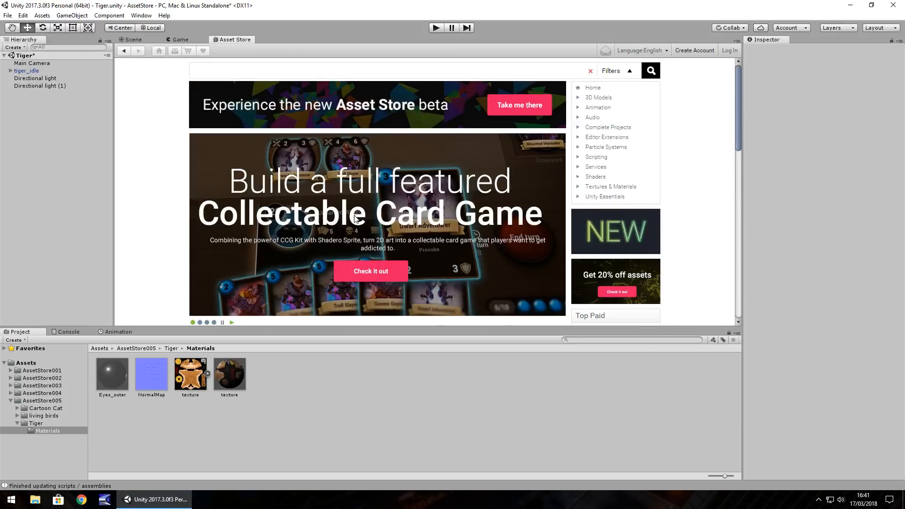